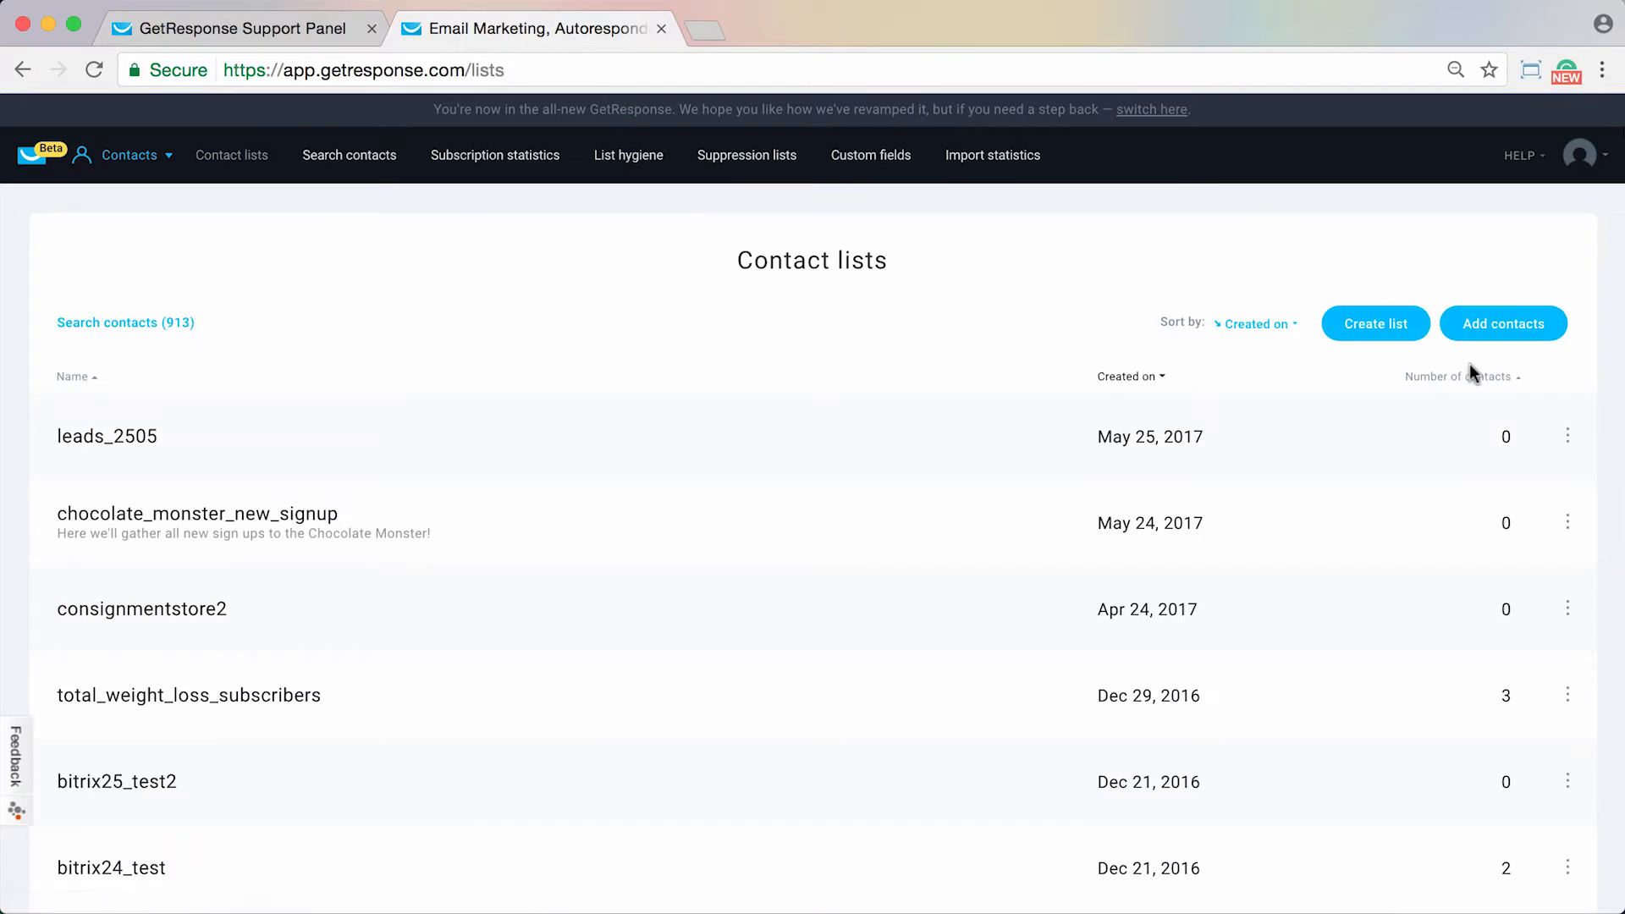
- Begin adding contacts into the chocolate_monster_marketing list
{"action": "left_click", "coordinate": [1504, 323]}
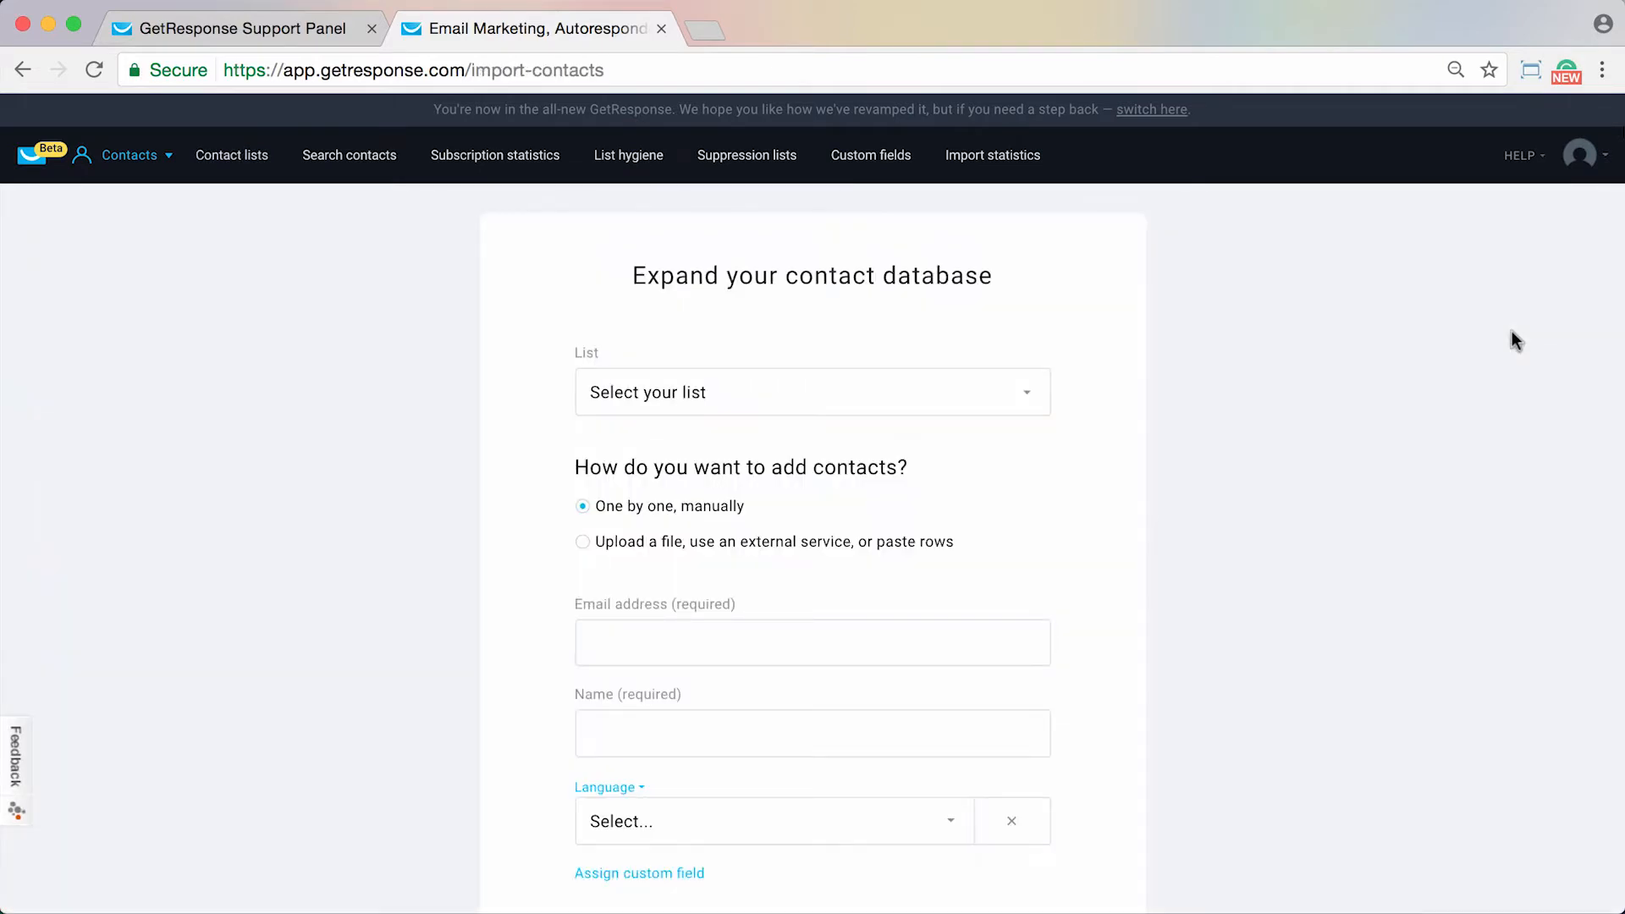
{"action": "left_click", "coordinate": [812, 392]}
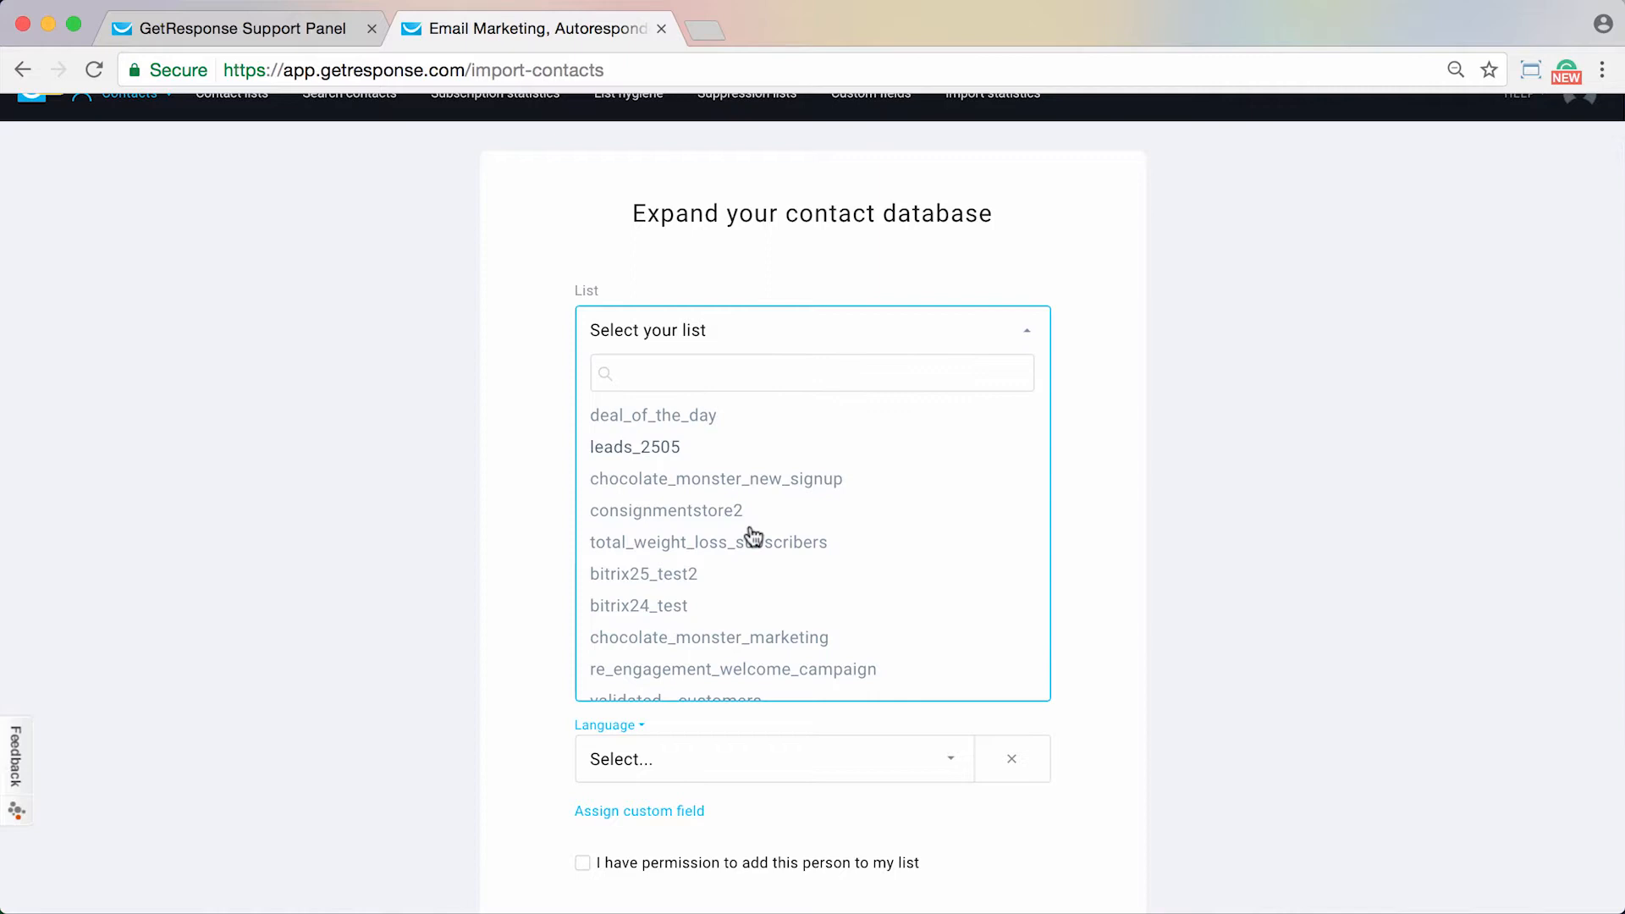
{"action": "left_click", "coordinate": [709, 638]}
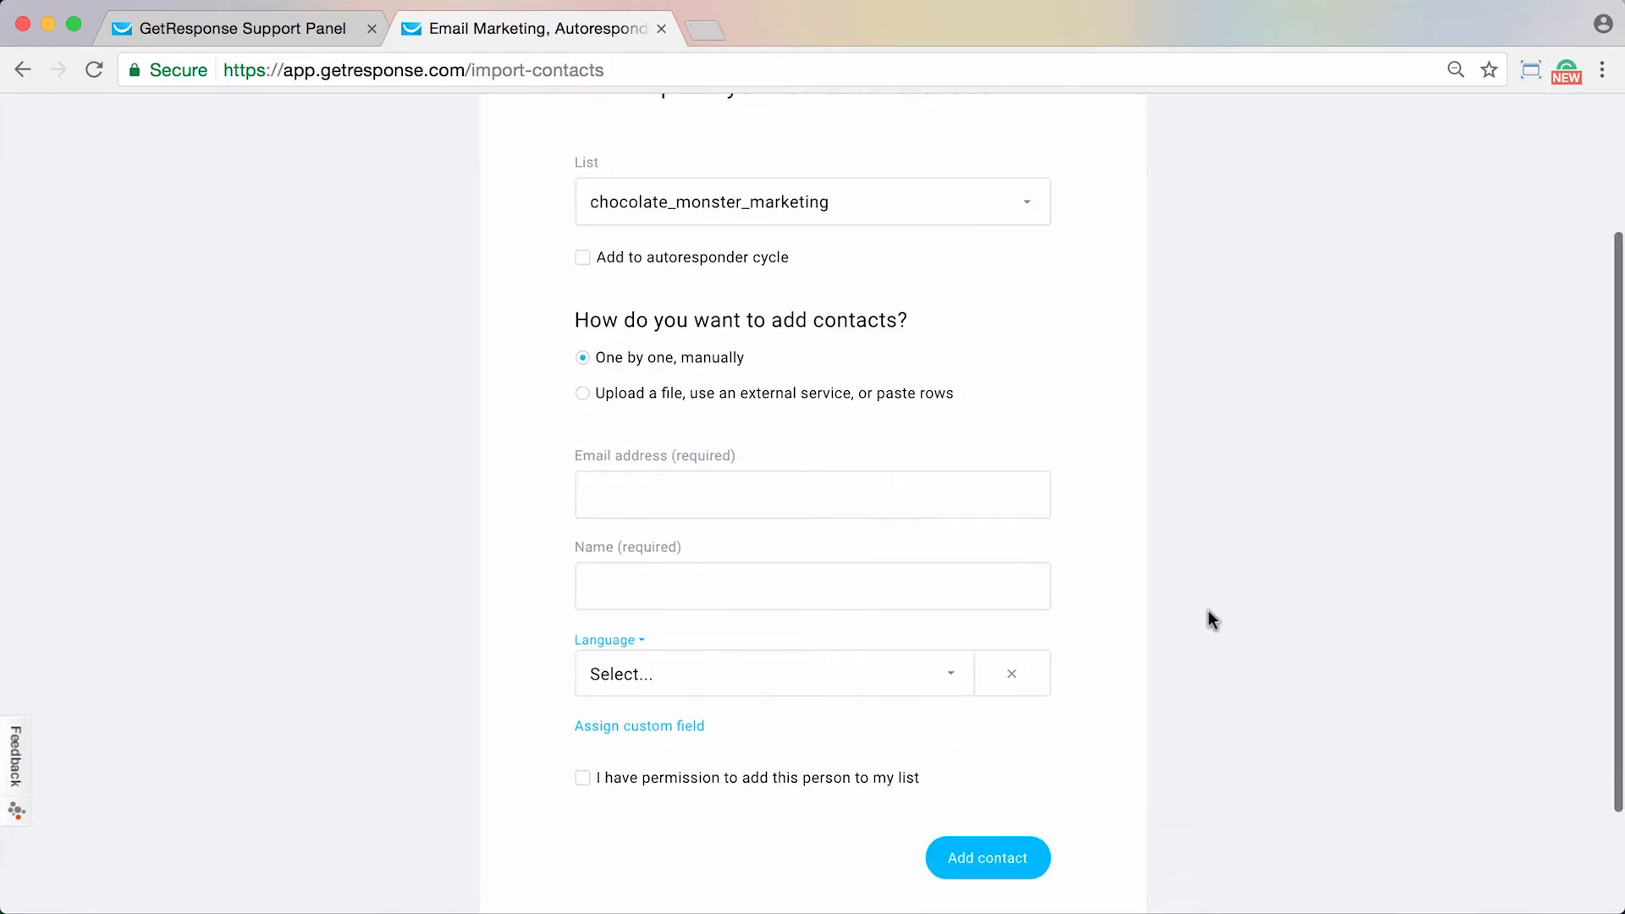
{"action": "mouse_move", "coordinate": [1057, 267]}
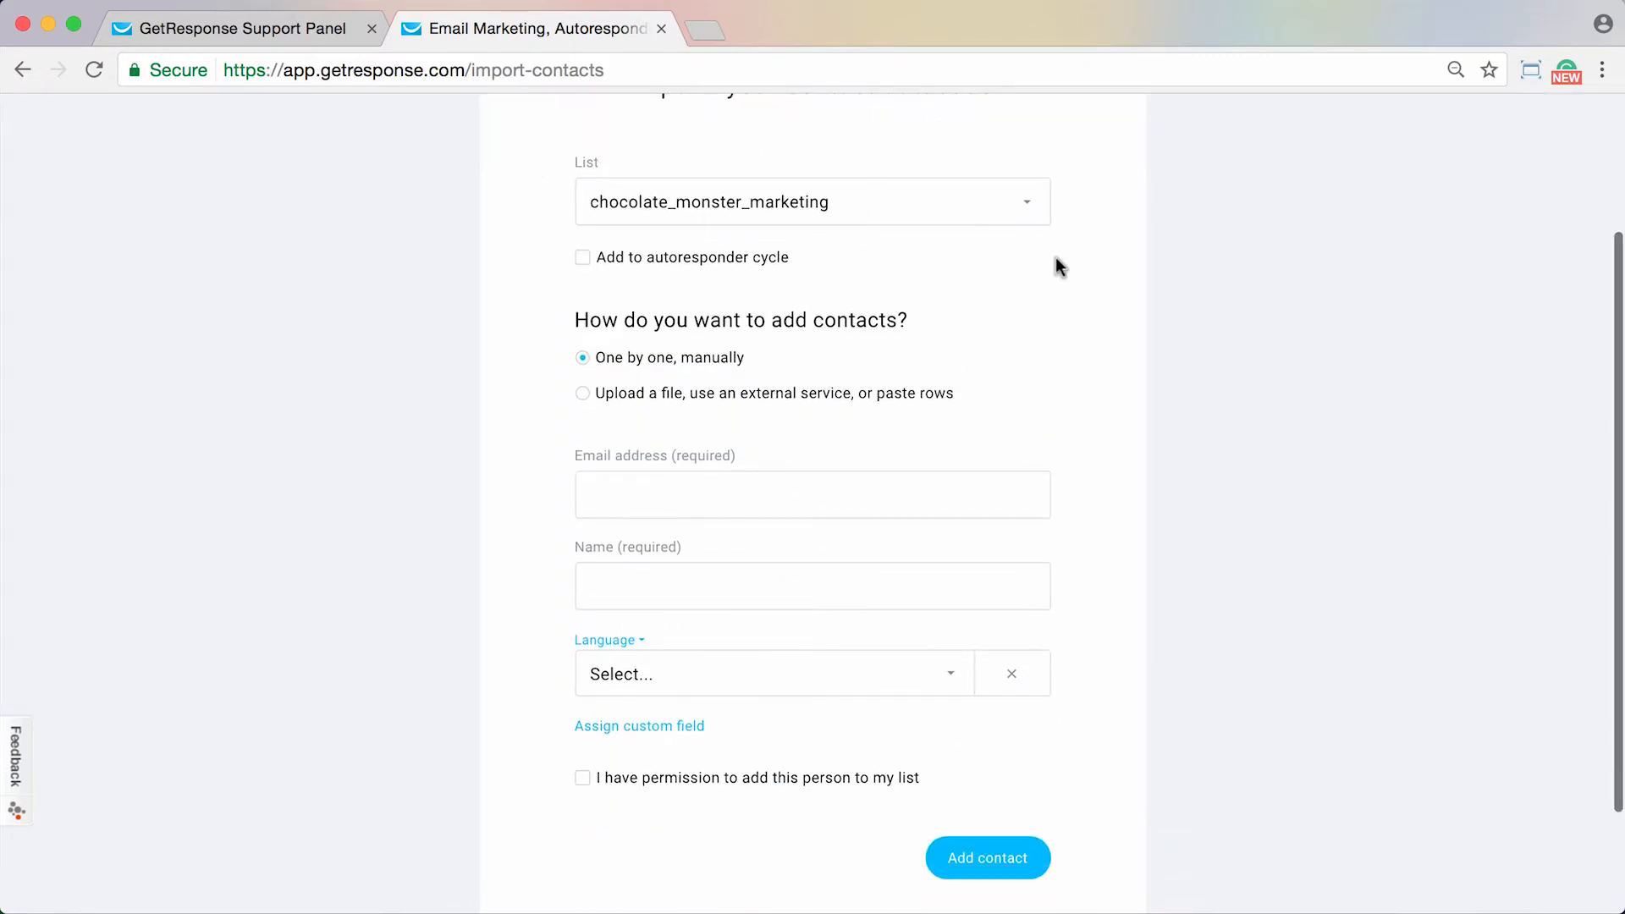
{"action": "mouse_move", "coordinate": [1115, 279]}
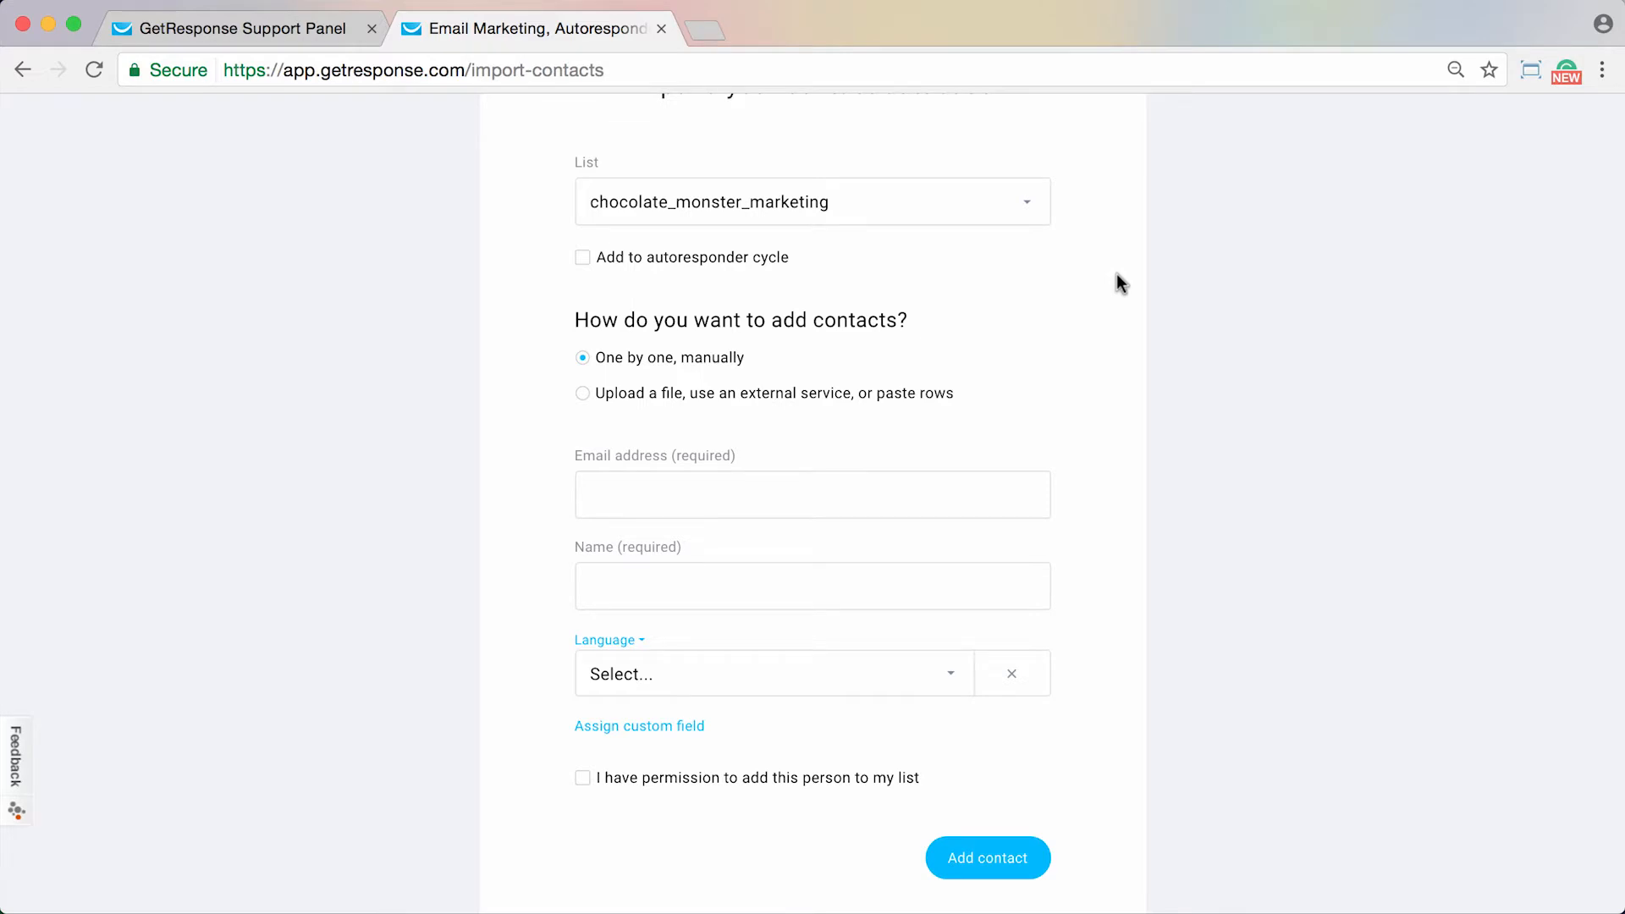
- Choose the upload-file-or-paste-rows option, viewing the external service and paste-rows tabs
{"action": "left_click", "coordinate": [582, 393]}
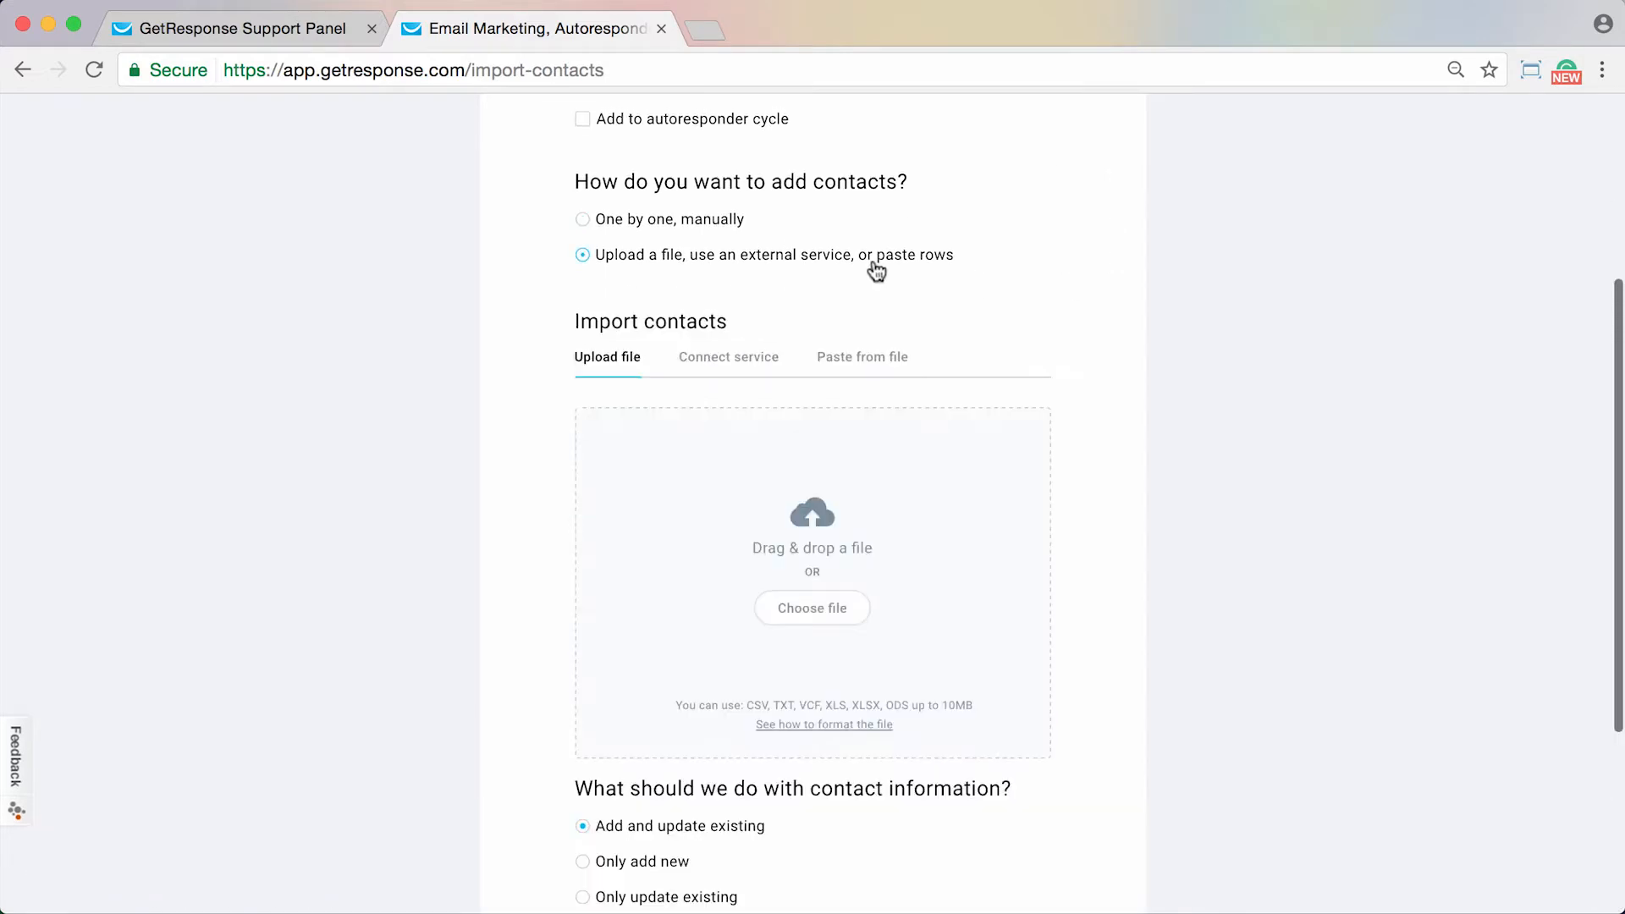
{"action": "scroll", "scroll_direction": "down", "scroll_amount": 3}
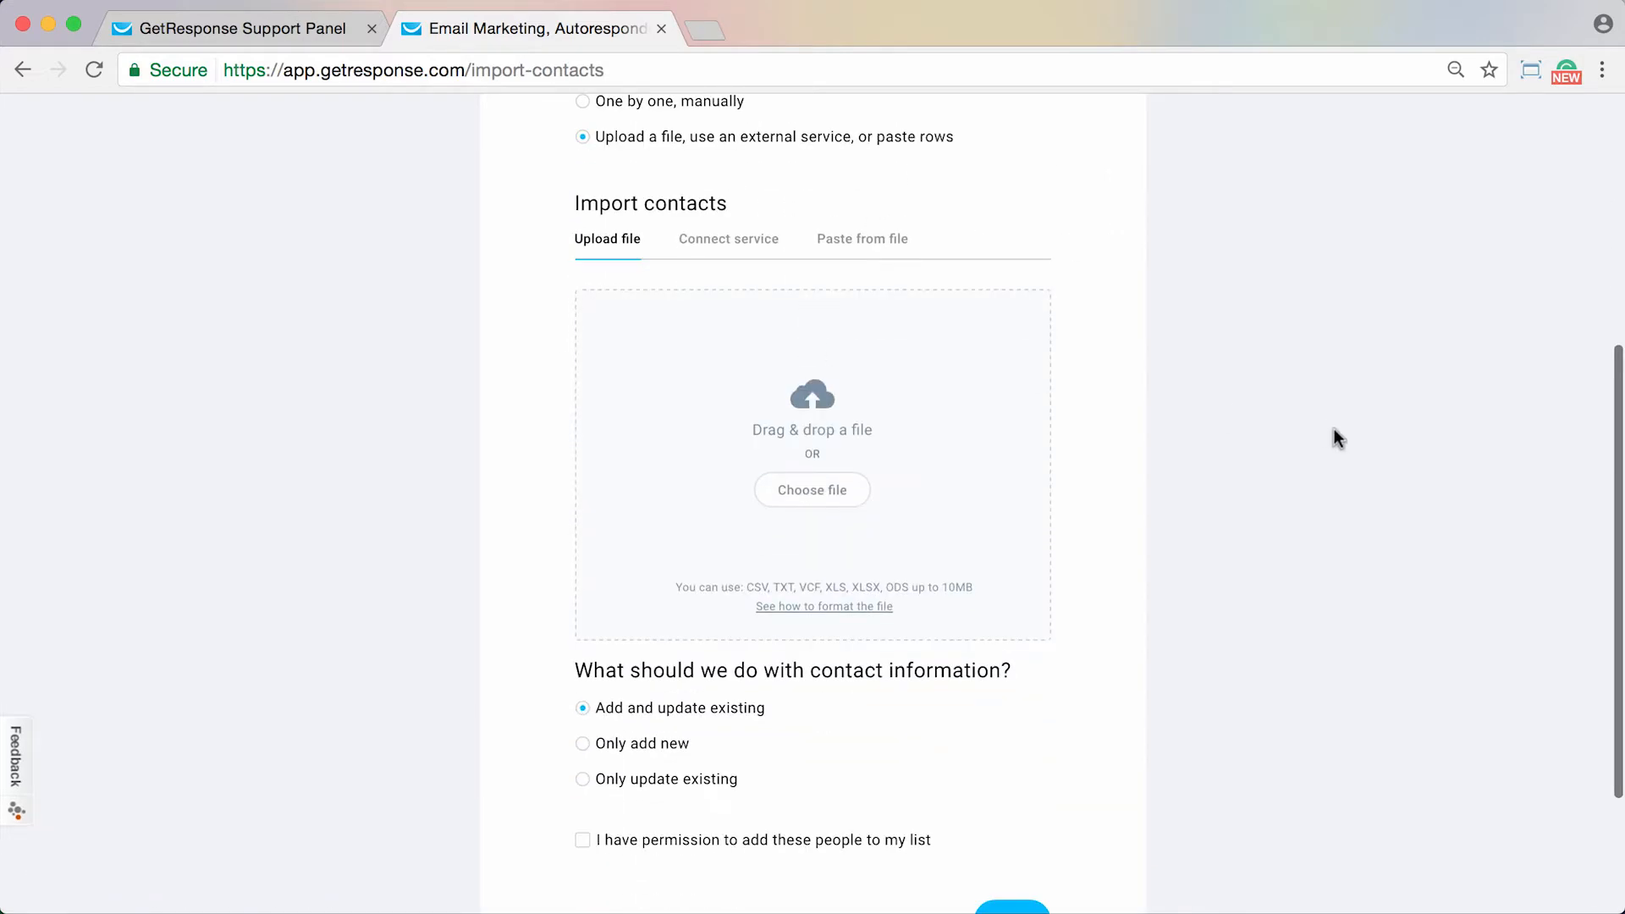
{"action": "mouse_move", "coordinate": [747, 248]}
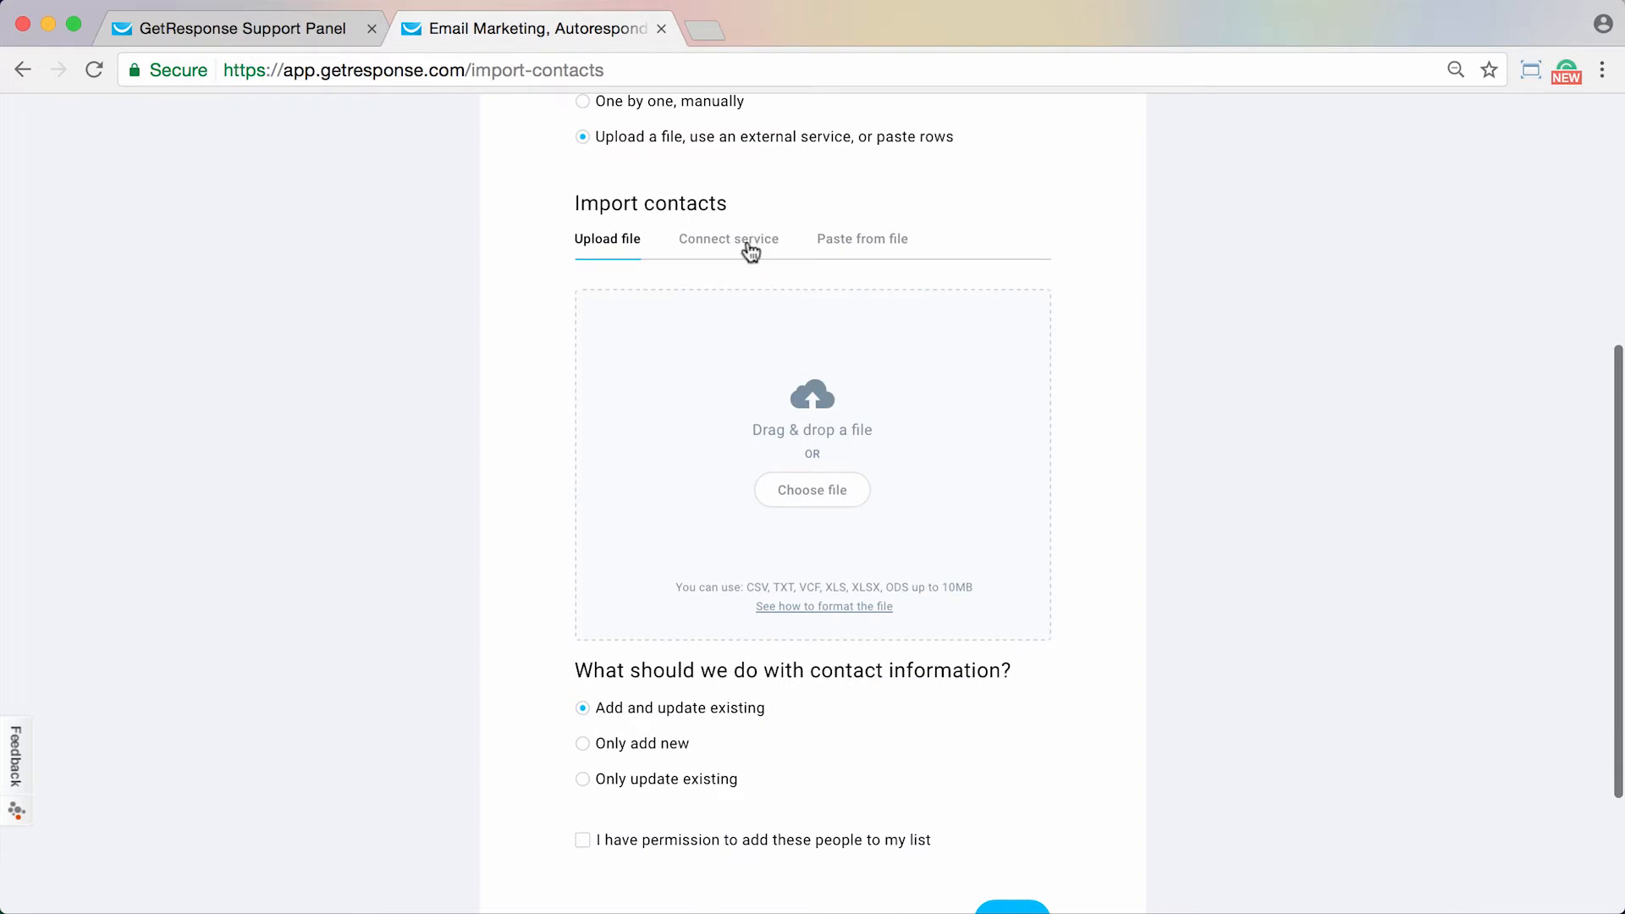
{"action": "left_click", "coordinate": [729, 238]}
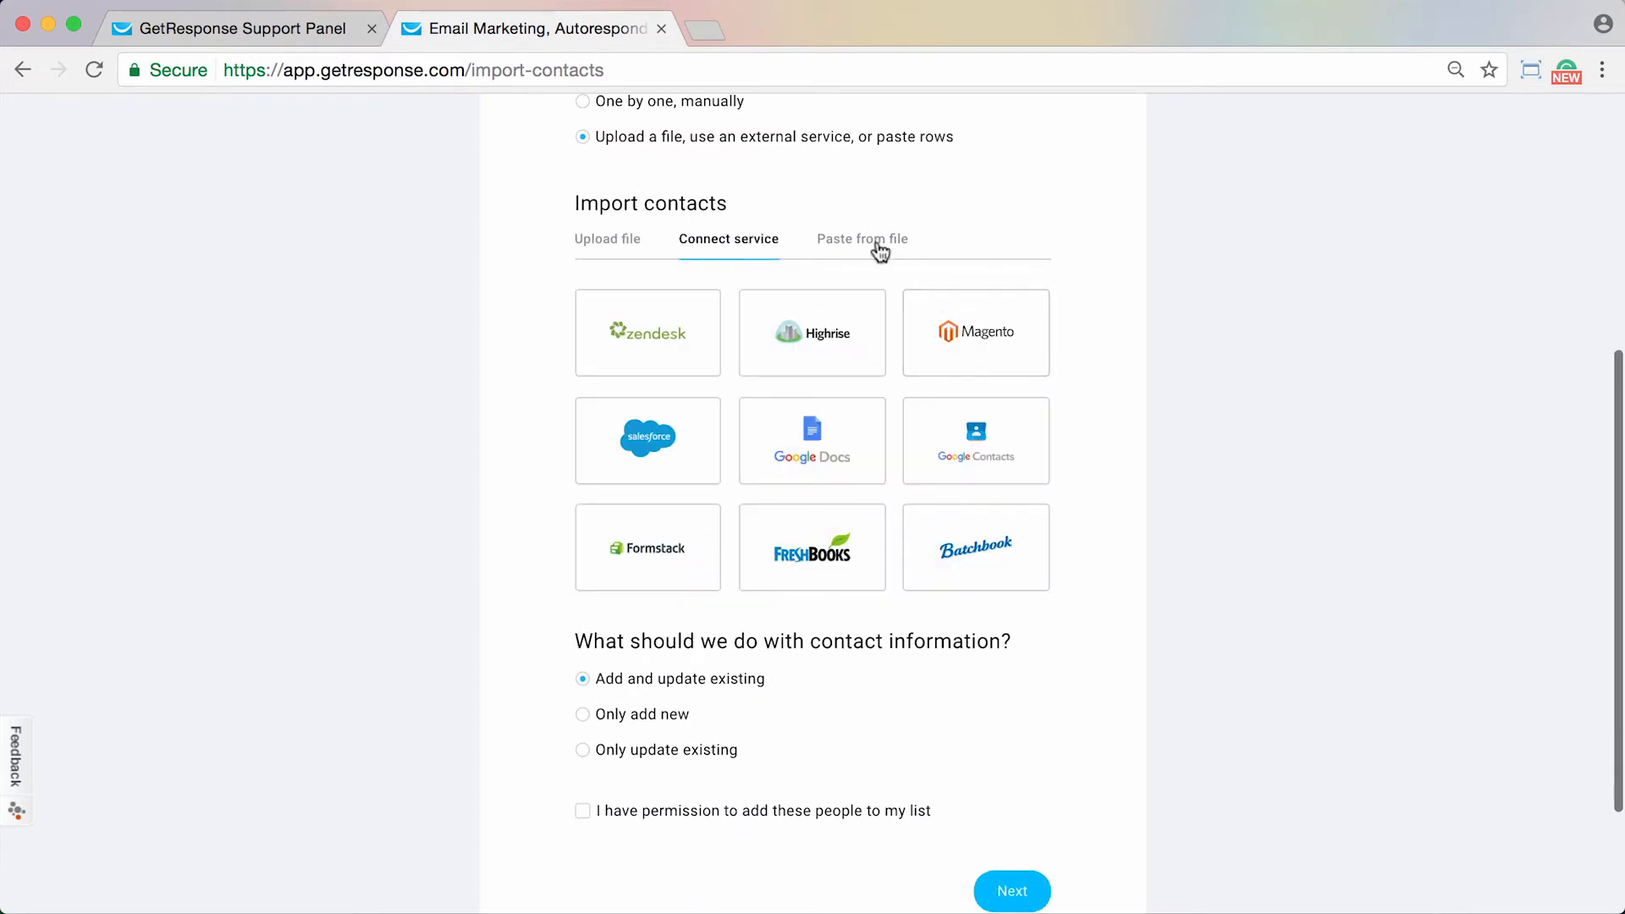
{"action": "left_click", "coordinate": [863, 240]}
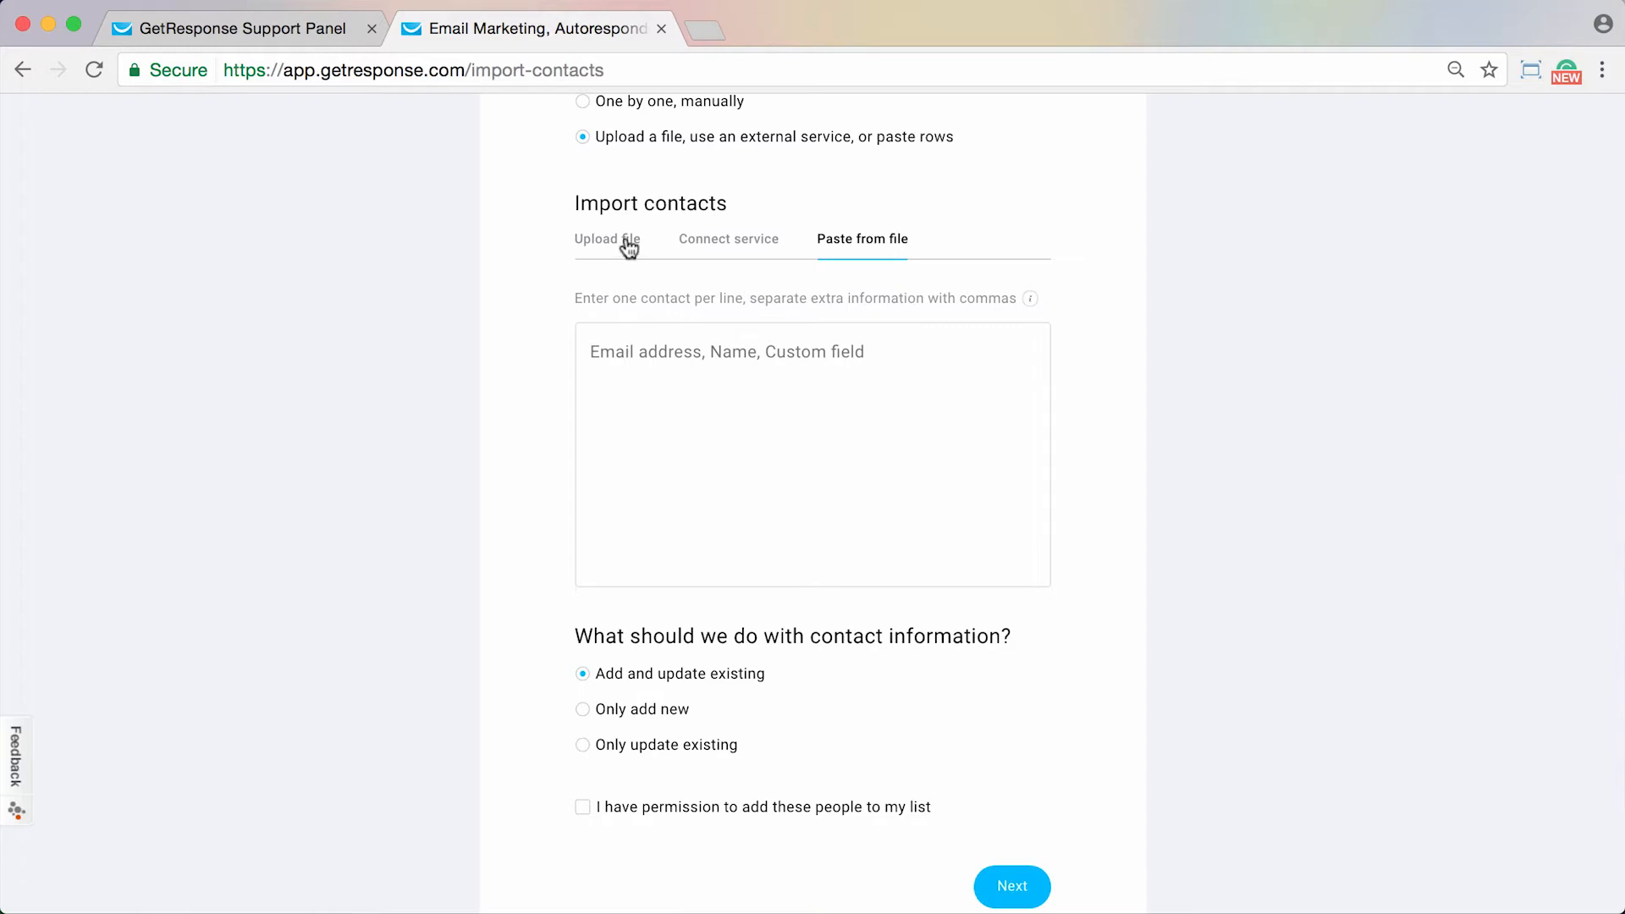
- Upload contact_import.xls, confirm permission to add these contacts, and continue to column mapping
{"action": "left_click", "coordinate": [606, 239]}
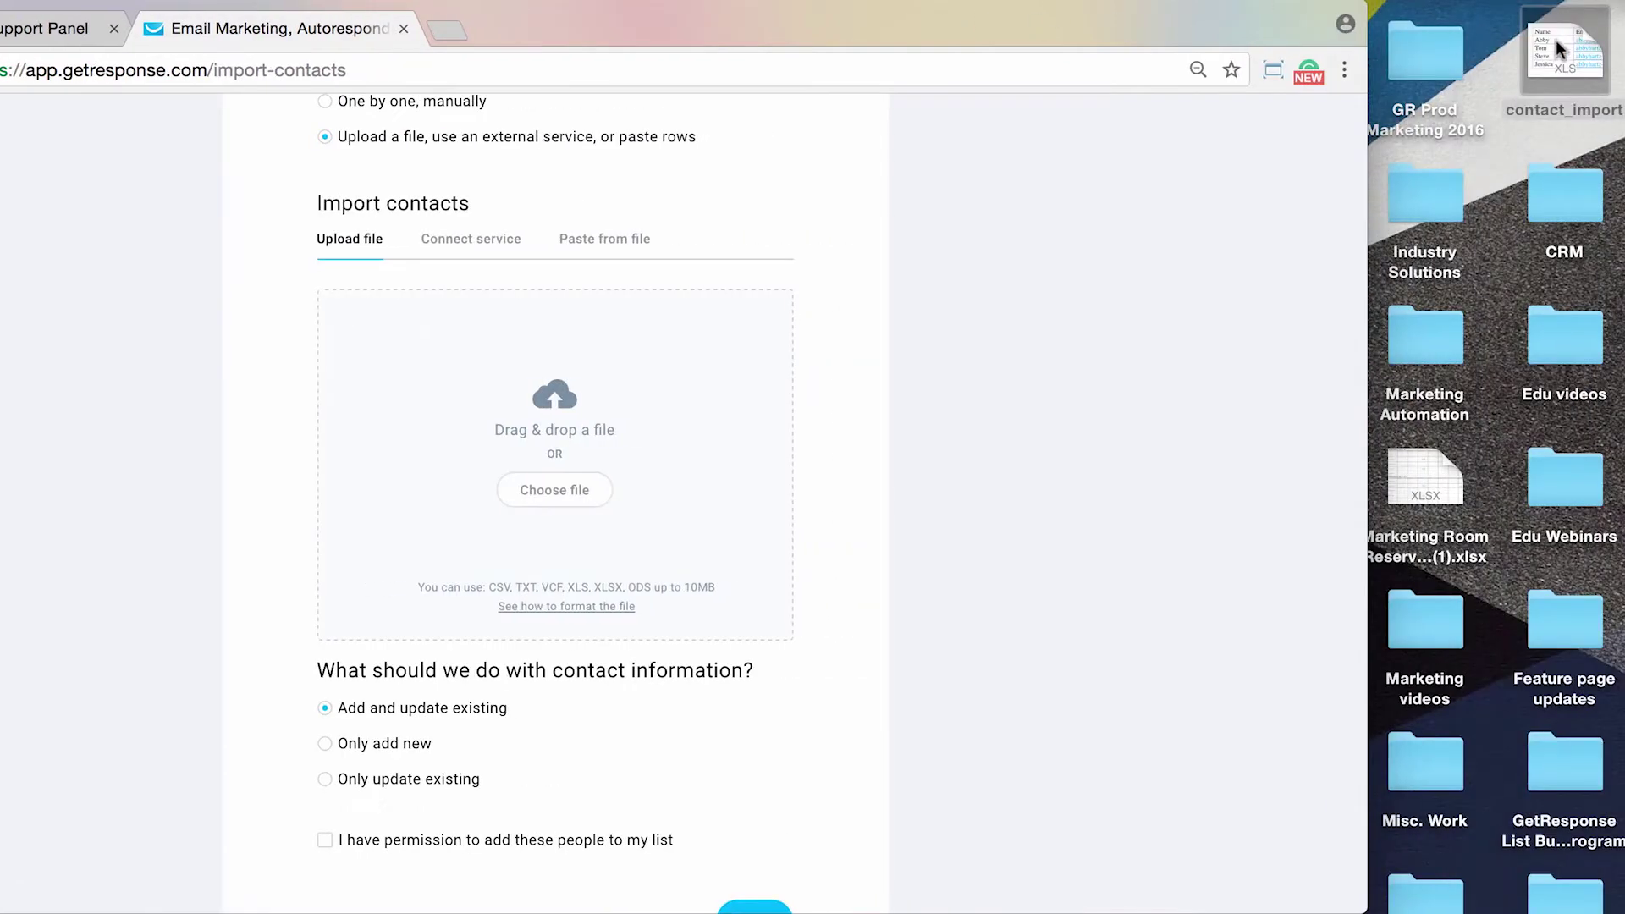
{"action": "left_click_drag", "start_coordinate": [1564, 46], "coordinate": [812, 394]}
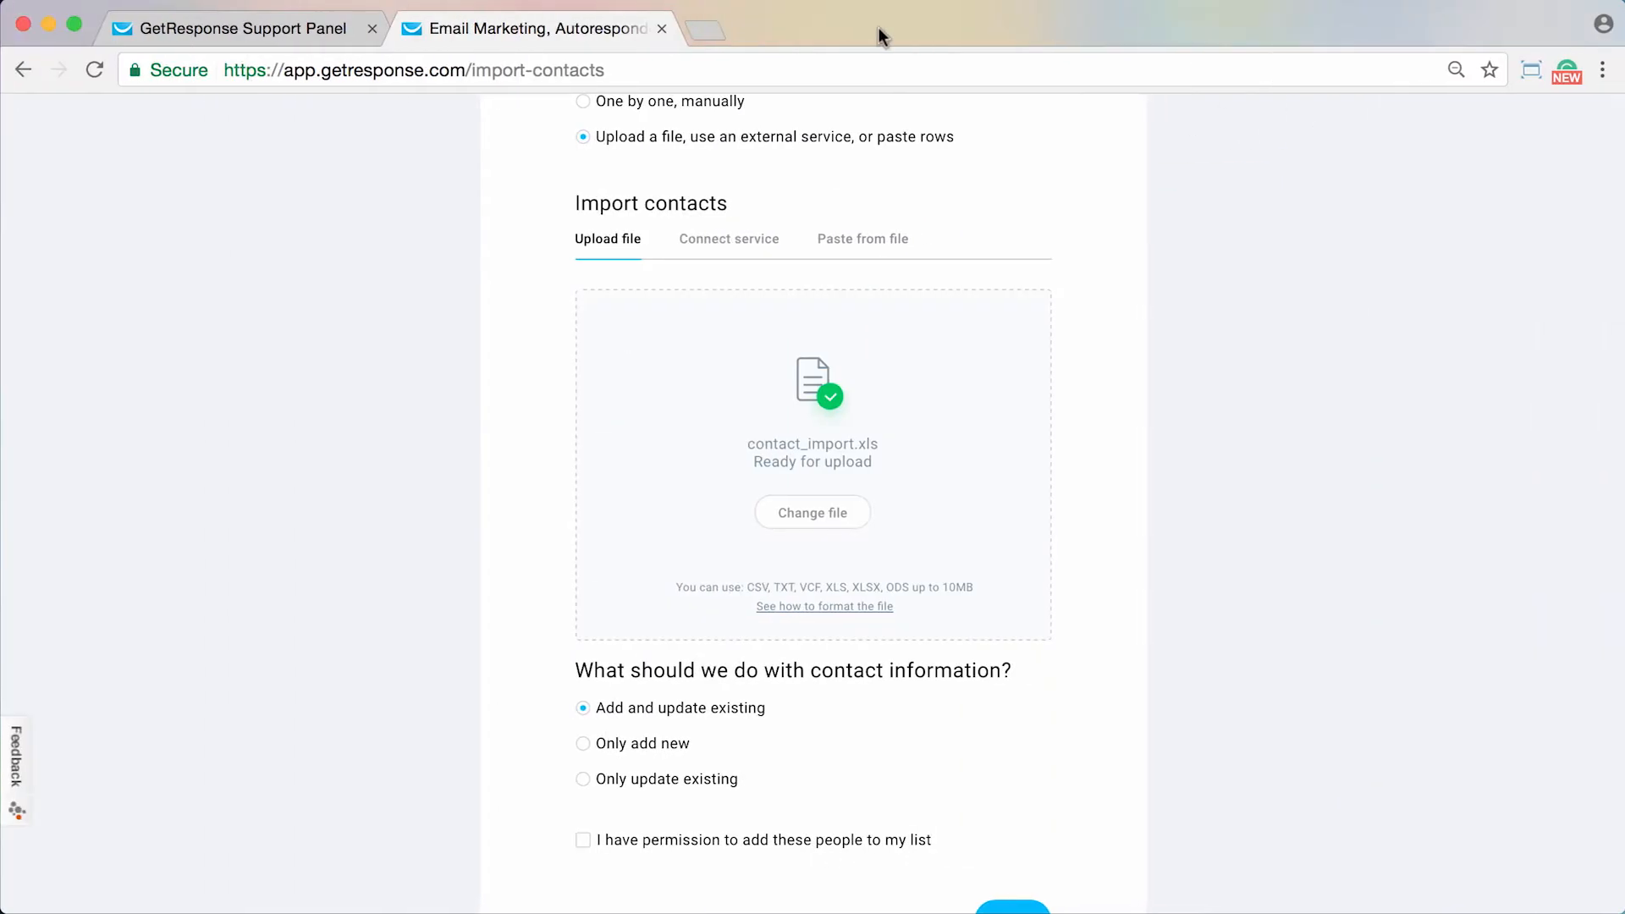
{"action": "scroll", "scroll_direction": "down", "scroll_amount": 3}
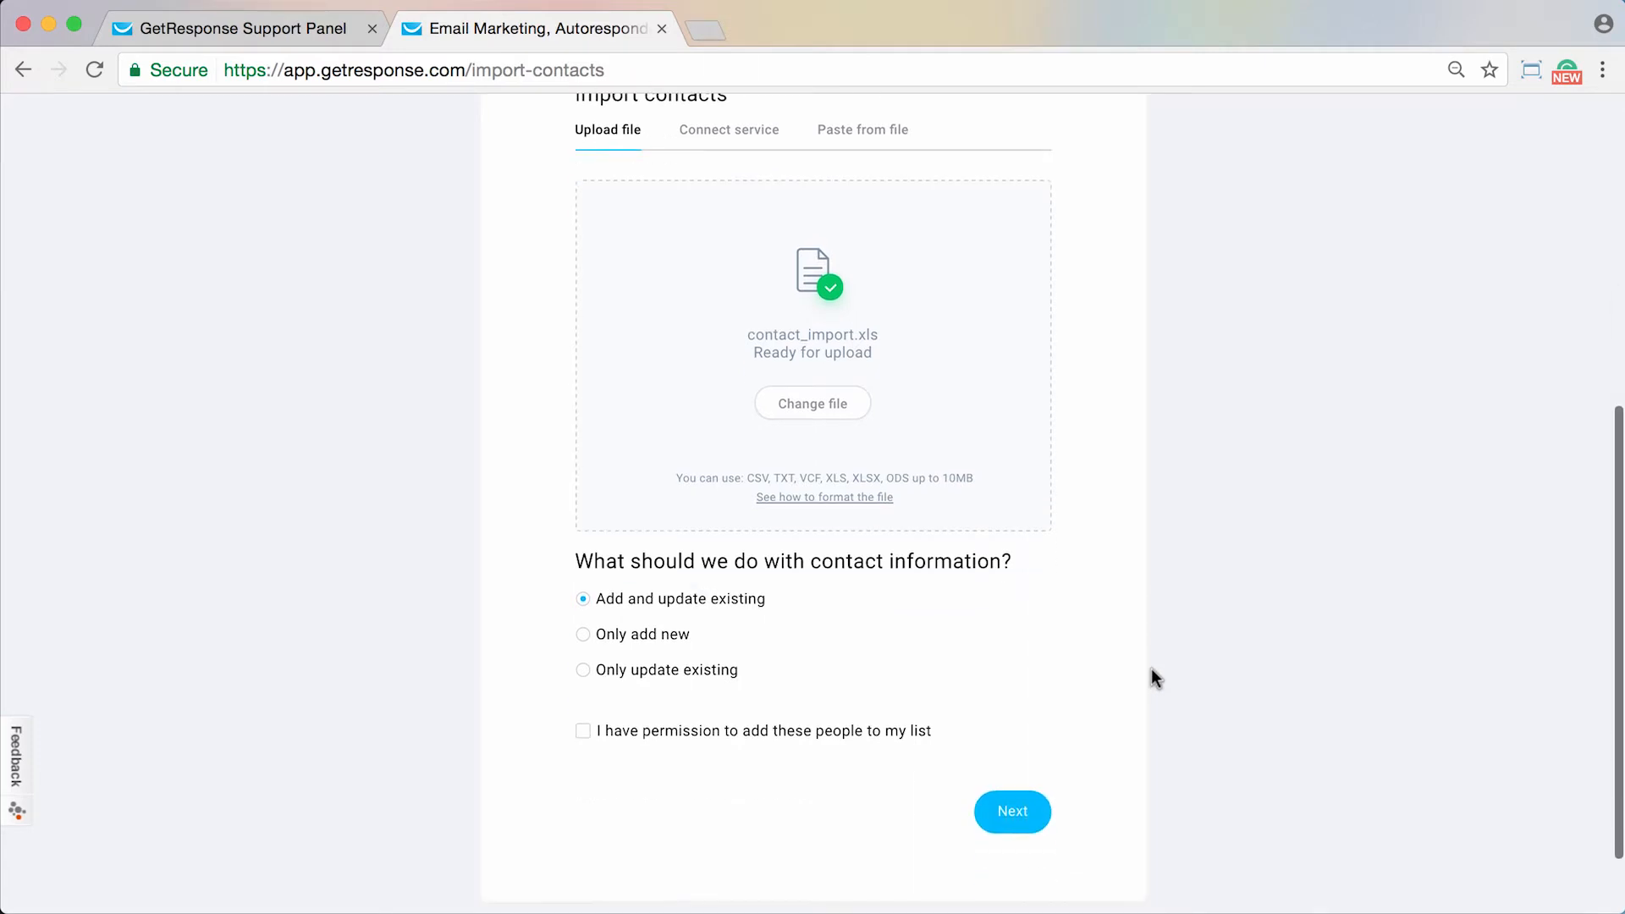
{"action": "scroll", "scroll_direction": "down", "scroll_amount": 3}
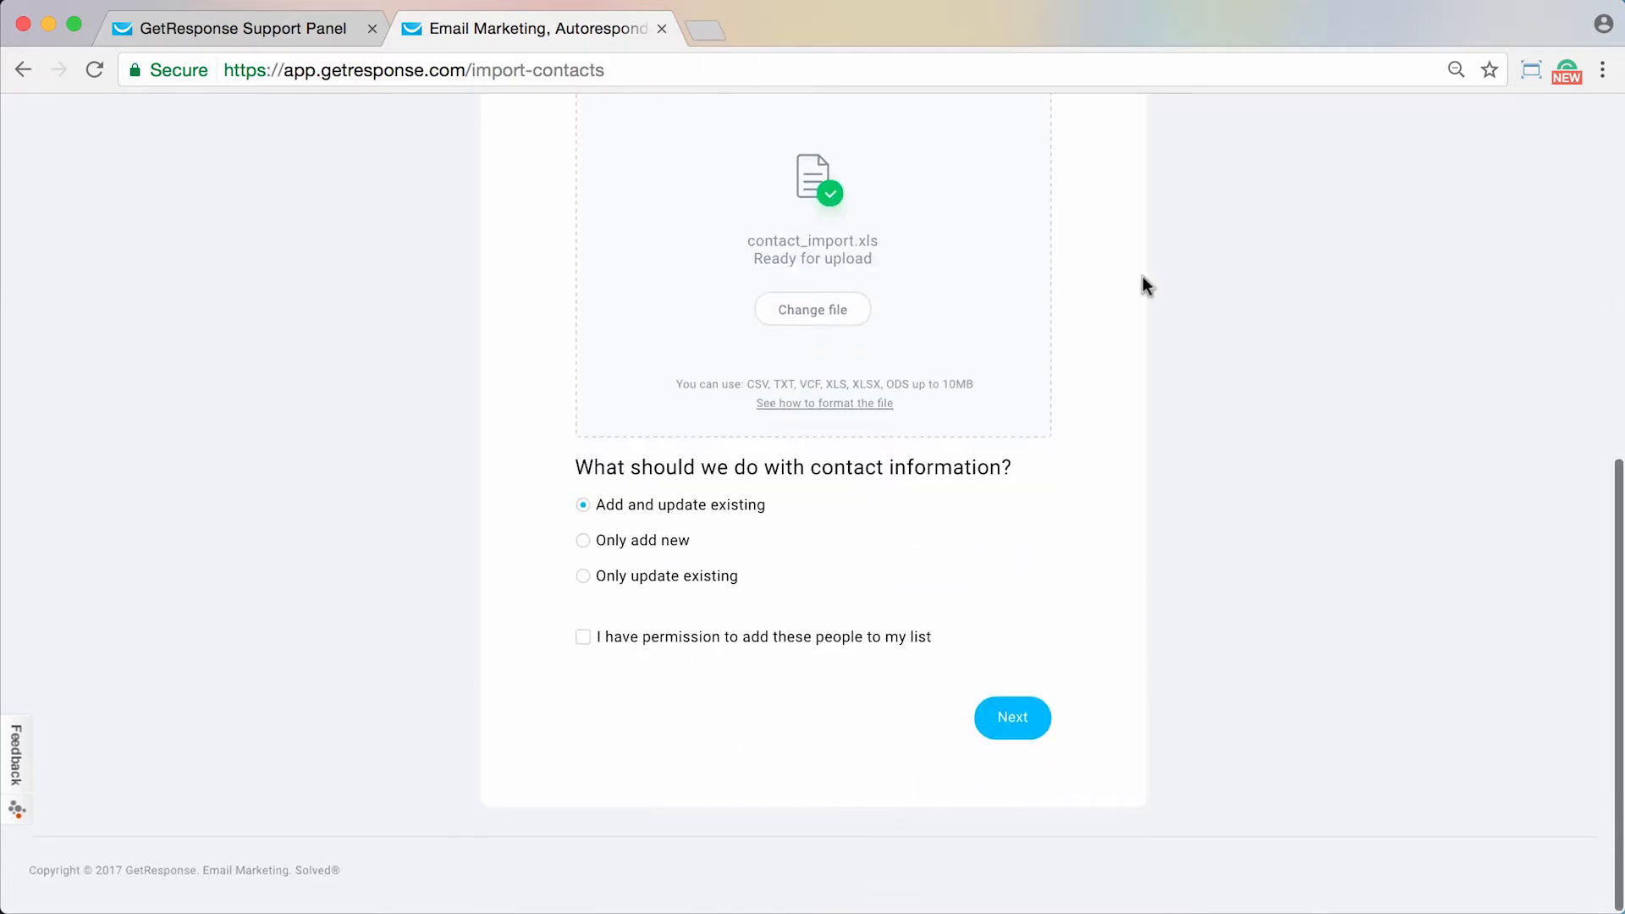
{"action": "mouse_move", "coordinate": [819, 477]}
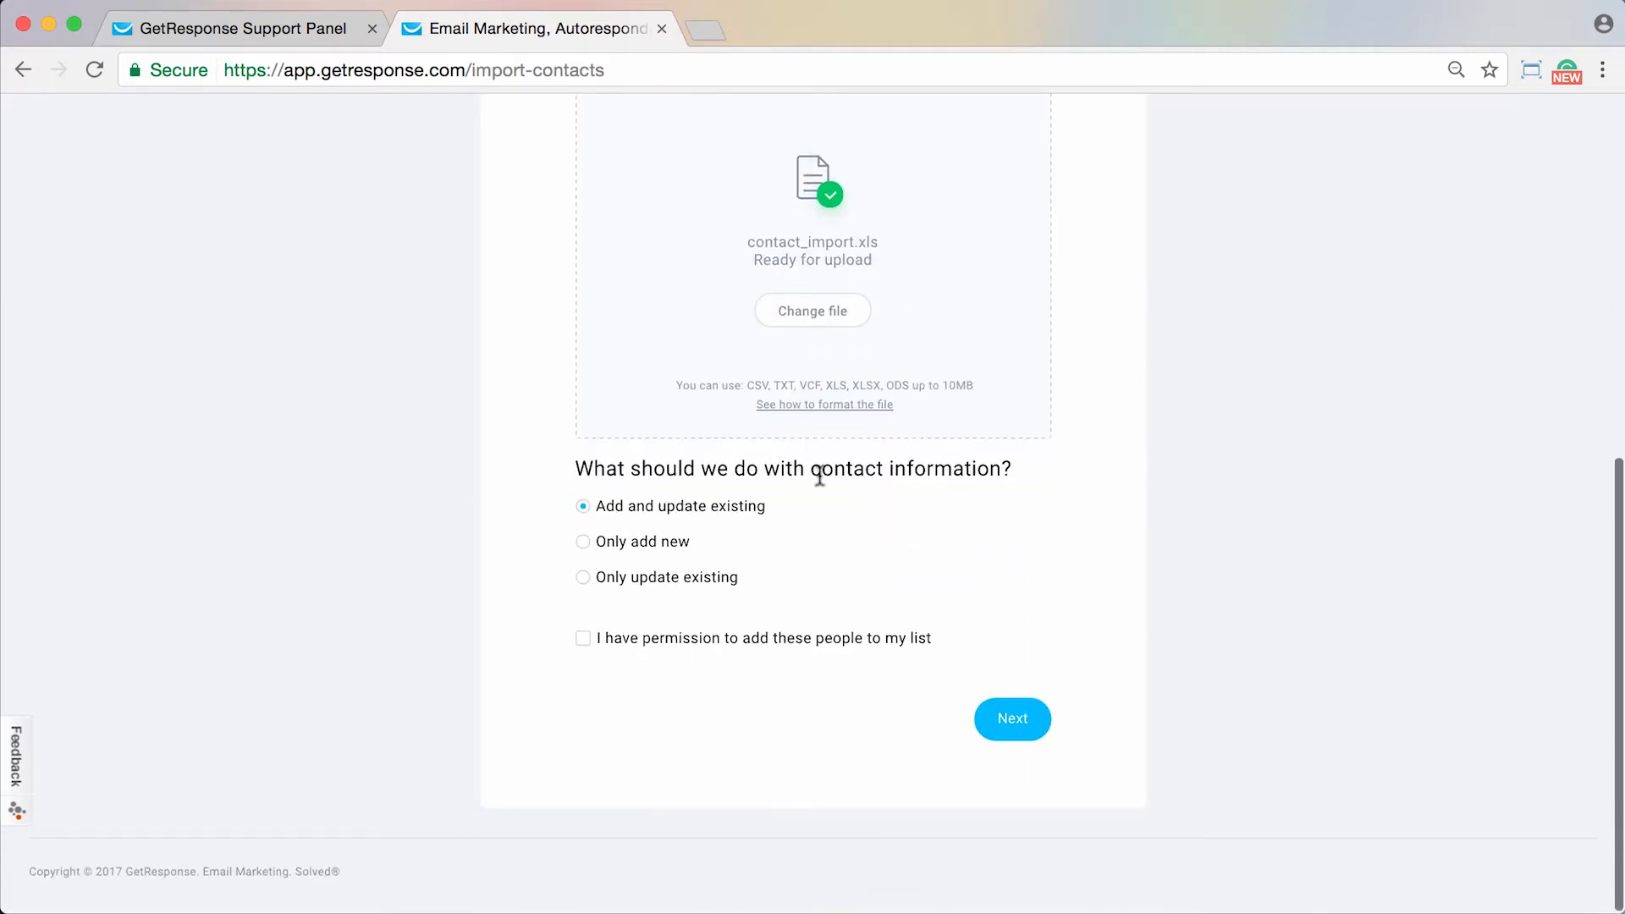
{"action": "mouse_move", "coordinate": [632, 535]}
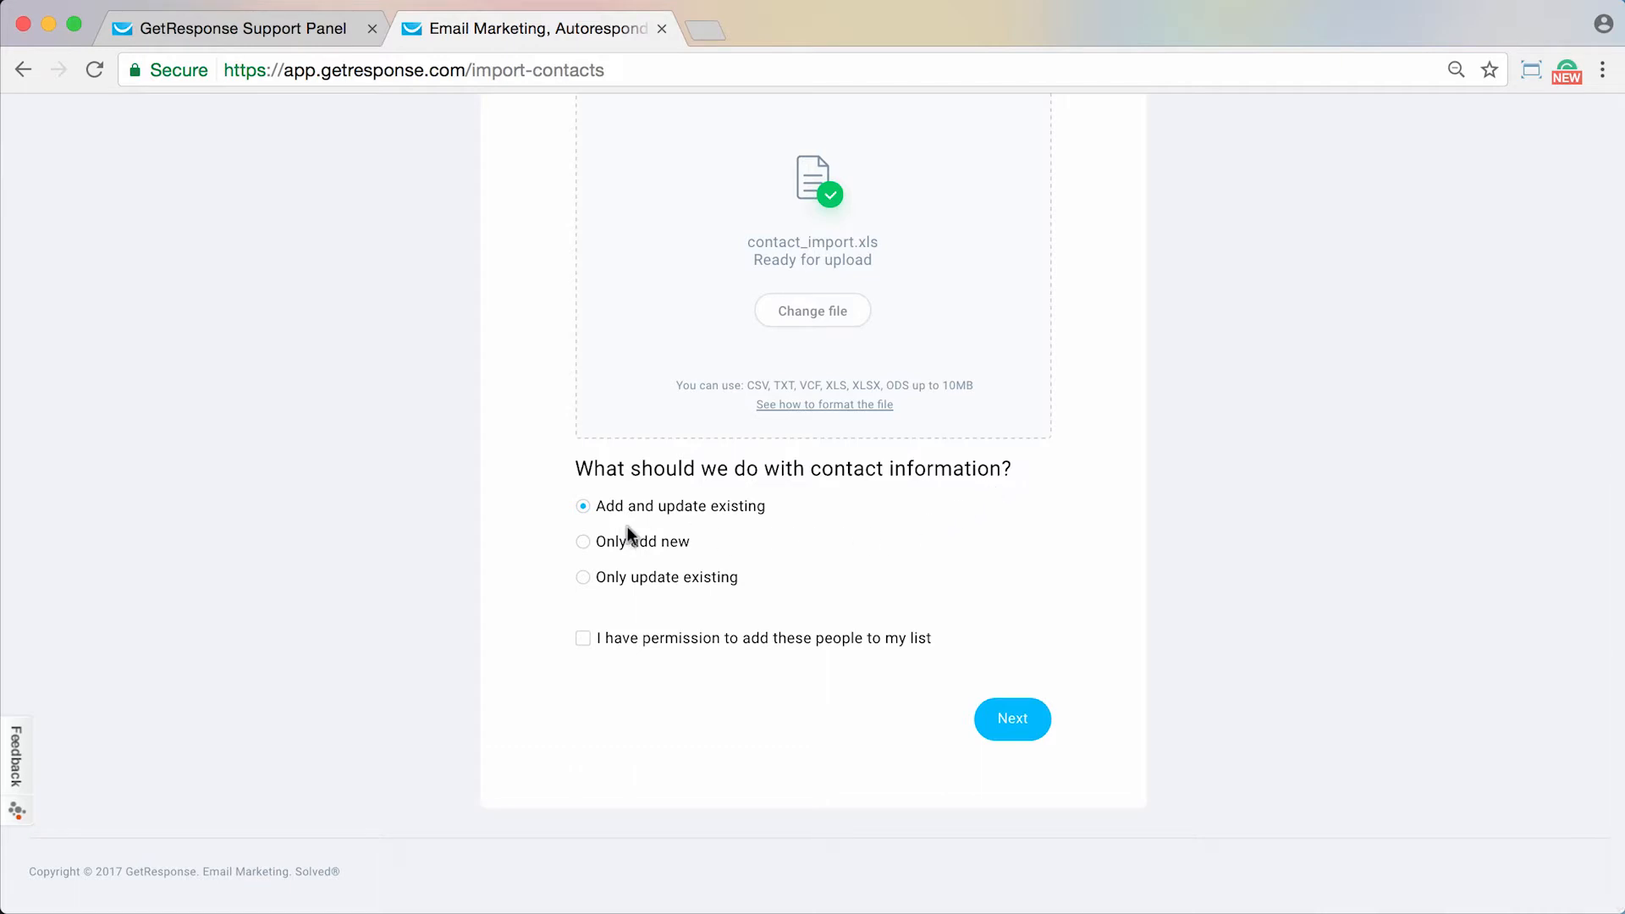
{"action": "mouse_move", "coordinate": [692, 534]}
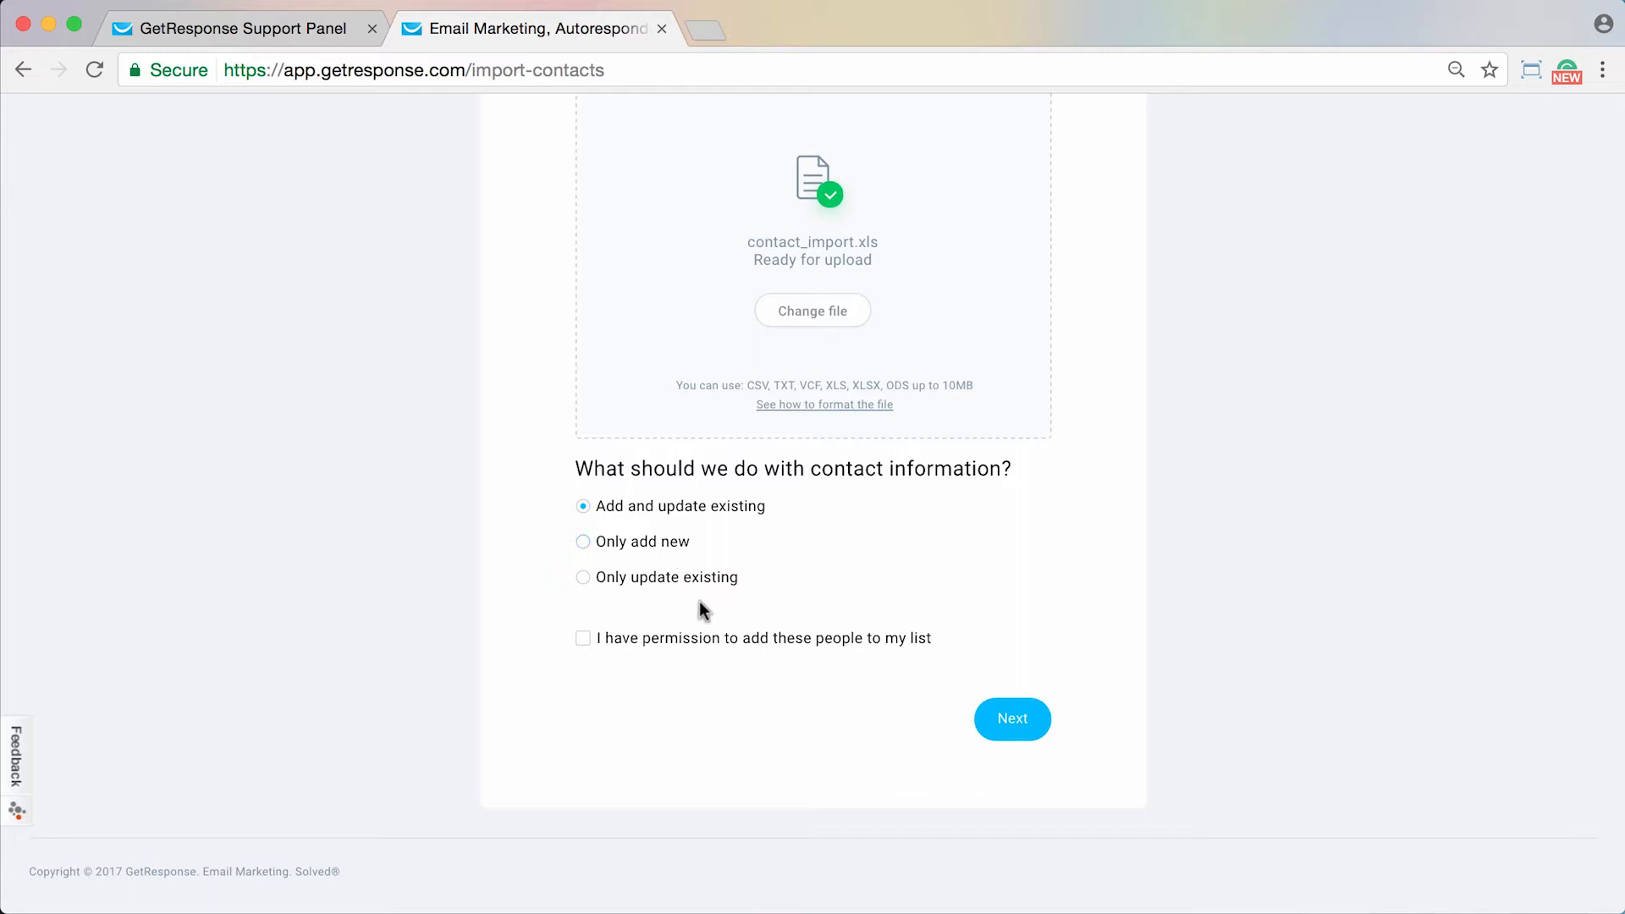
{"action": "mouse_move", "coordinate": [701, 655]}
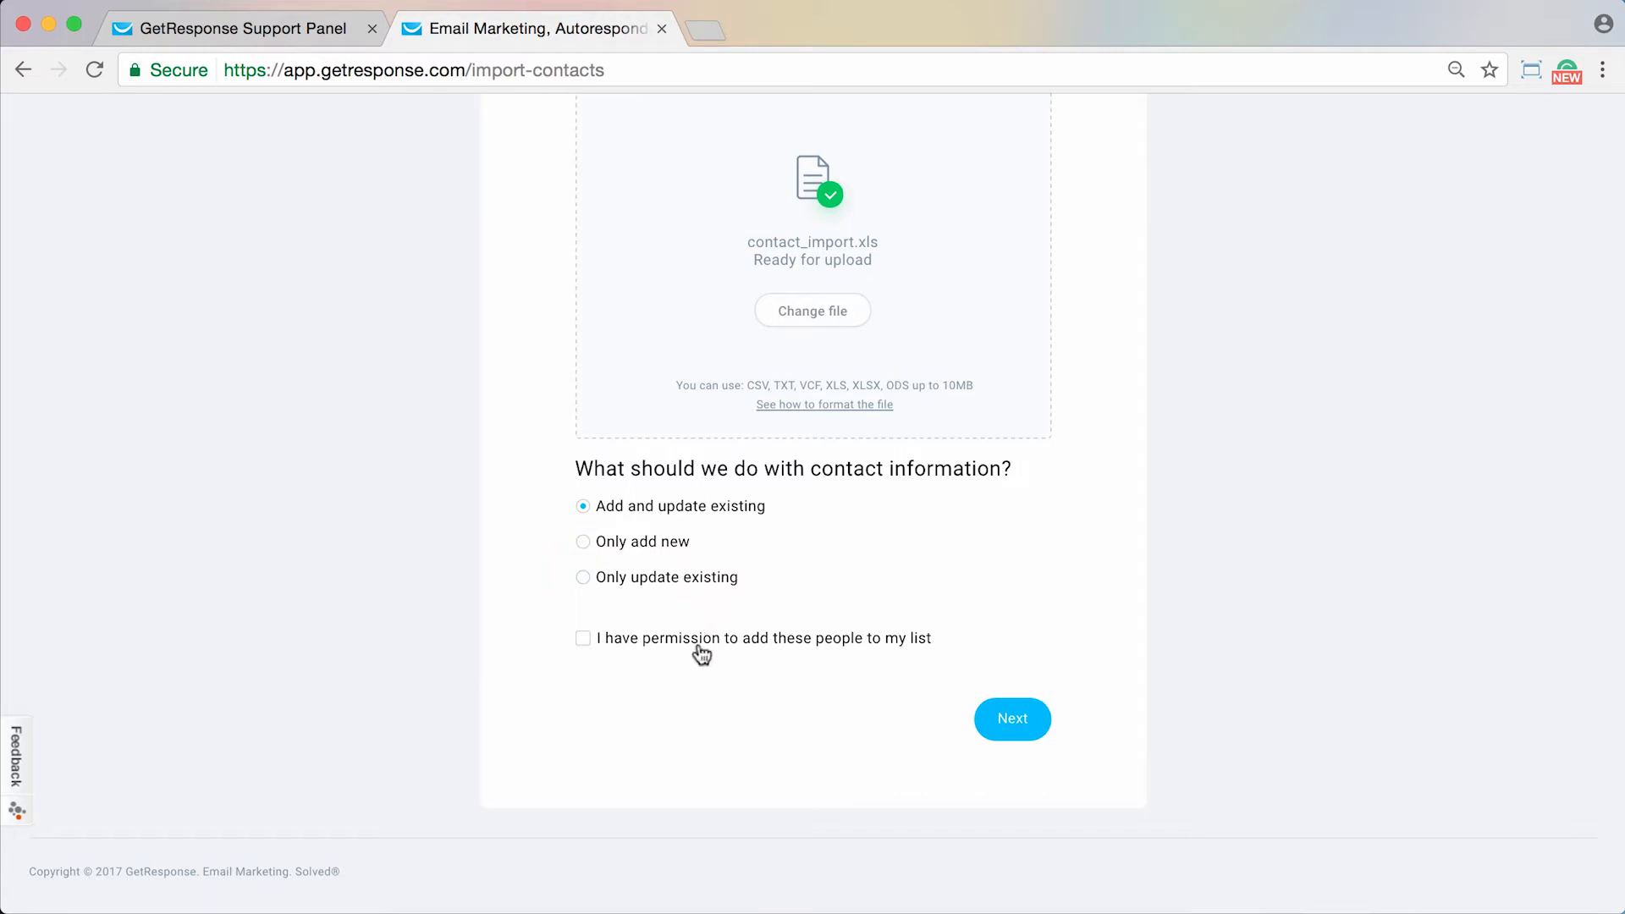
{"action": "left_click", "coordinate": [583, 639]}
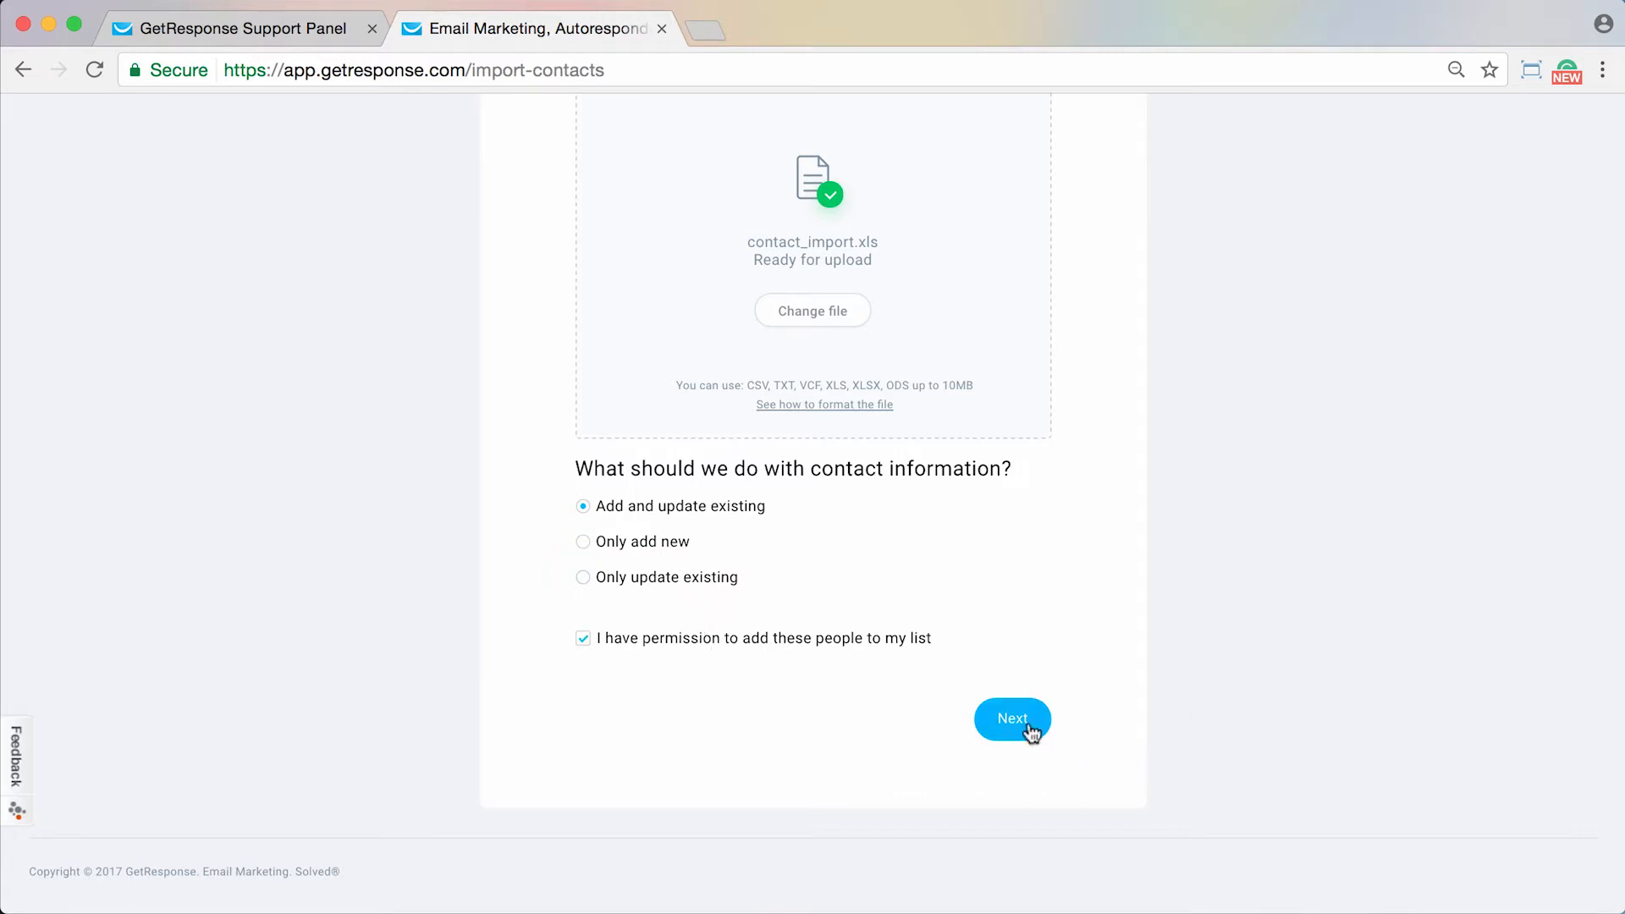
{"action": "left_click", "coordinate": [1013, 718]}
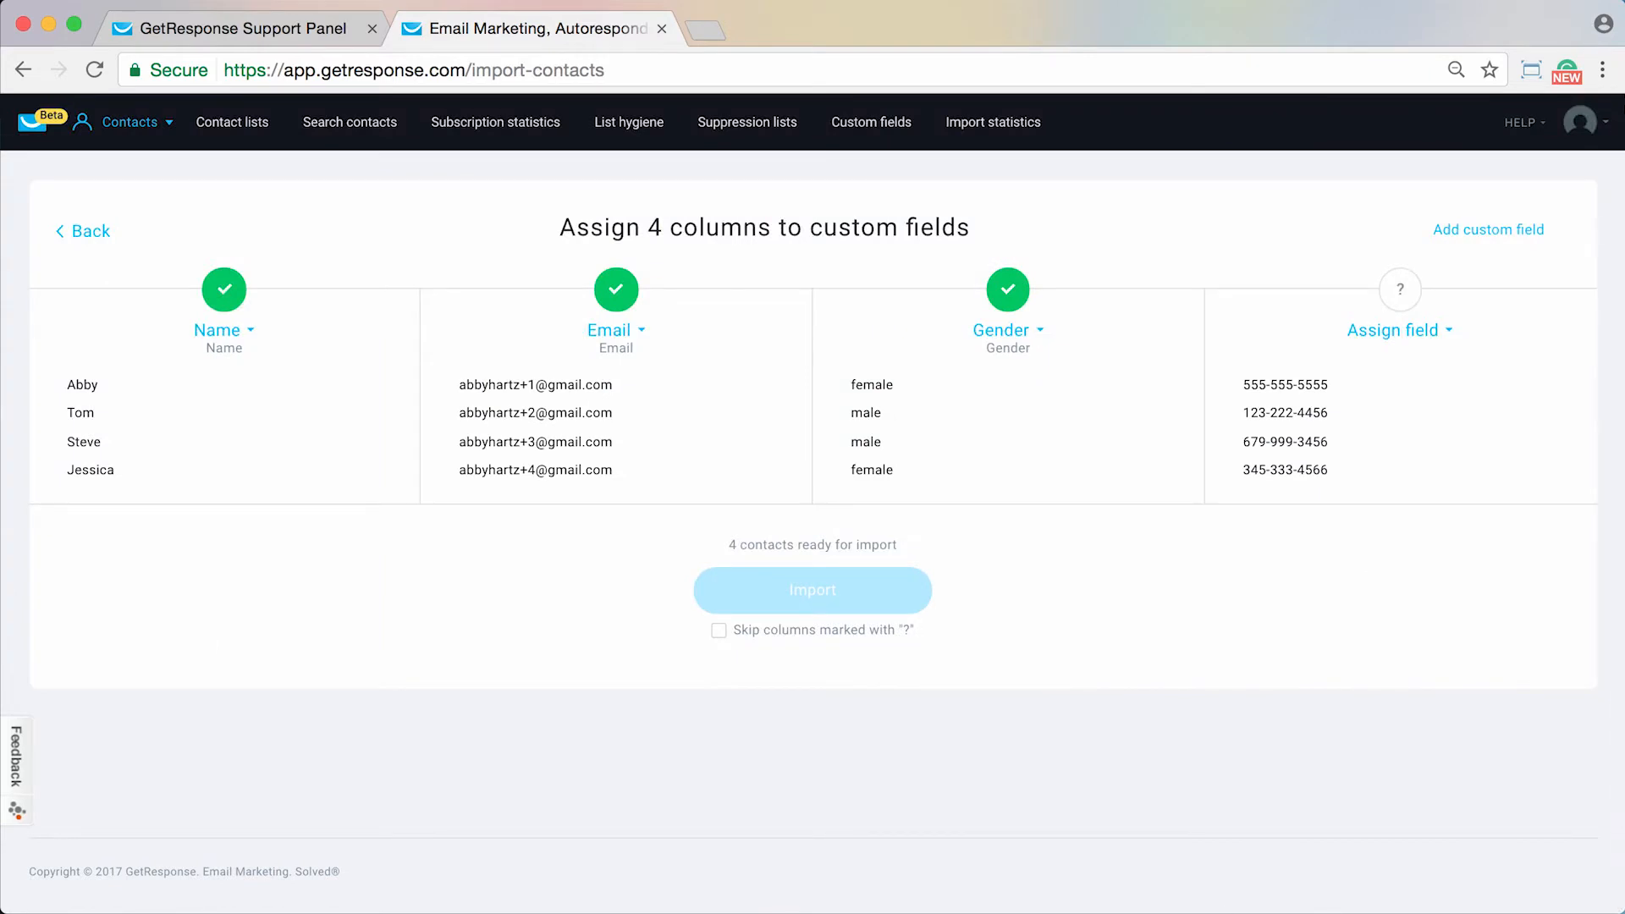
{"action": "mouse_move", "coordinate": [520, 622]}
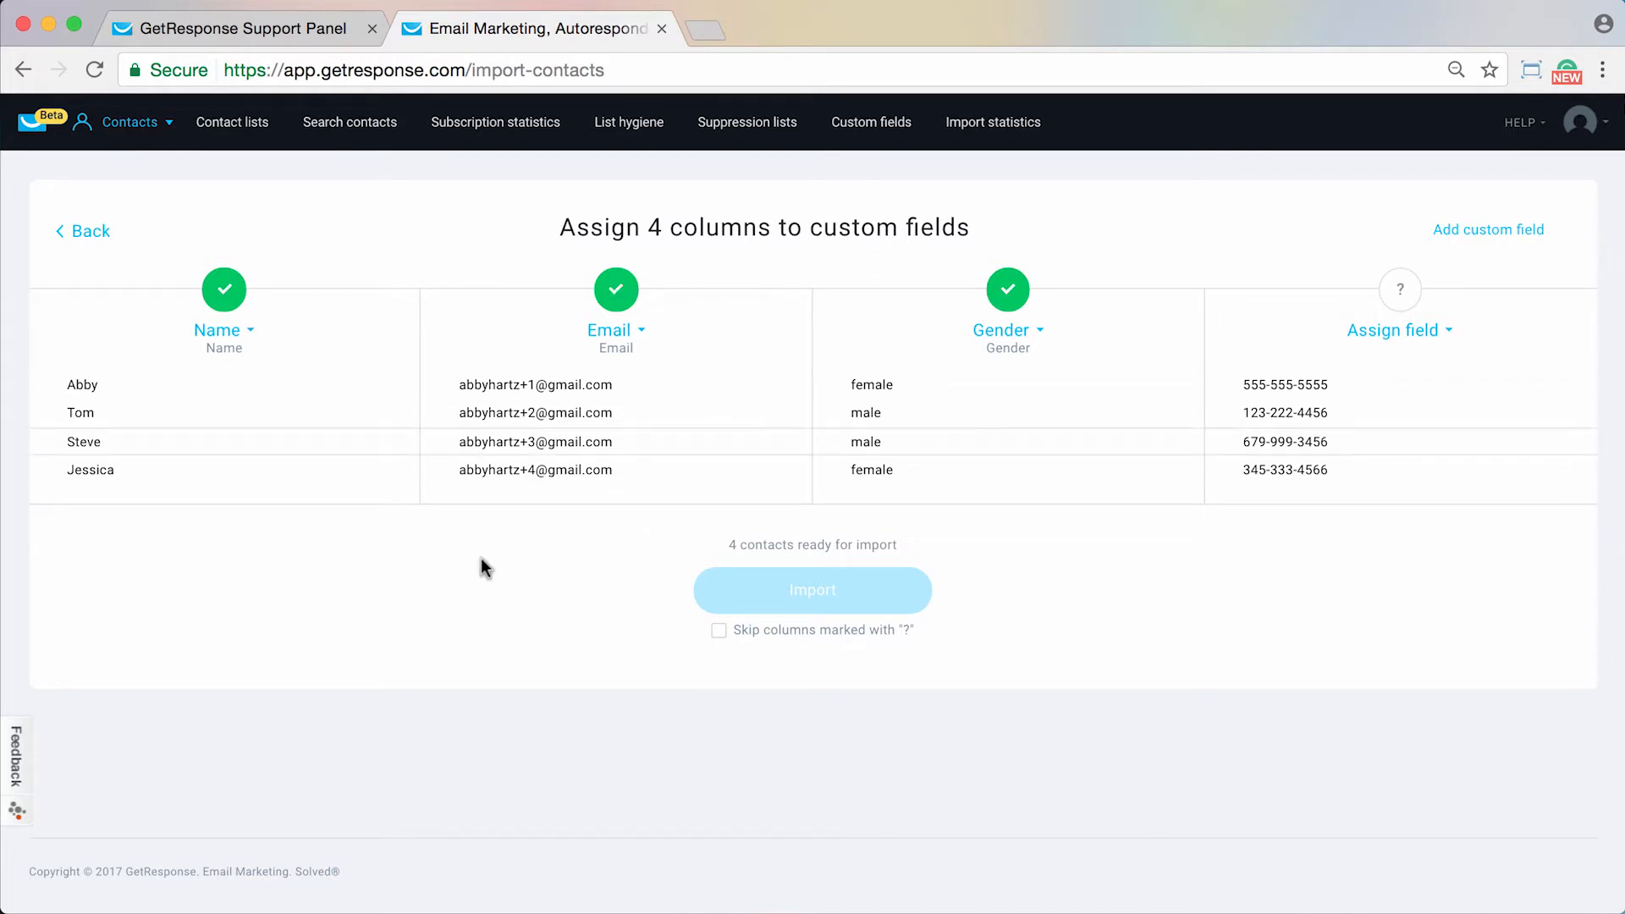
{"action": "mouse_move", "coordinate": [402, 408]}
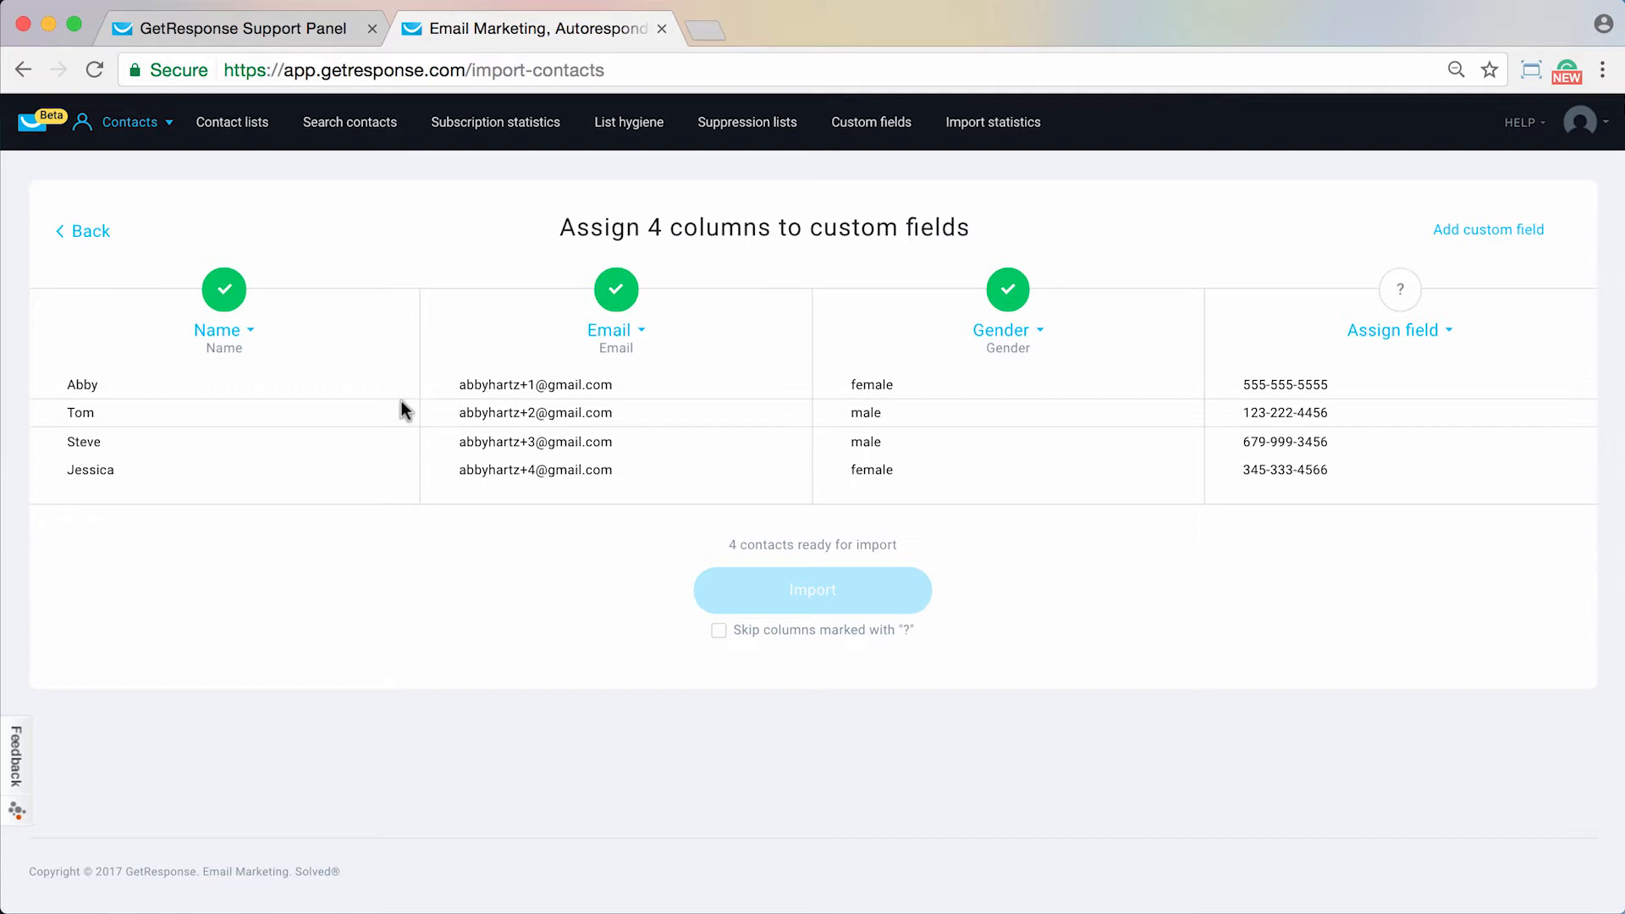
{"action": "mouse_move", "coordinate": [294, 210]}
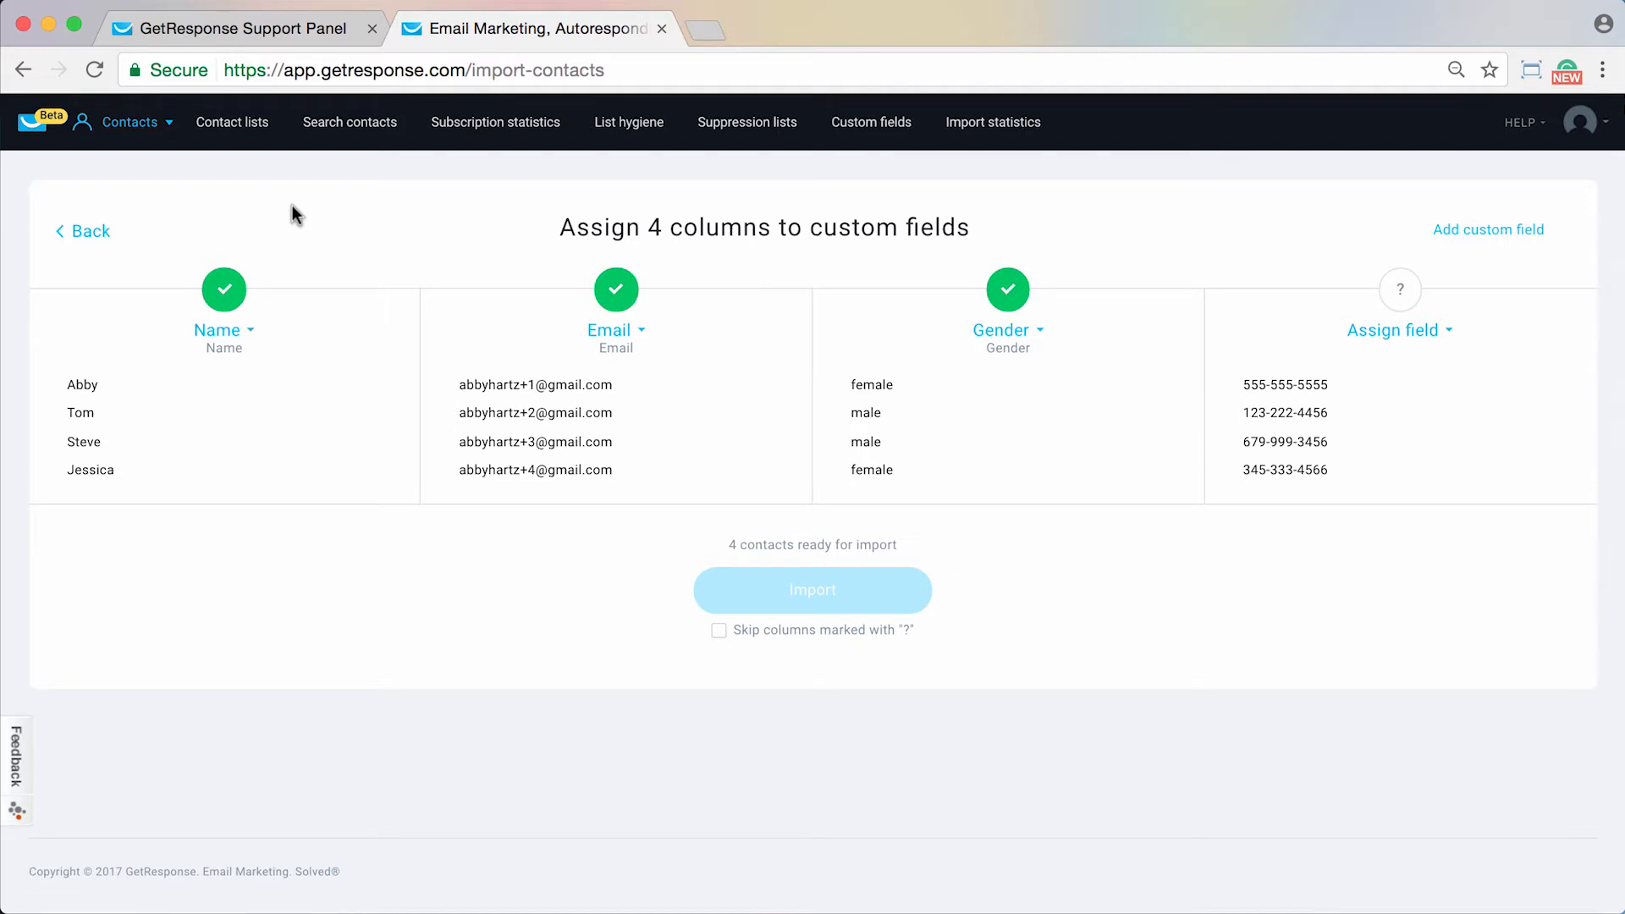
{"action": "mouse_move", "coordinate": [345, 322]}
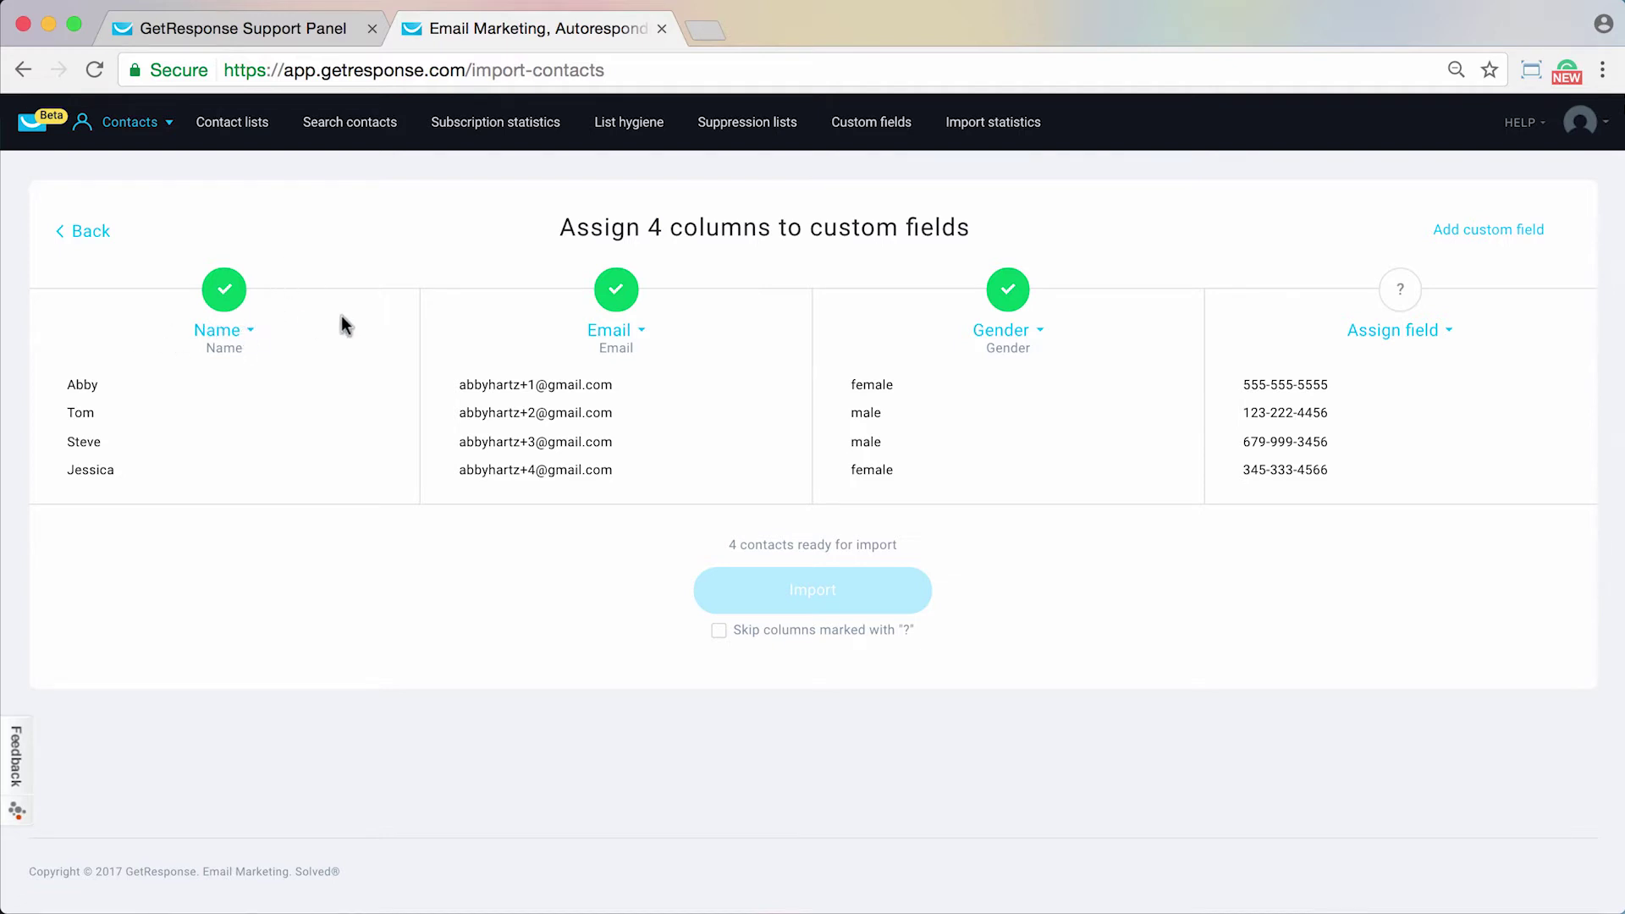
{"action": "mouse_move", "coordinate": [233, 335]}
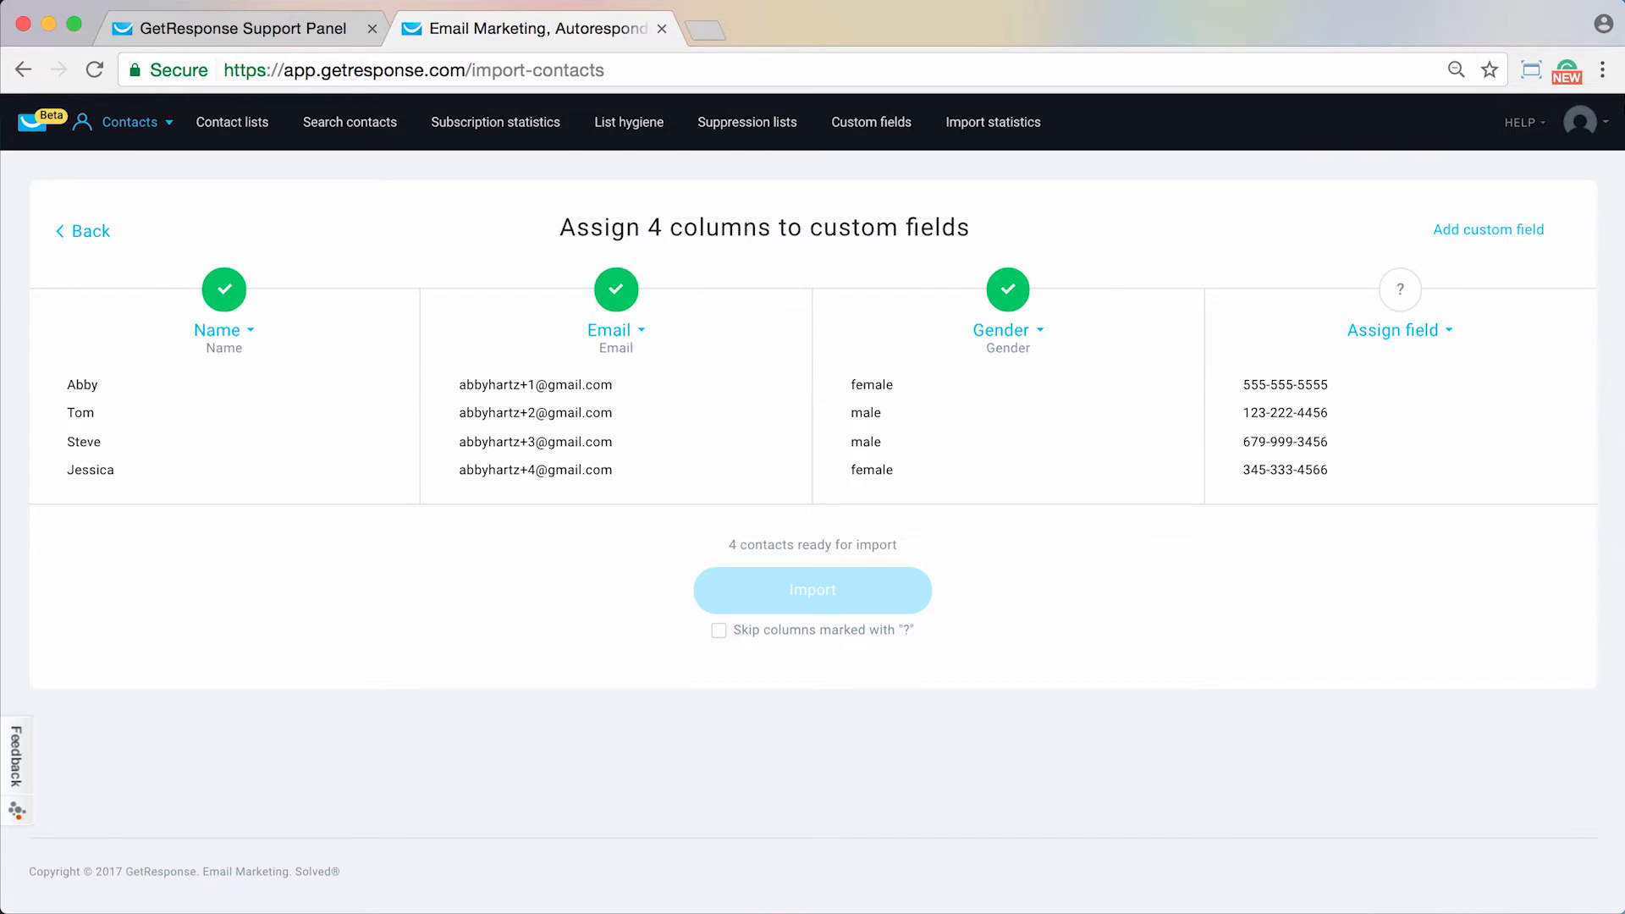
{"action": "mouse_move", "coordinate": [523, 829]}
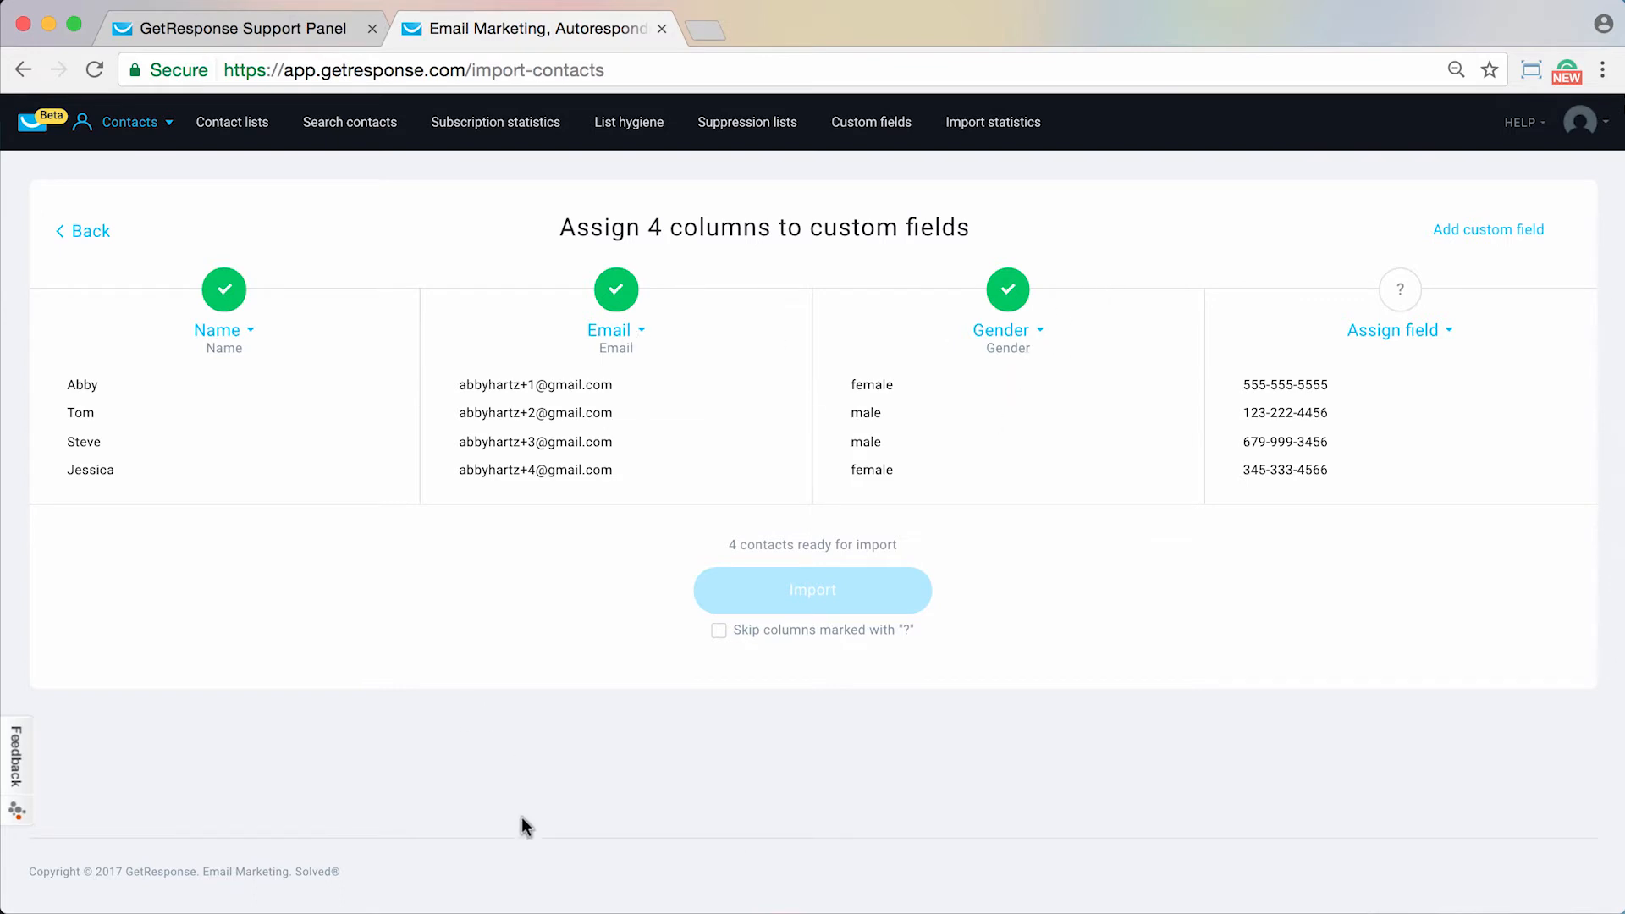
{"action": "mouse_move", "coordinate": [85, 493]}
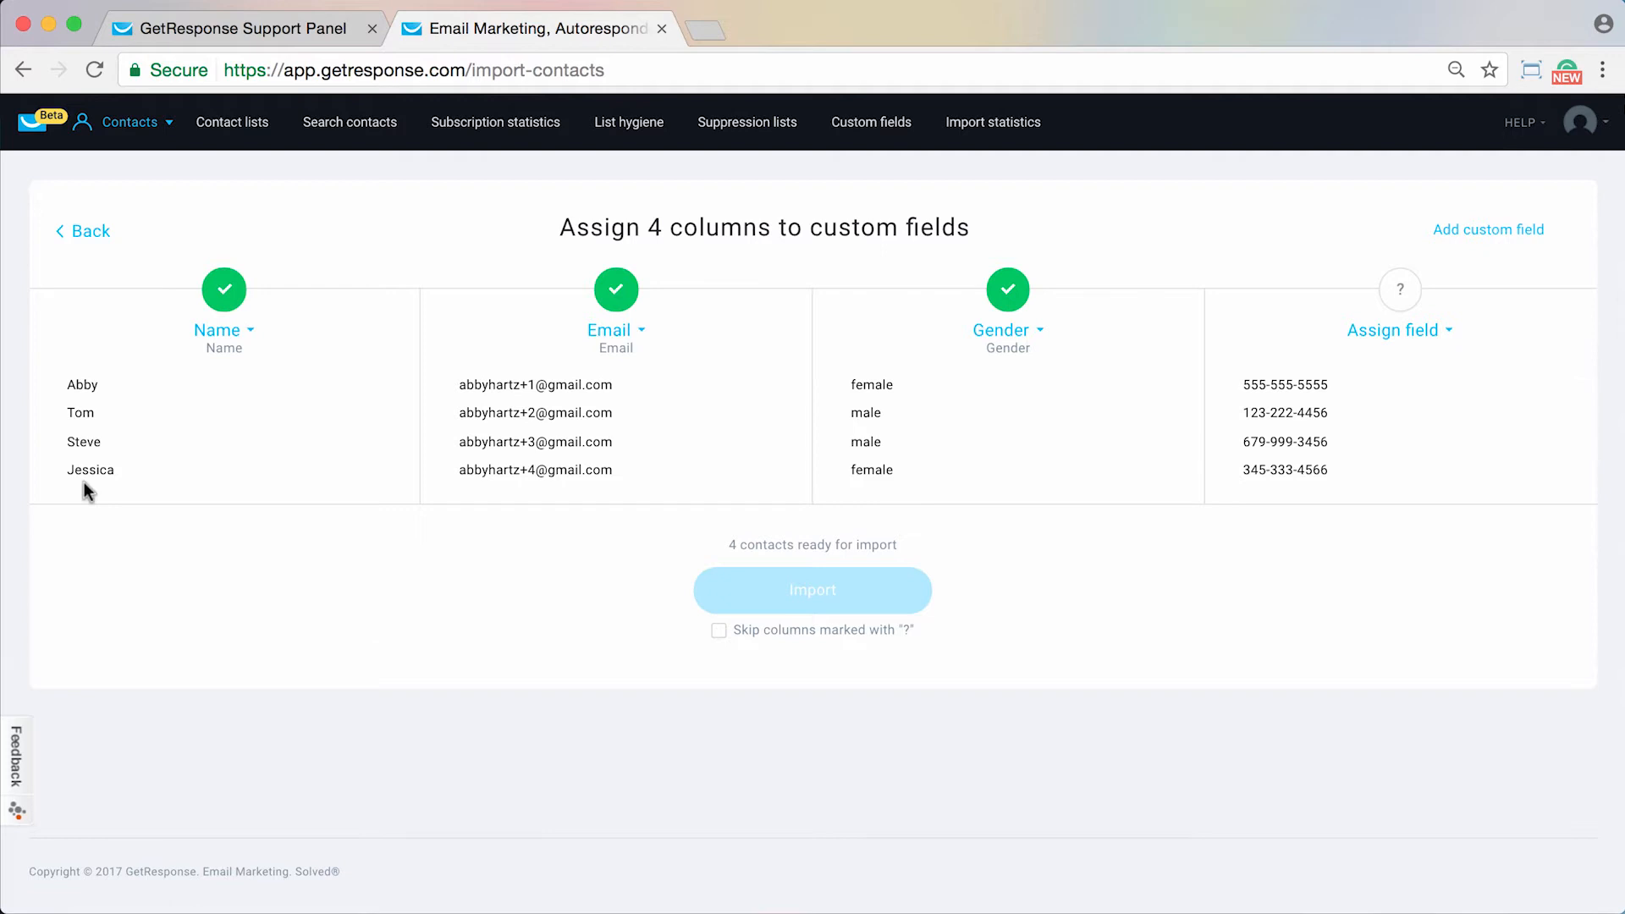
{"action": "mouse_move", "coordinate": [397, 739]}
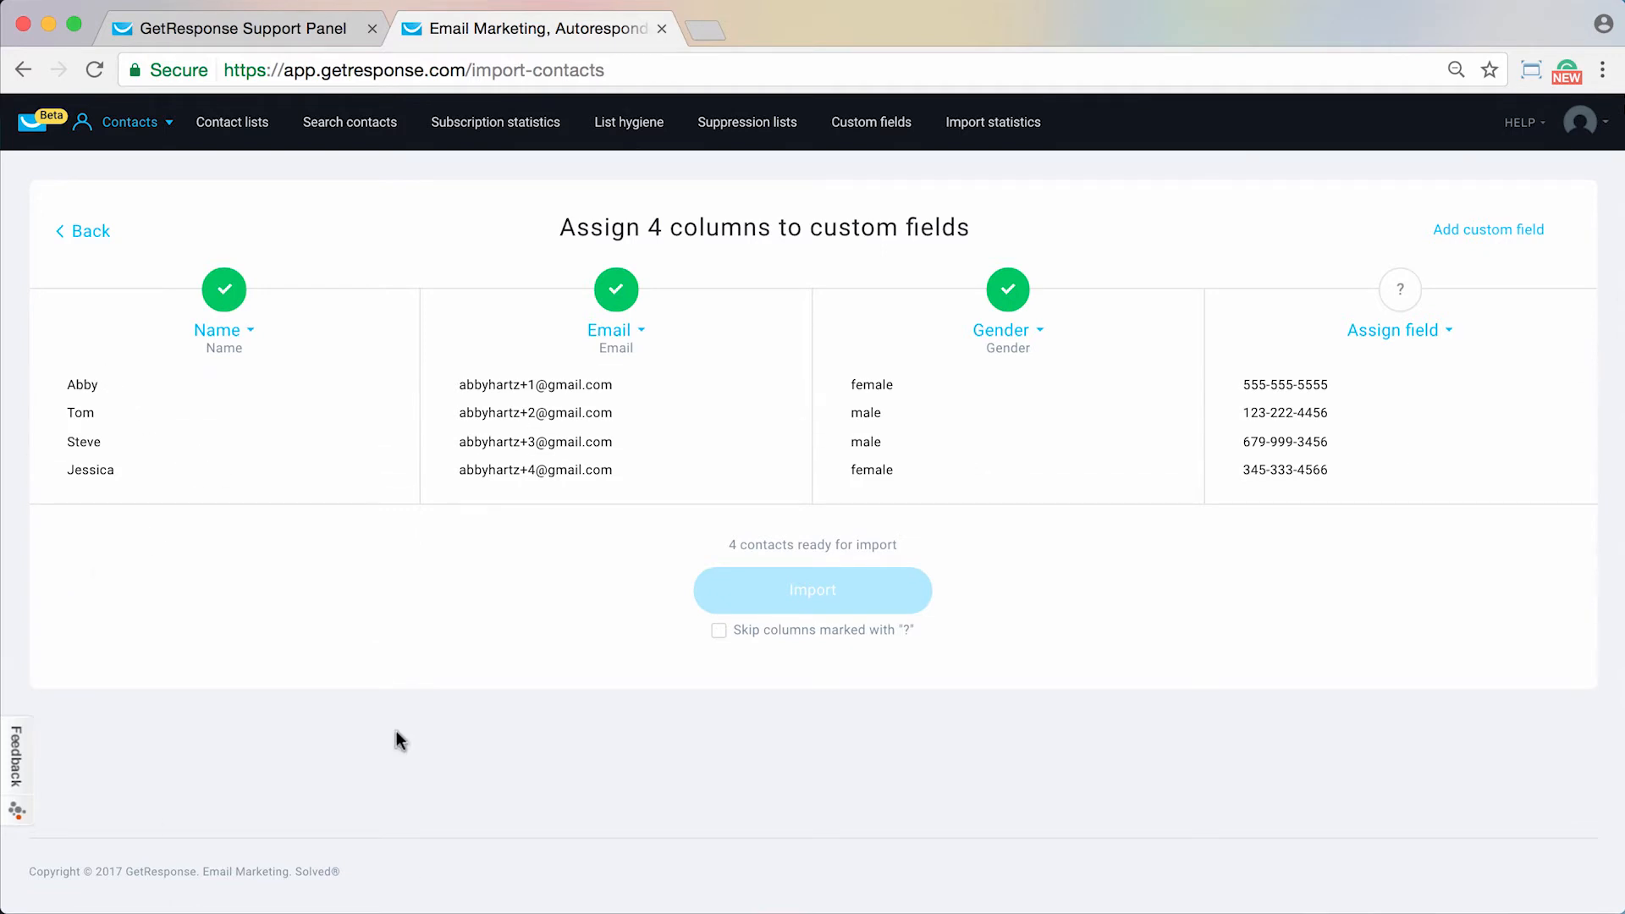
{"action": "mouse_move", "coordinate": [983, 394]}
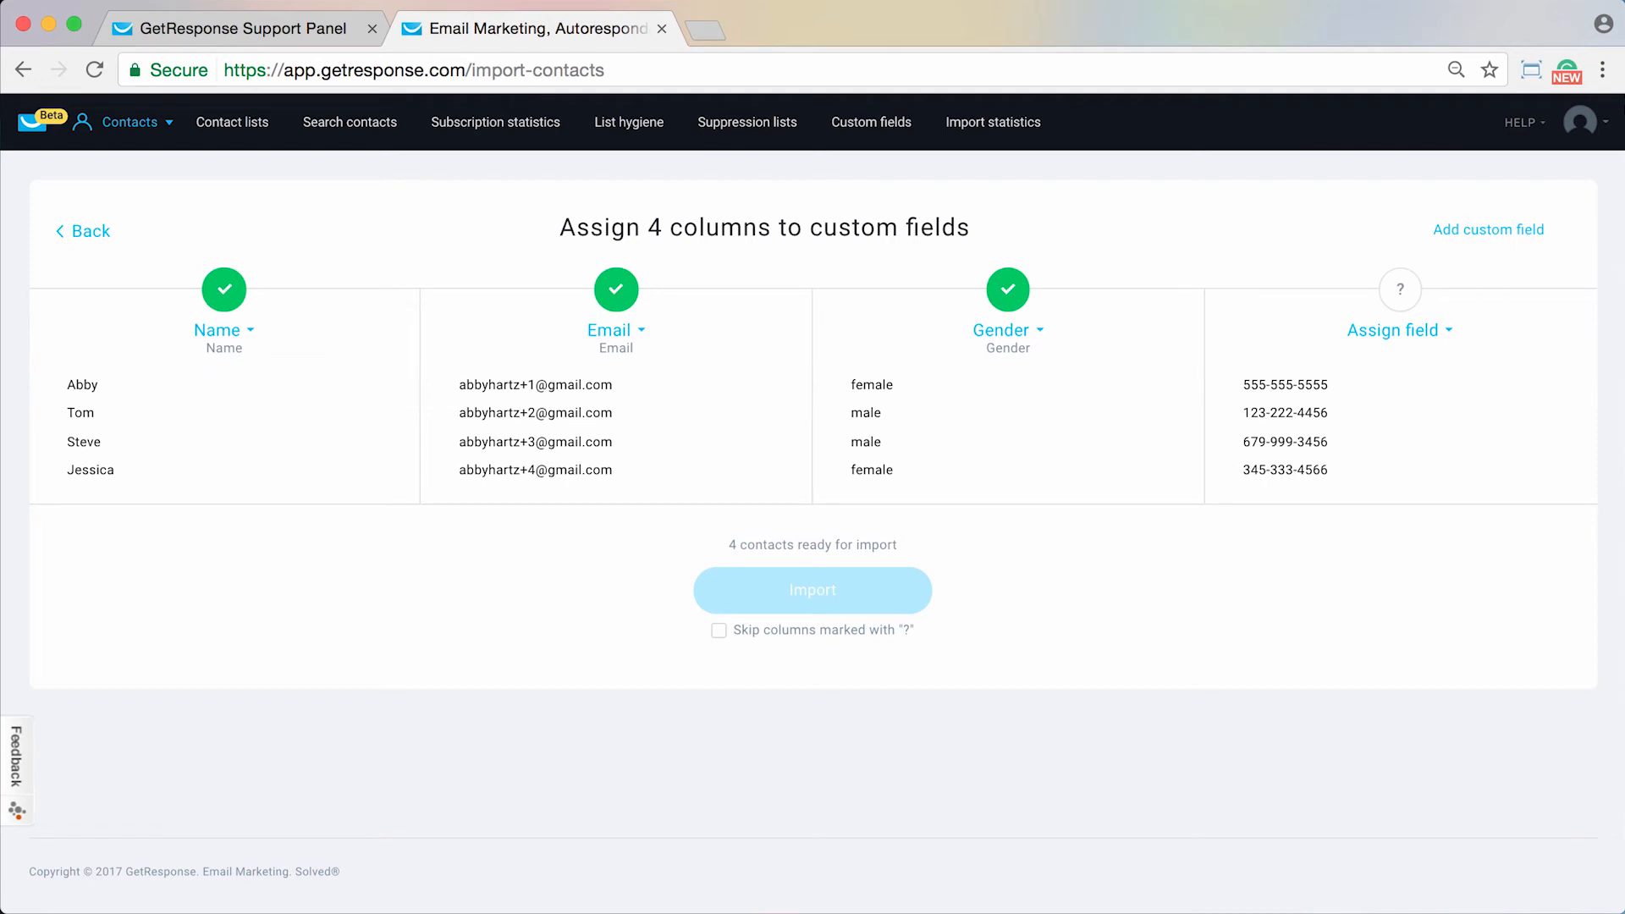
{"action": "mouse_move", "coordinate": [1305, 729]}
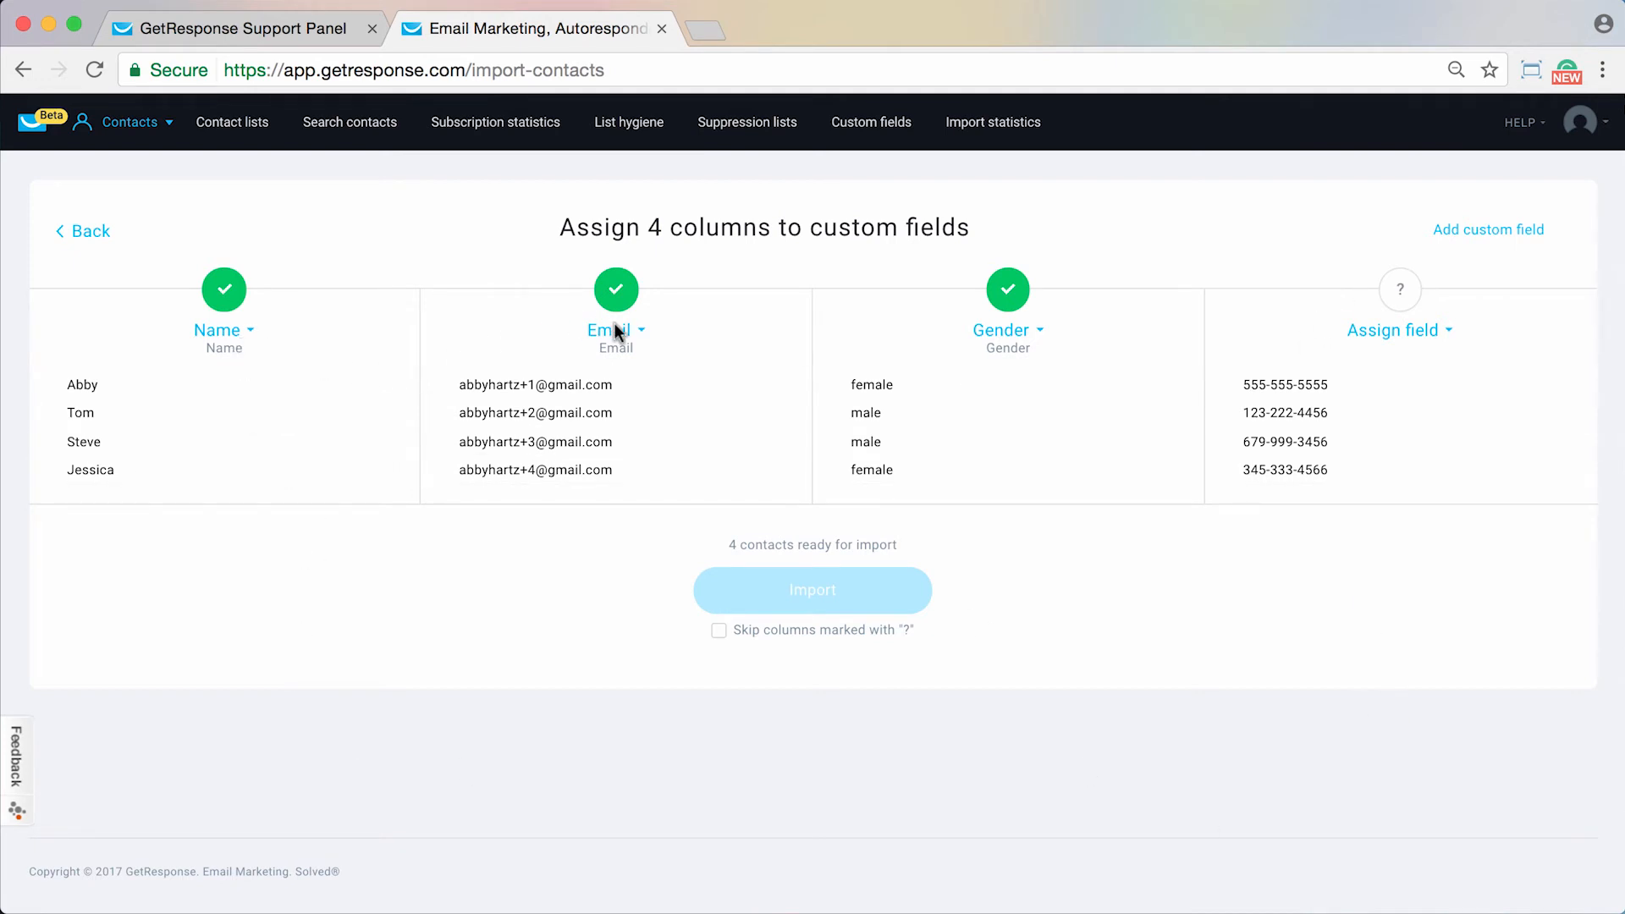
{"action": "mouse_move", "coordinate": [389, 461]}
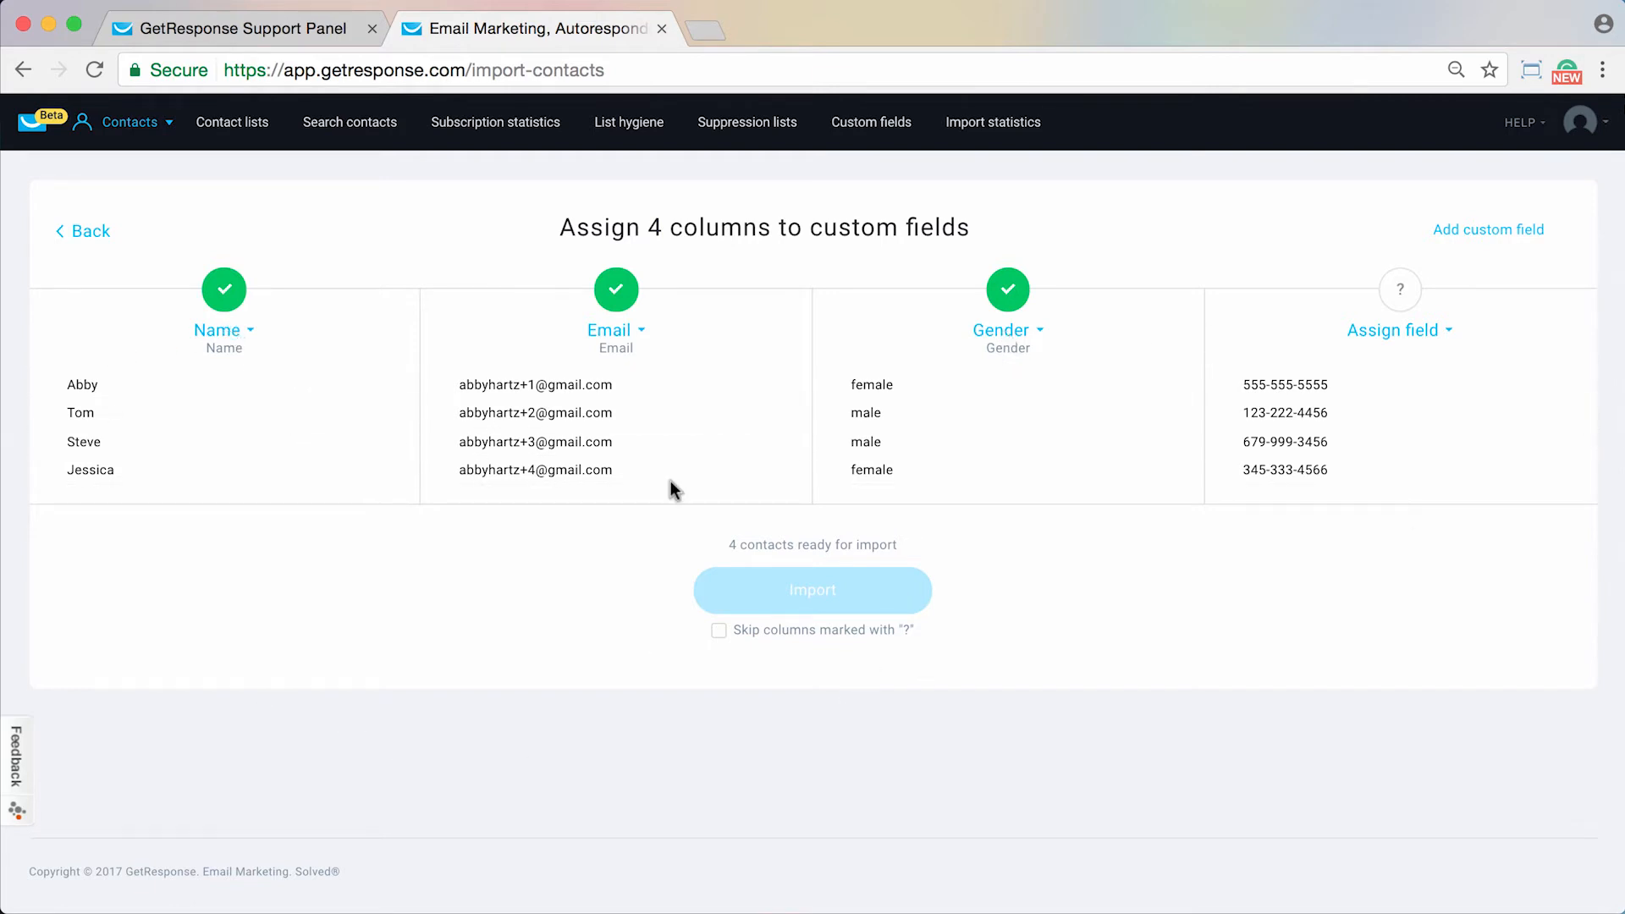
{"action": "mouse_move", "coordinate": [980, 358]}
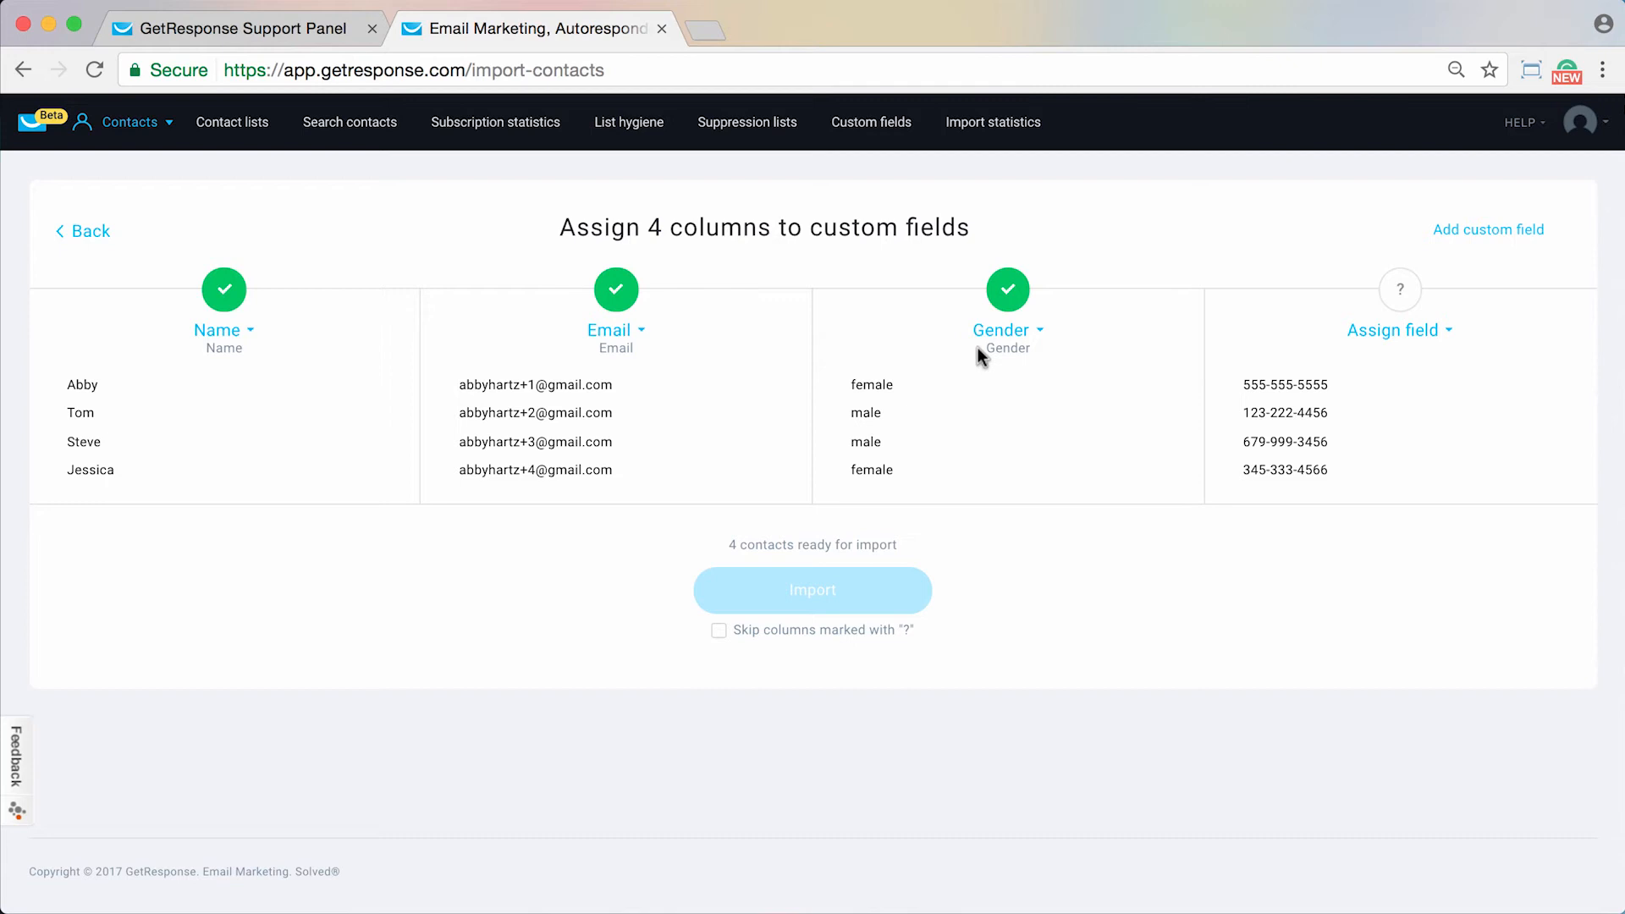
{"action": "mouse_move", "coordinate": [1028, 345]}
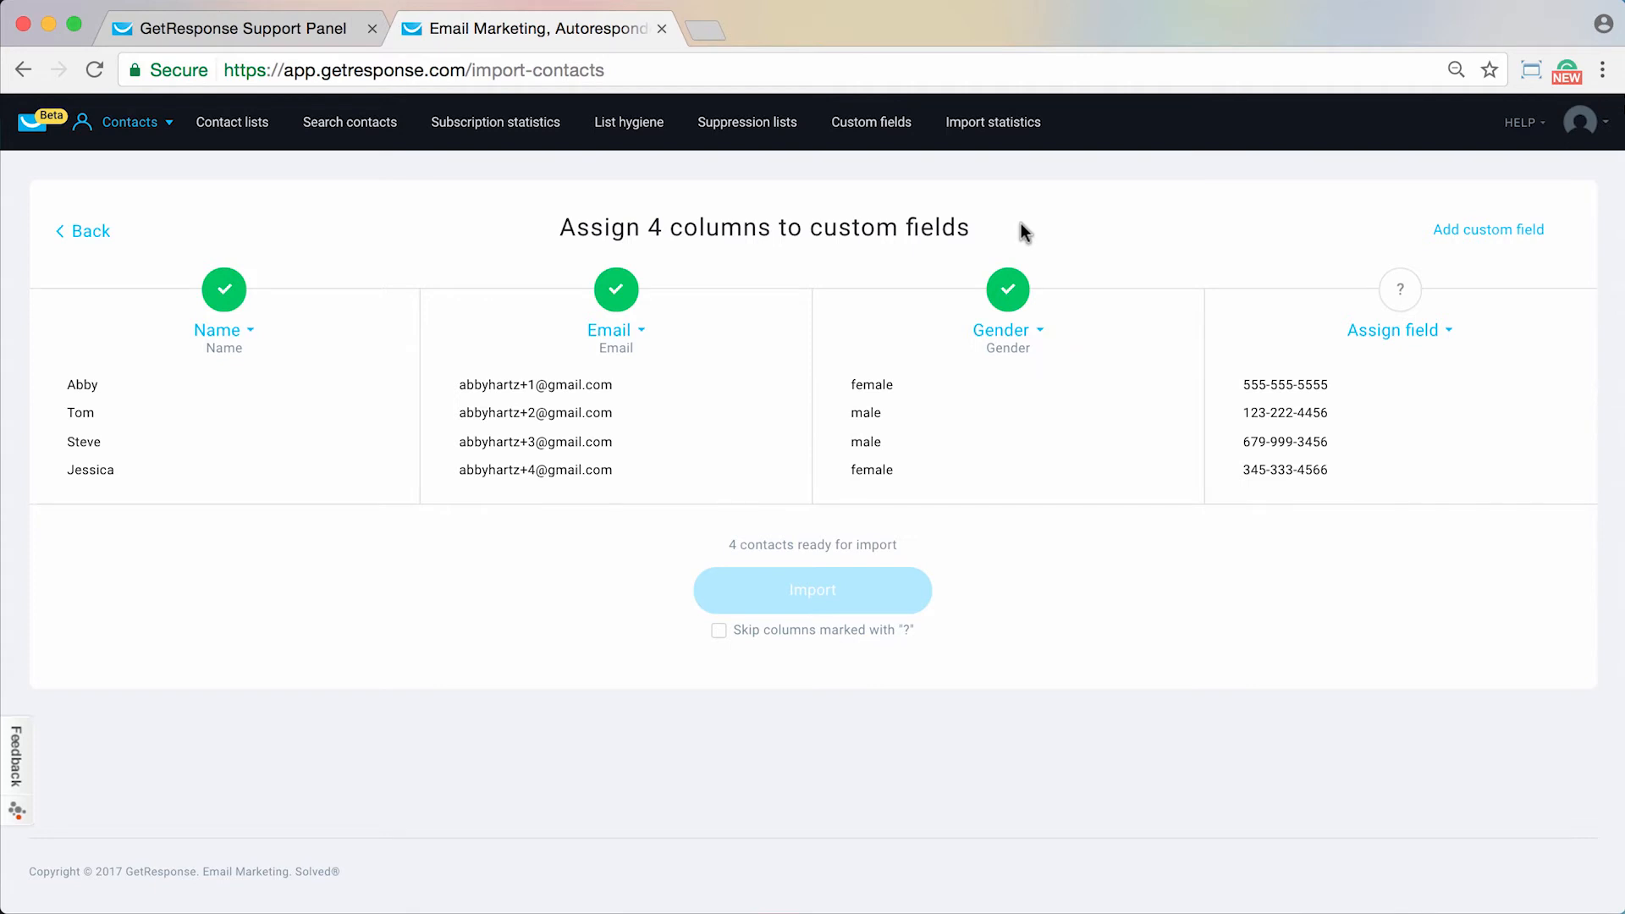
{"action": "mouse_move", "coordinate": [1107, 325]}
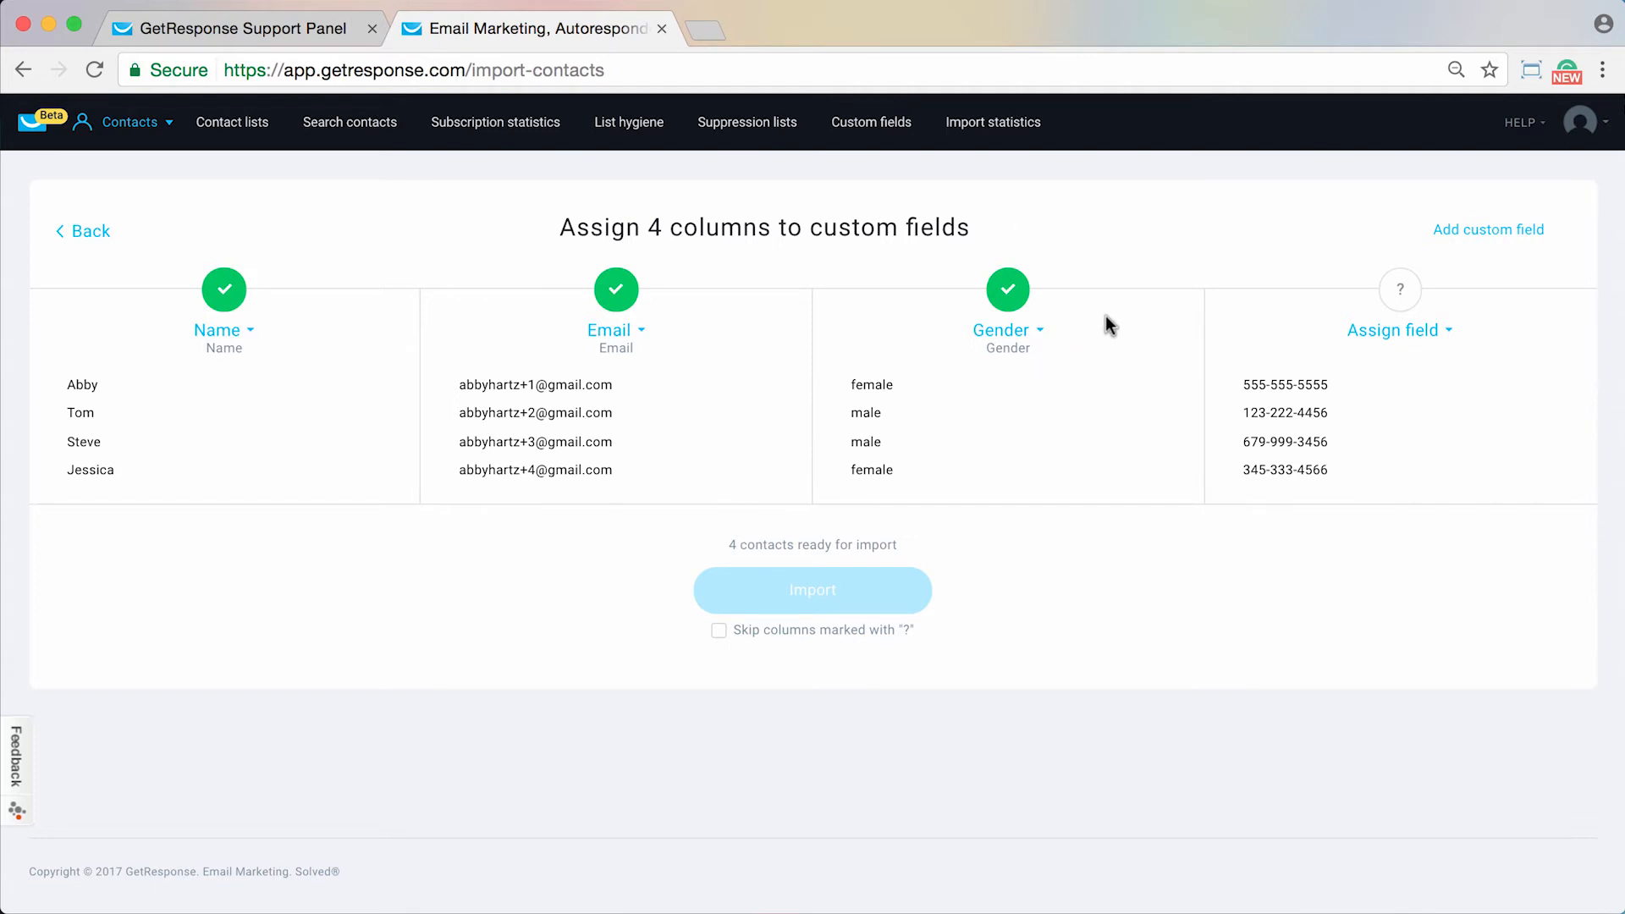
{"action": "mouse_move", "coordinate": [1458, 571]}
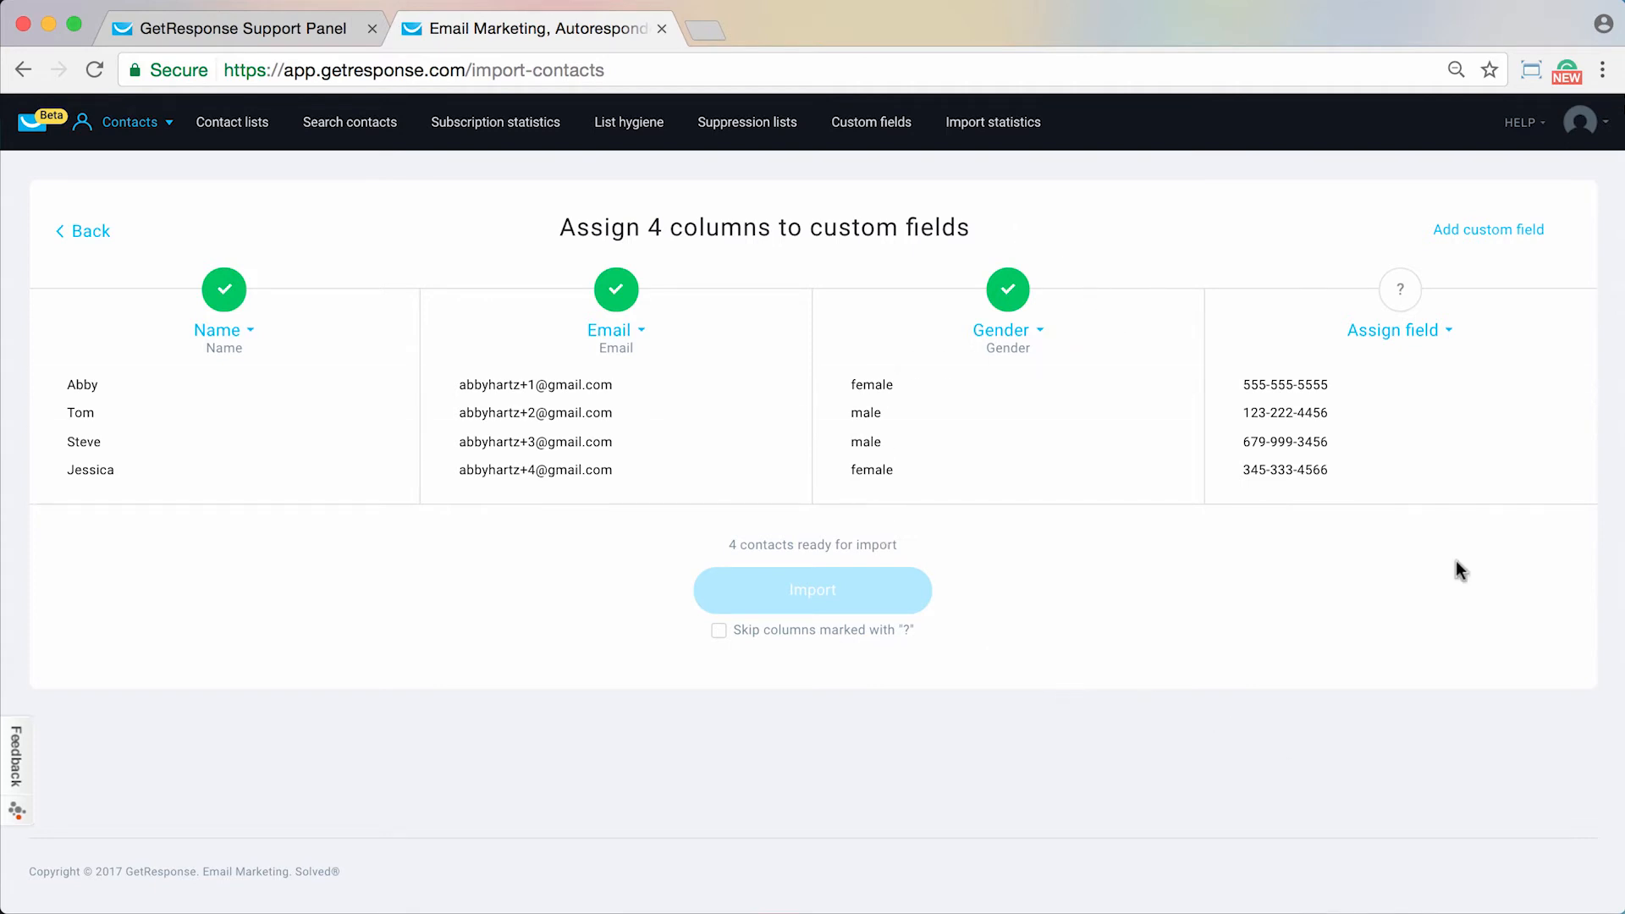
{"action": "mouse_move", "coordinate": [1300, 175]}
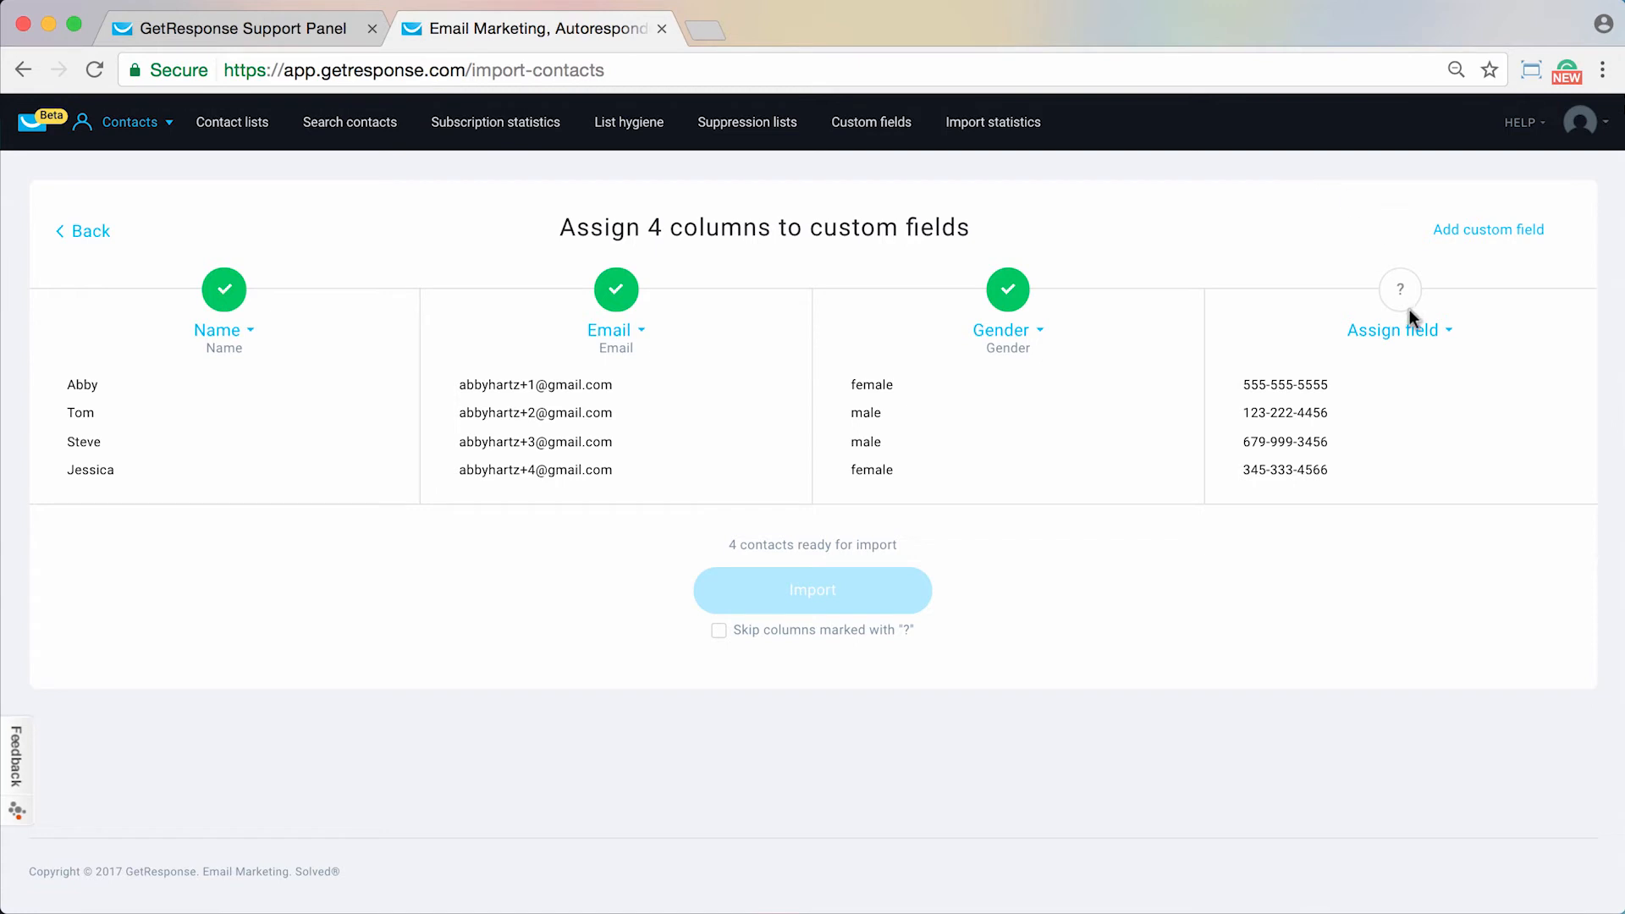
{"action": "mouse_move", "coordinate": [1482, 566]}
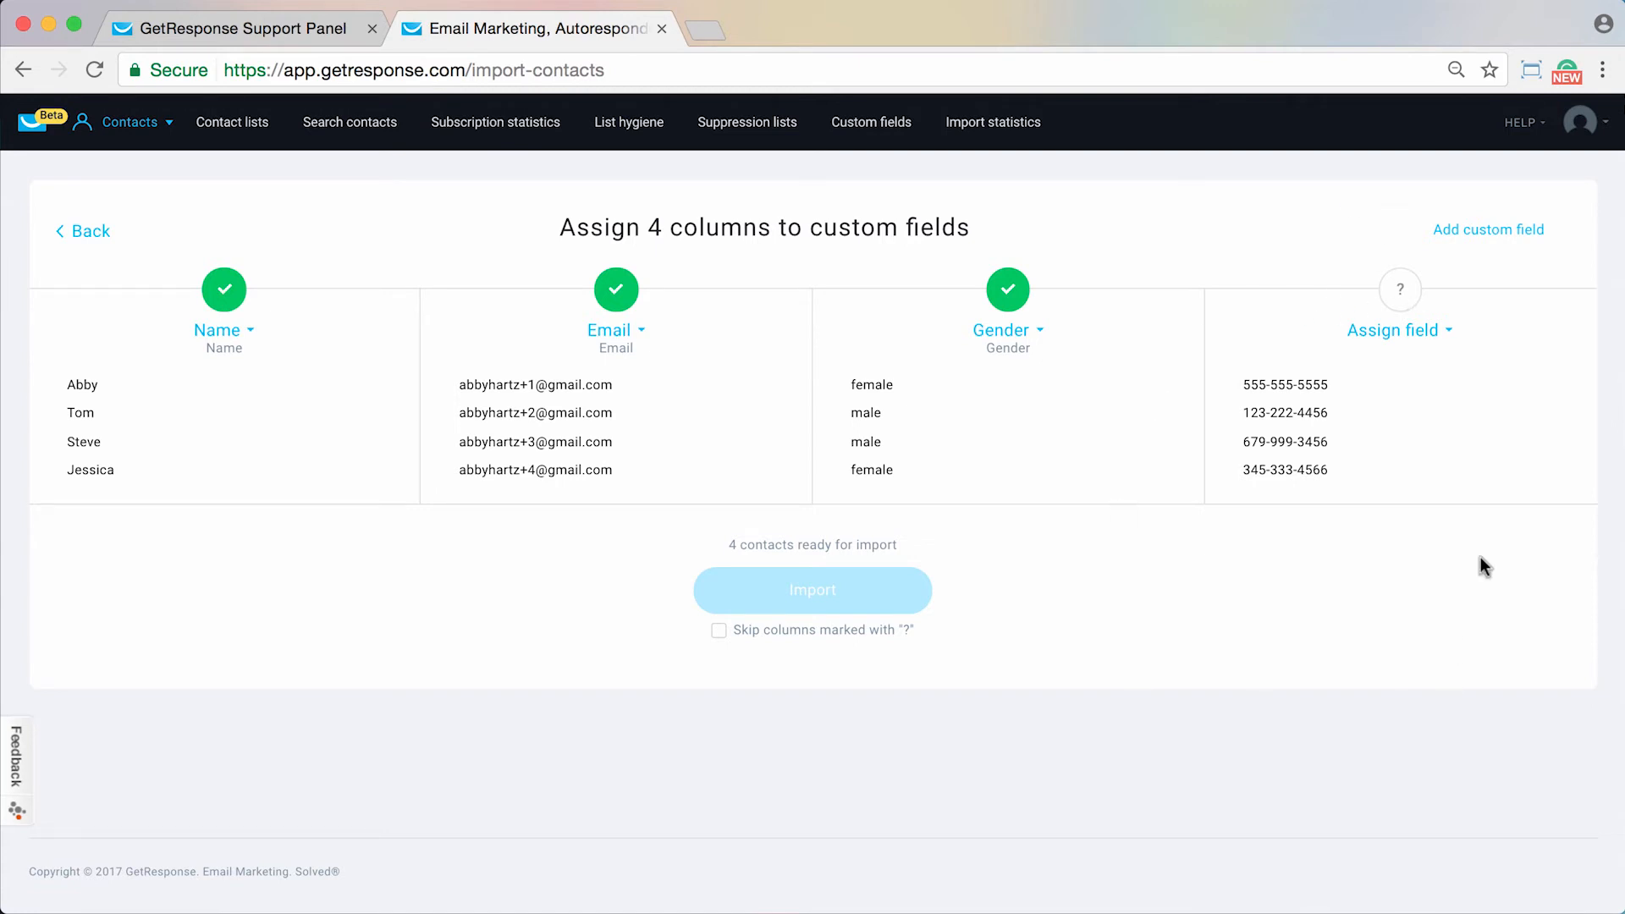
- Assign the fourth, phone-number column to the mobile_phone field
{"action": "left_click", "coordinate": [1395, 330]}
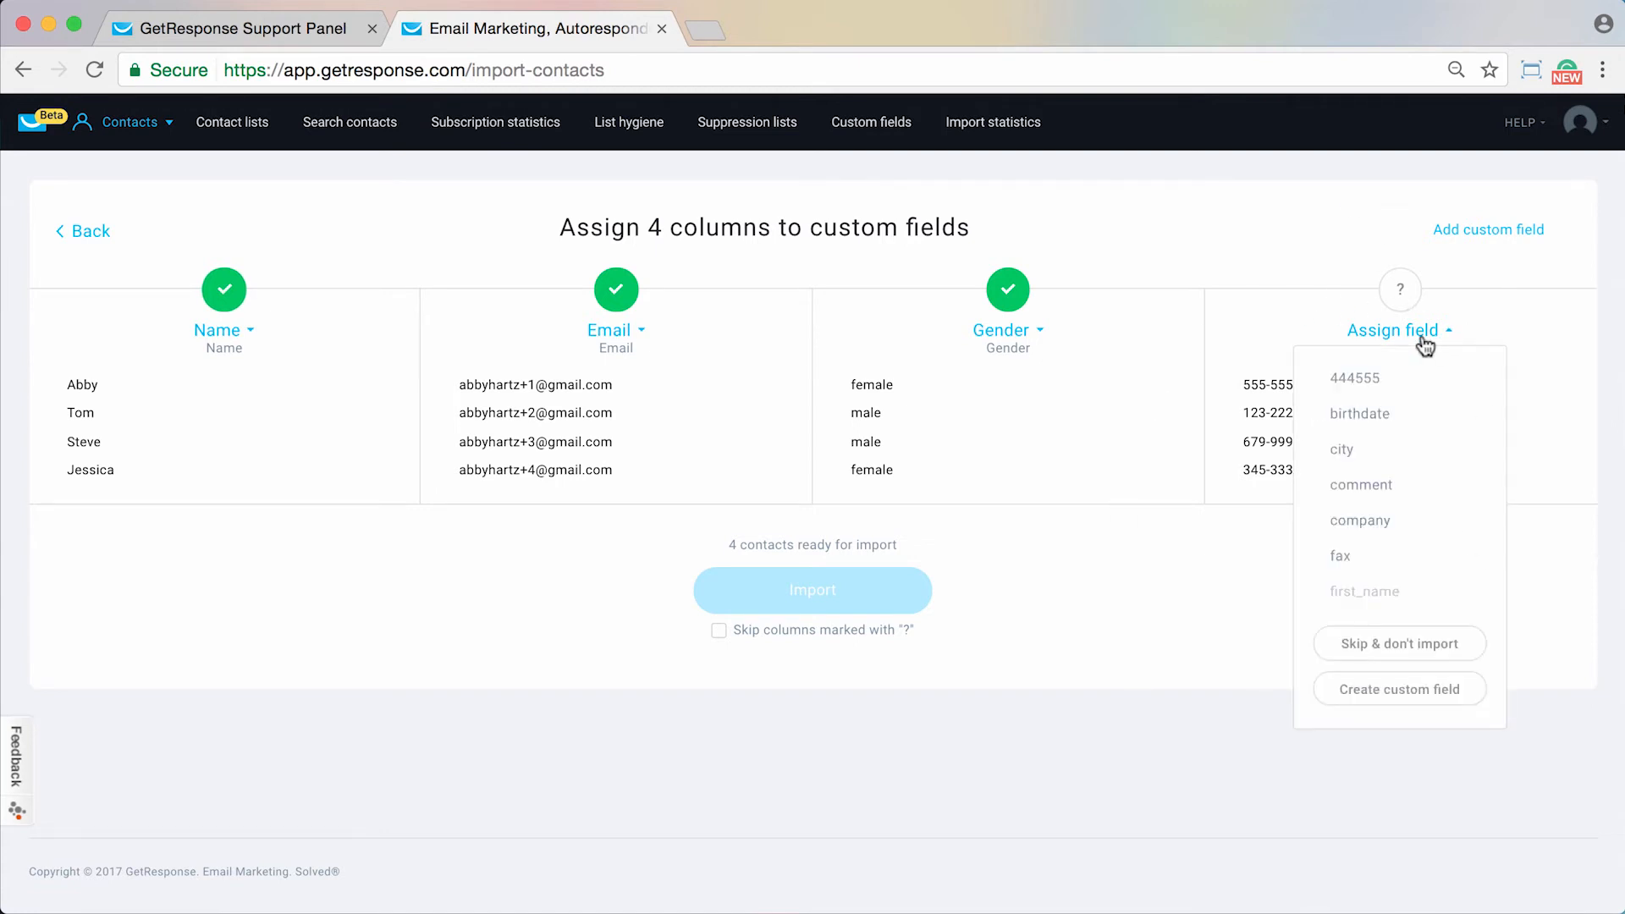
{"action": "mouse_move", "coordinate": [1383, 495]}
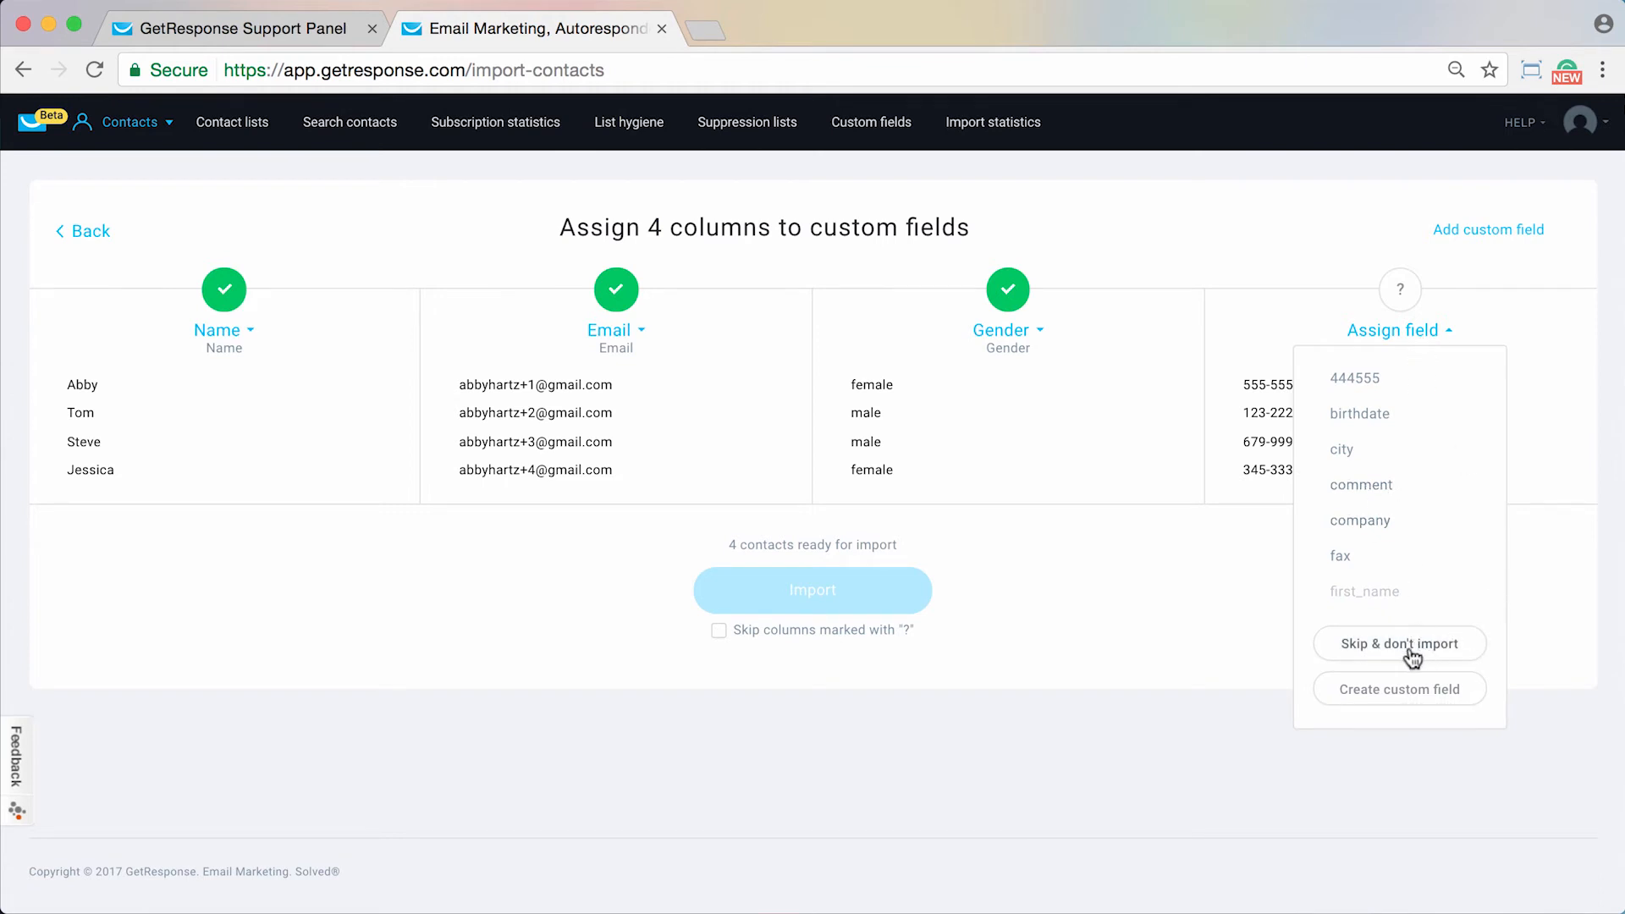
{"action": "mouse_move", "coordinate": [1469, 689]}
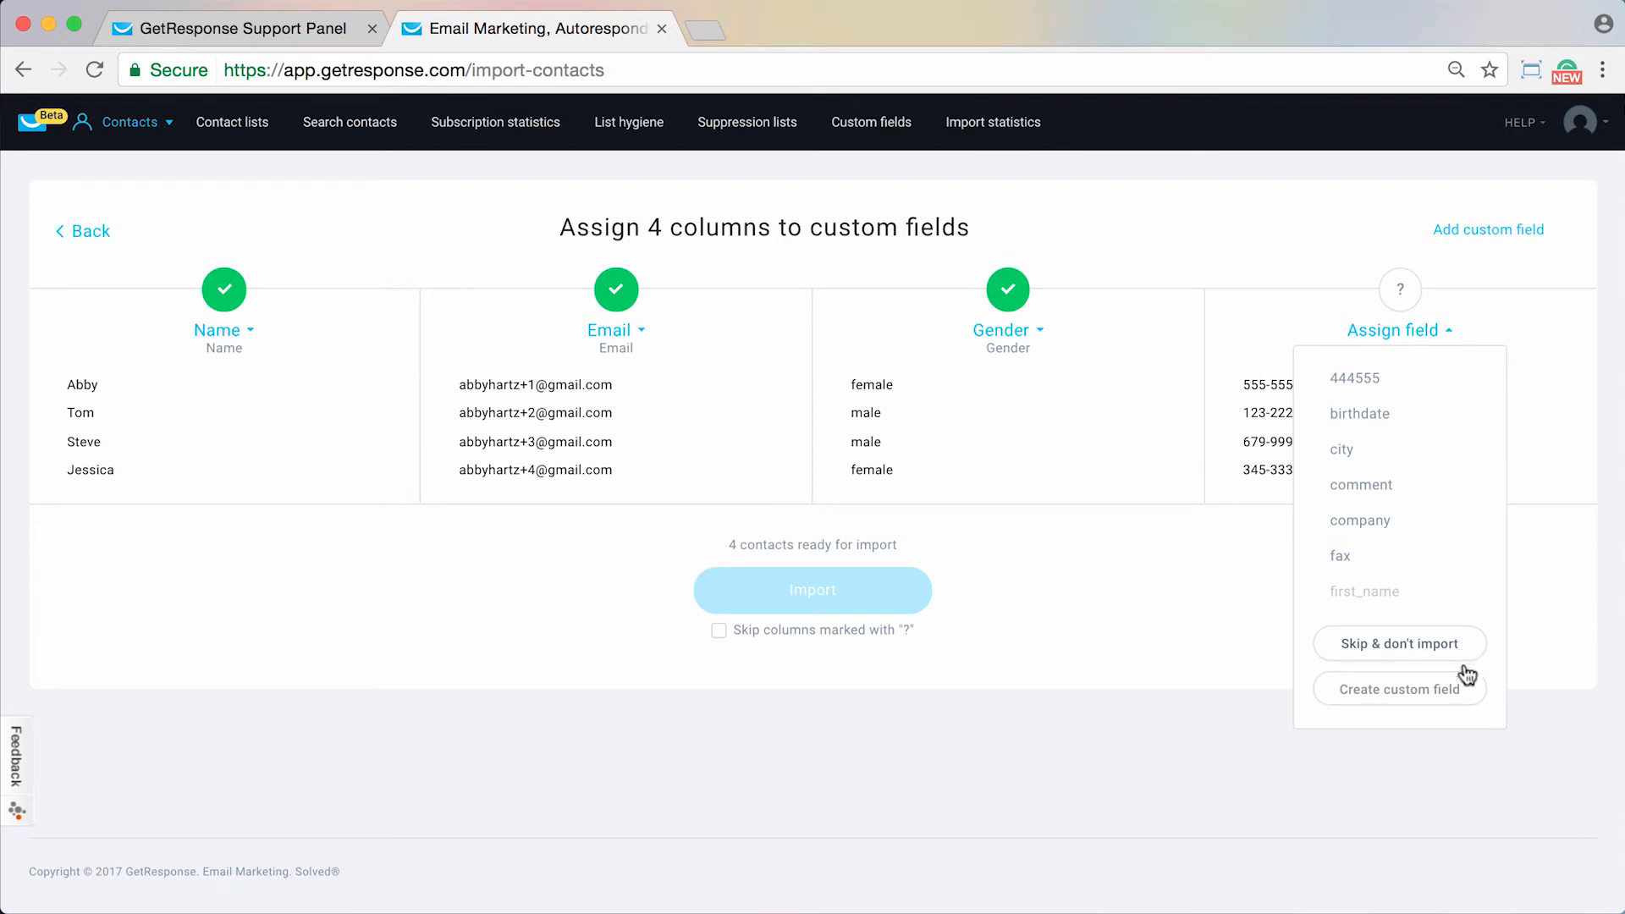
{"action": "mouse_move", "coordinate": [1402, 382]}
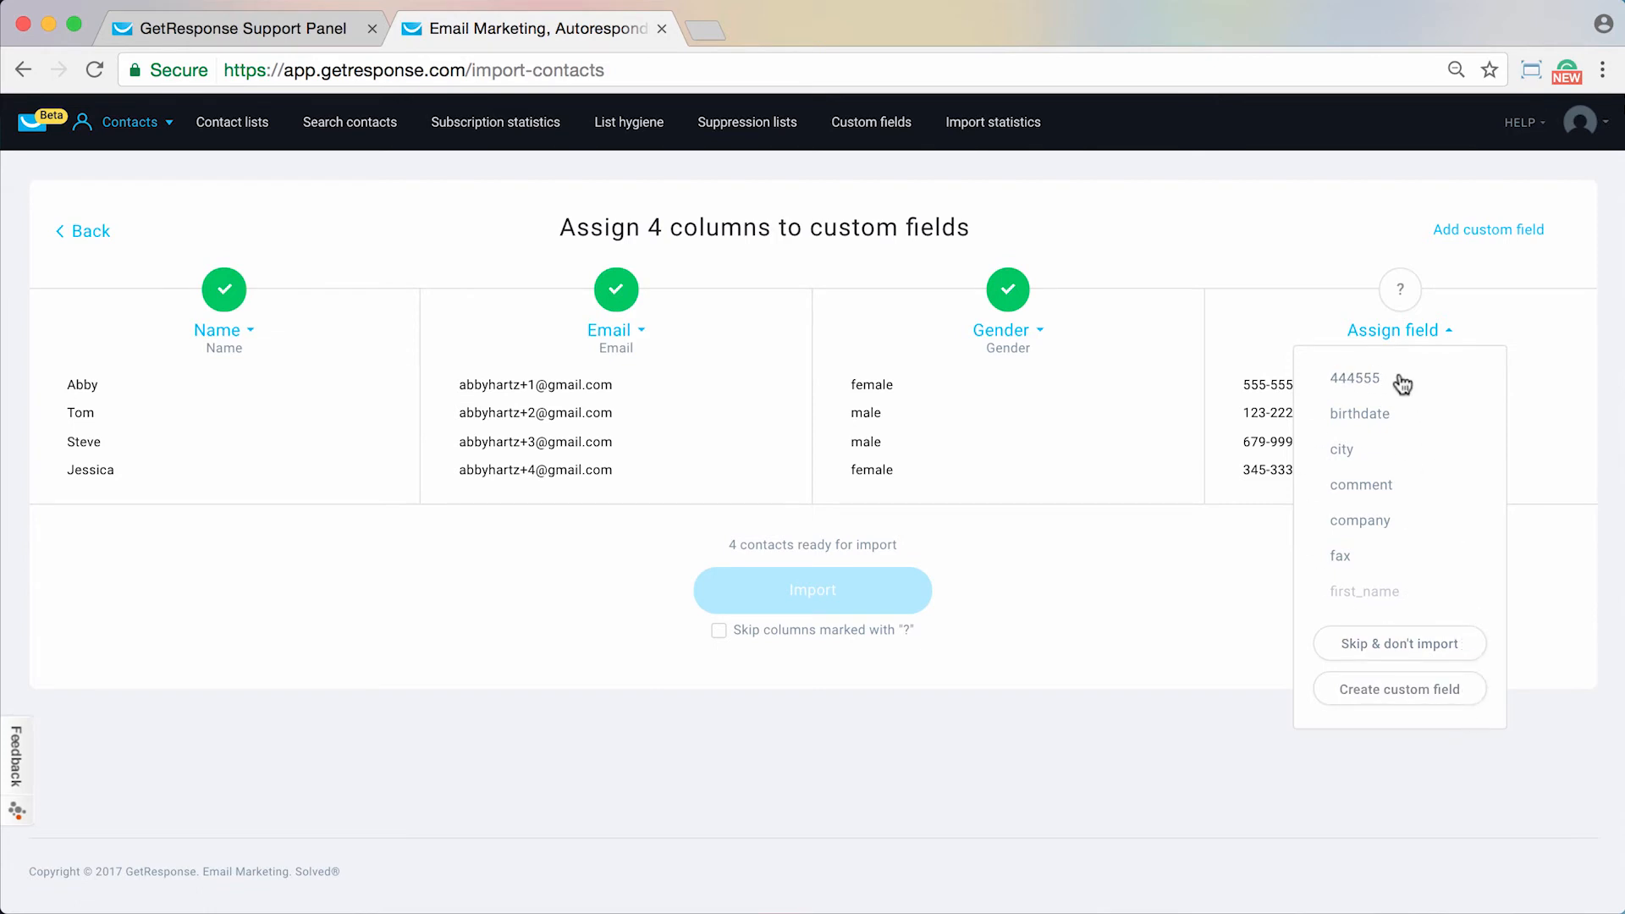
{"action": "mouse_move", "coordinate": [1467, 479]}
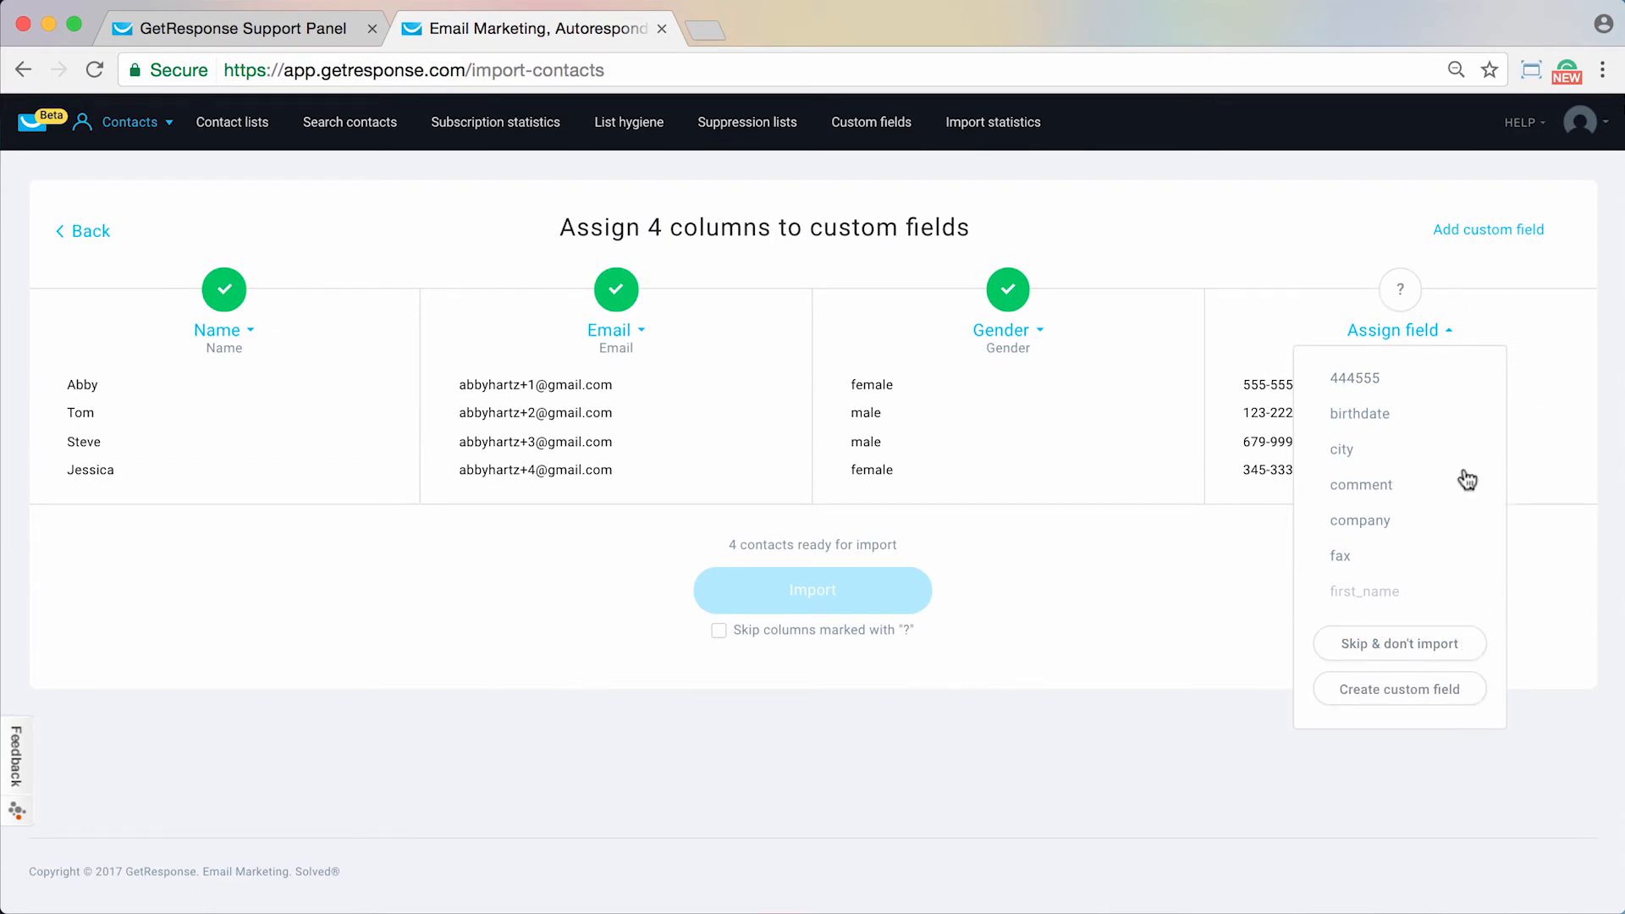
{"action": "mouse_move", "coordinate": [1423, 386]}
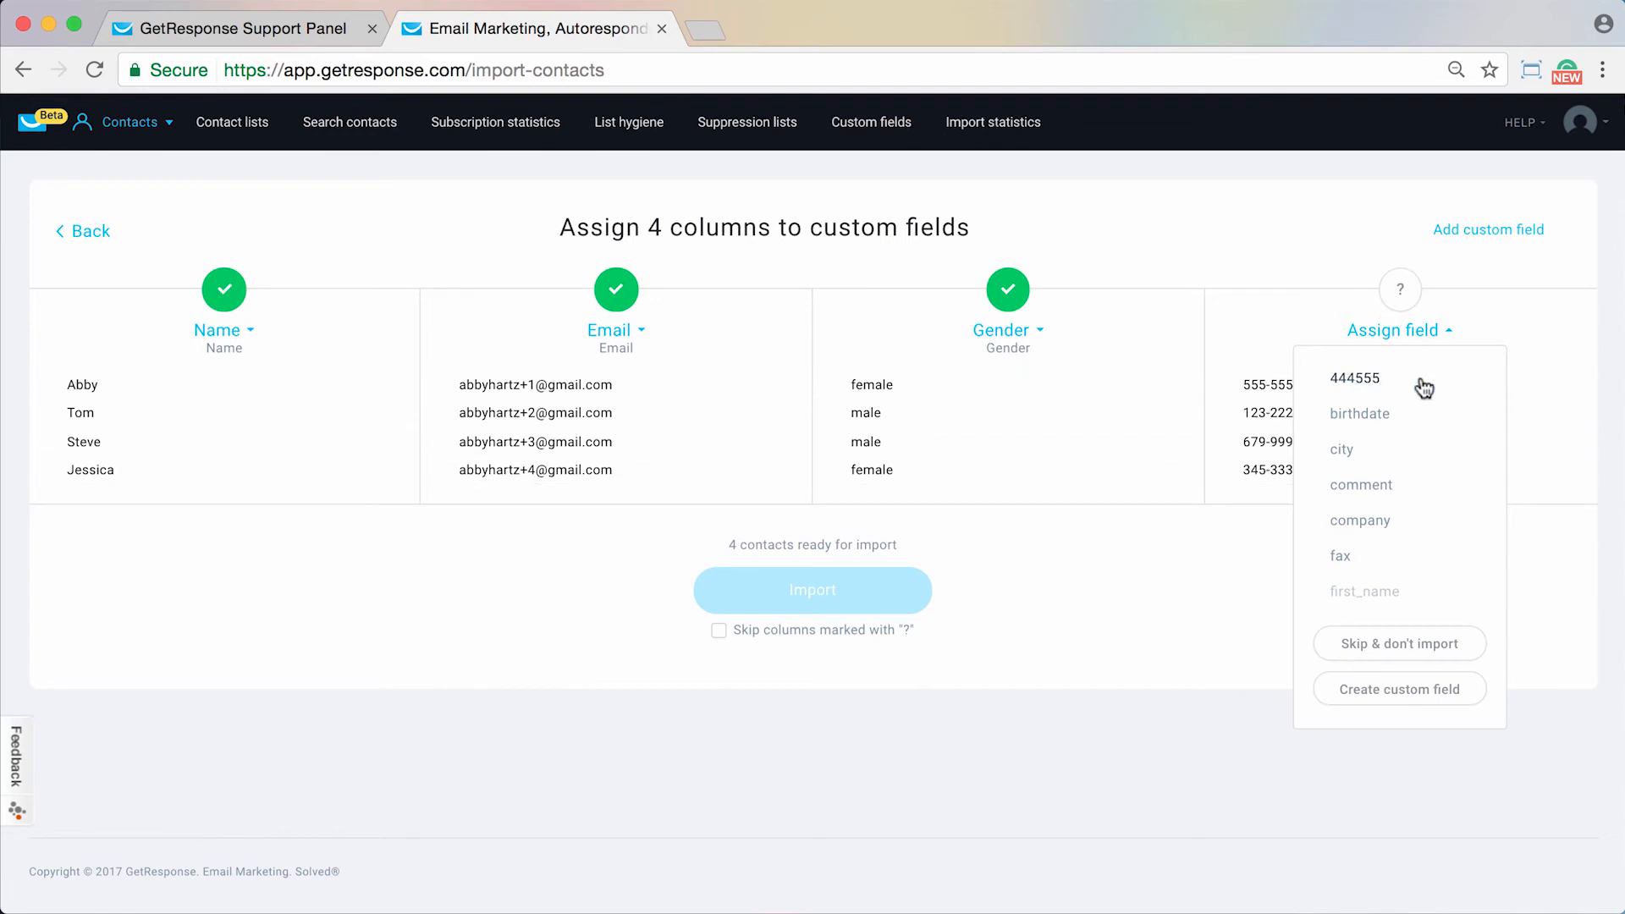
{"action": "mouse_move", "coordinate": [1457, 516]}
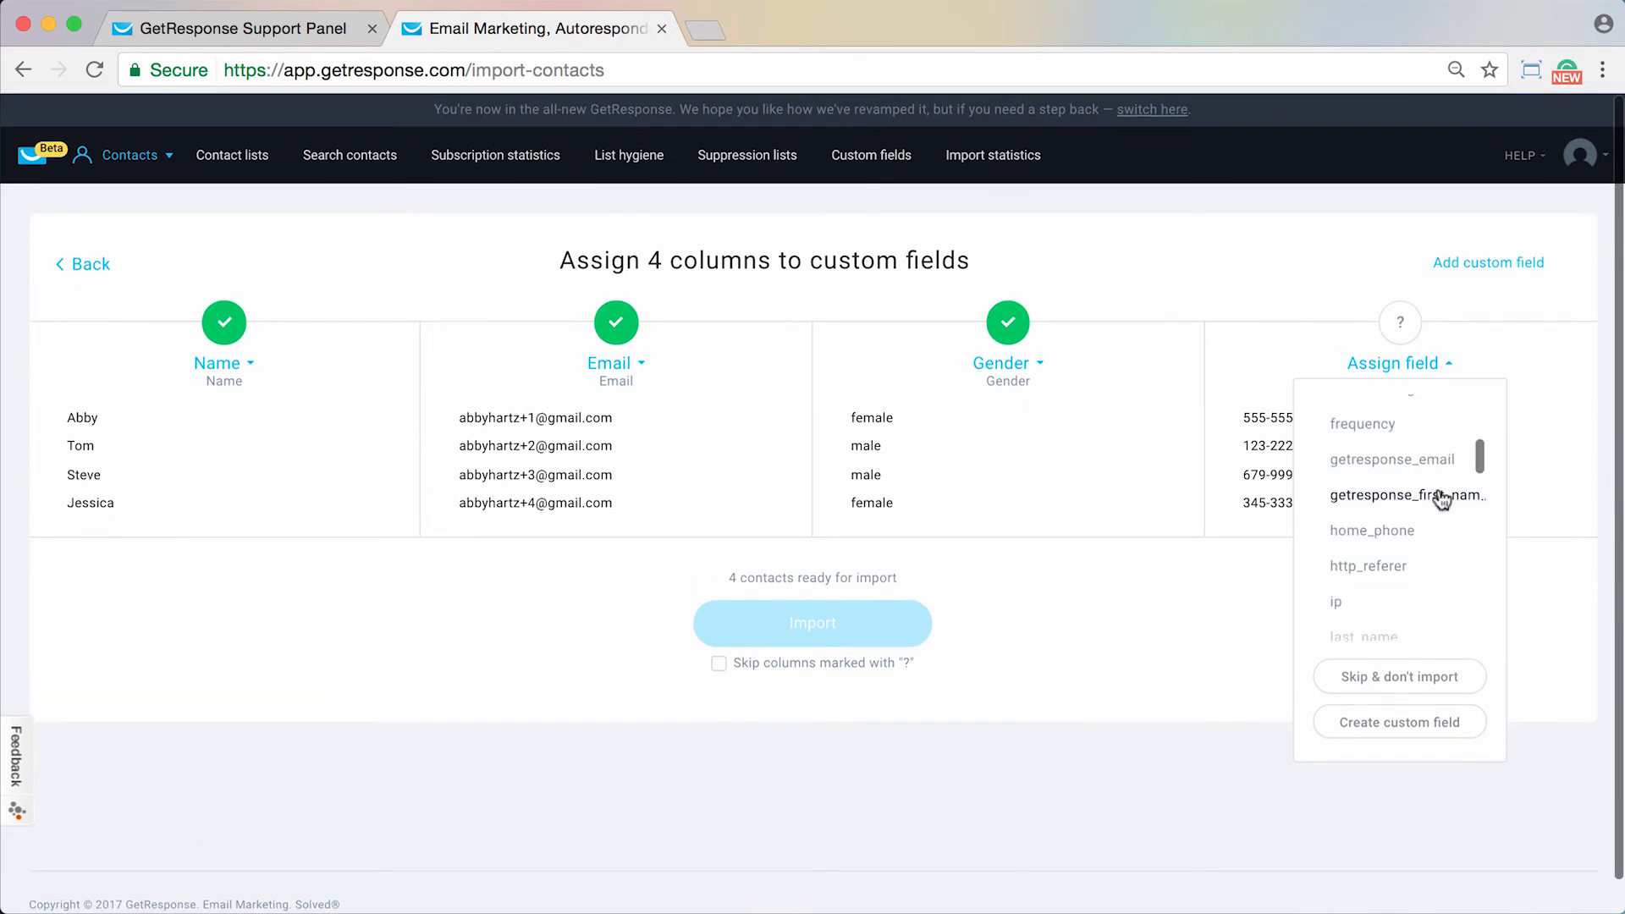
{"action": "scroll", "scroll_direction": "down", "scroll_amount": 3}
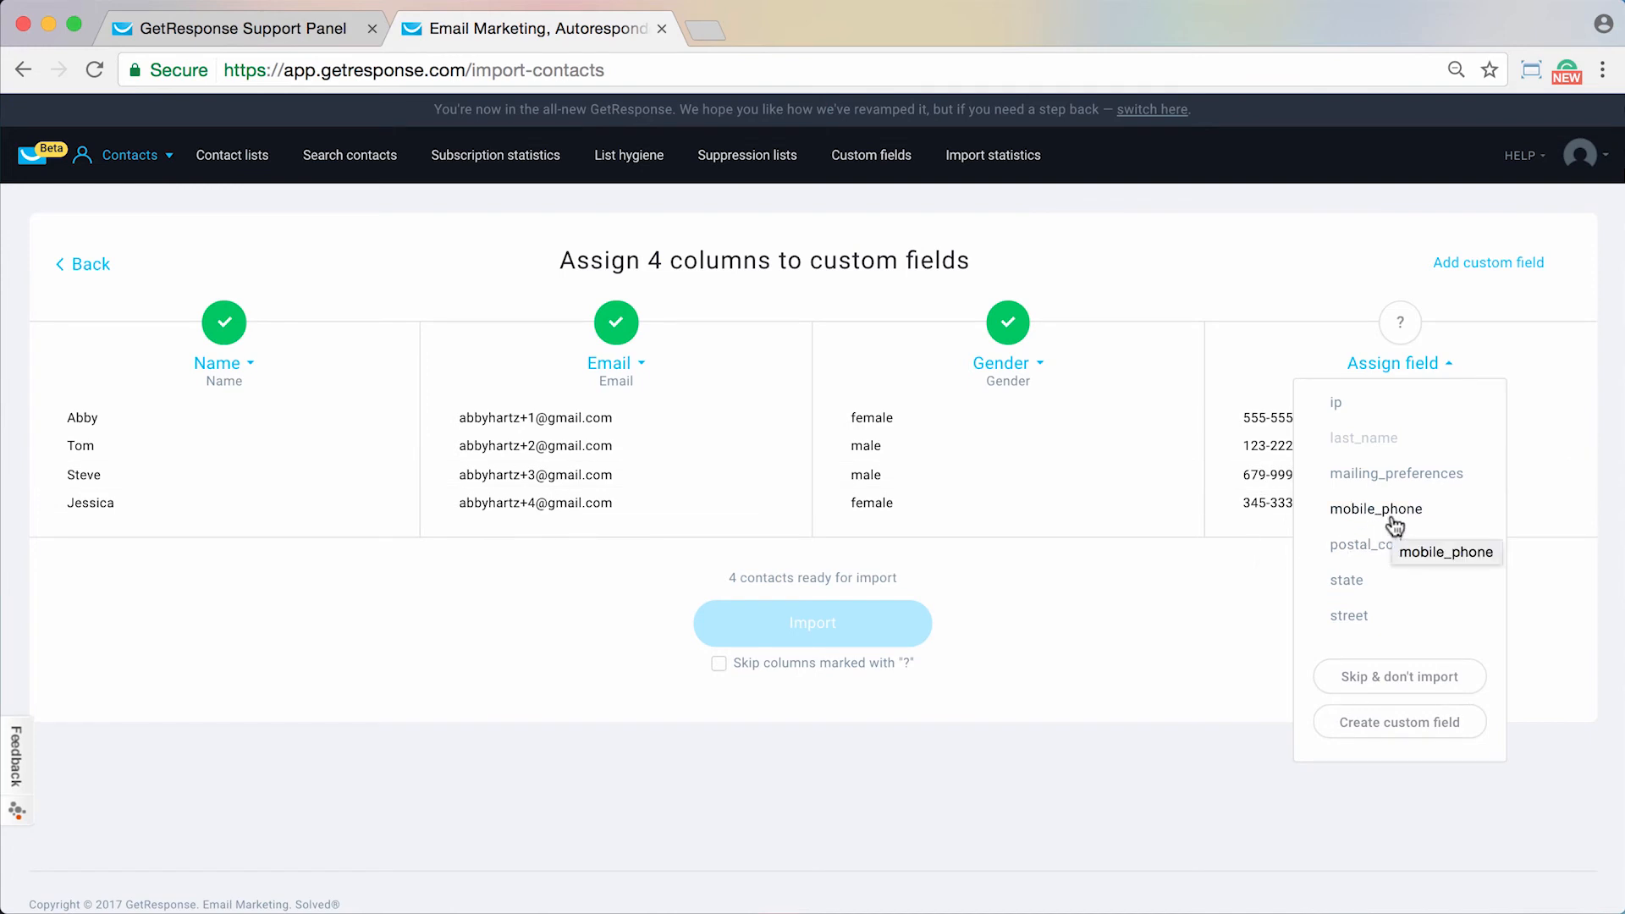
{"action": "left_click", "coordinate": [1377, 510]}
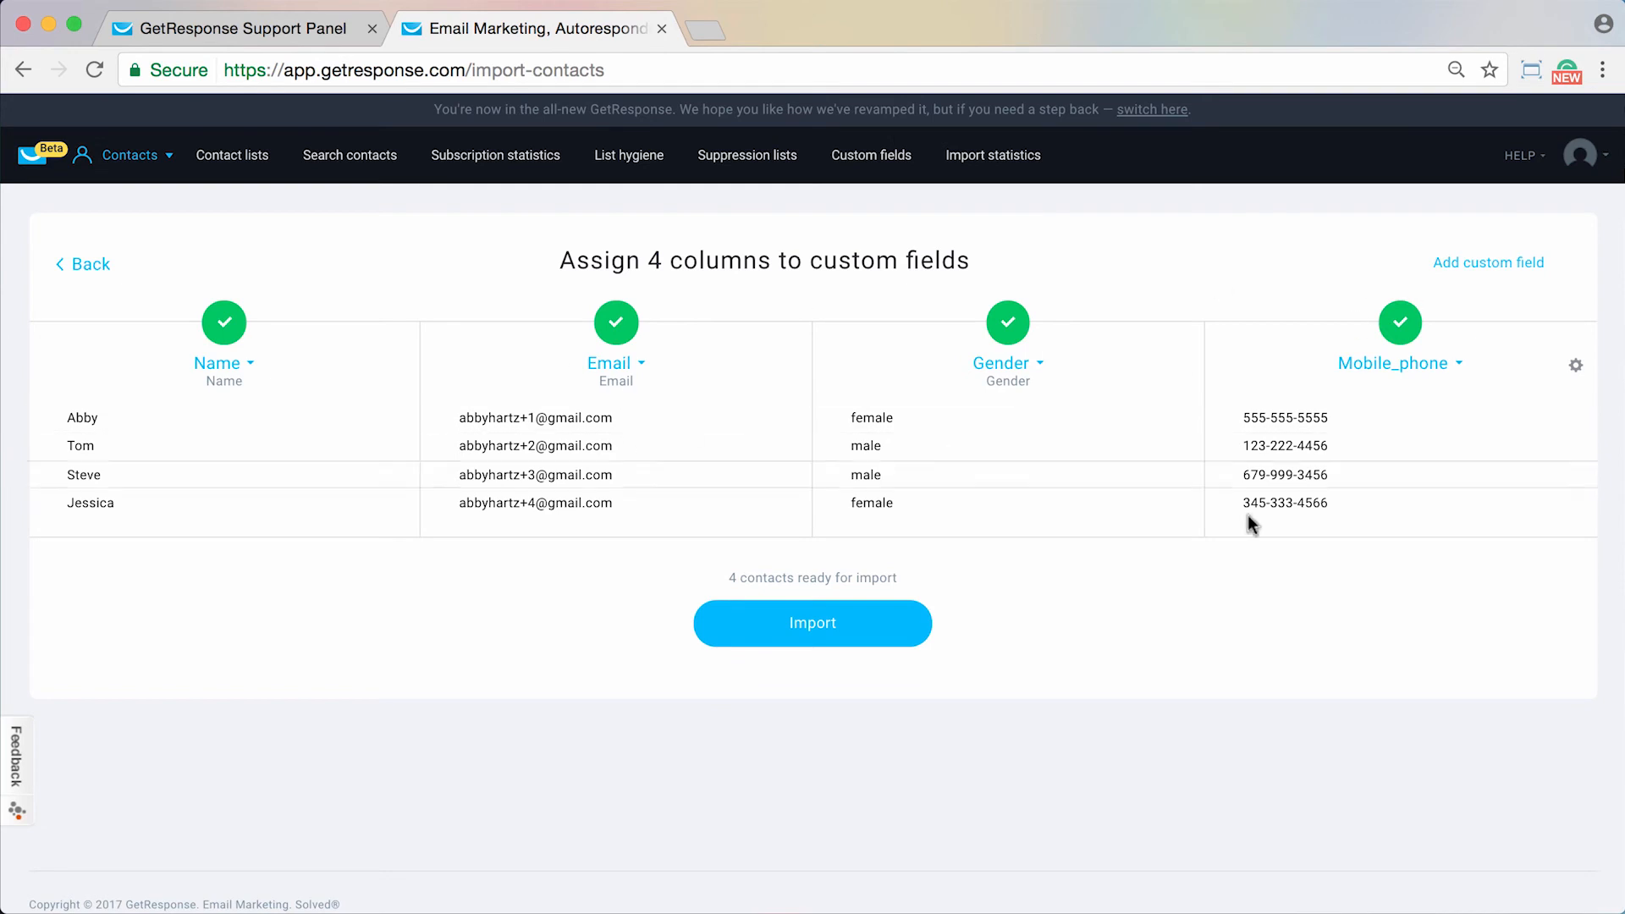
- Start the import of the four mapped contacts
{"action": "left_click", "coordinate": [812, 623]}
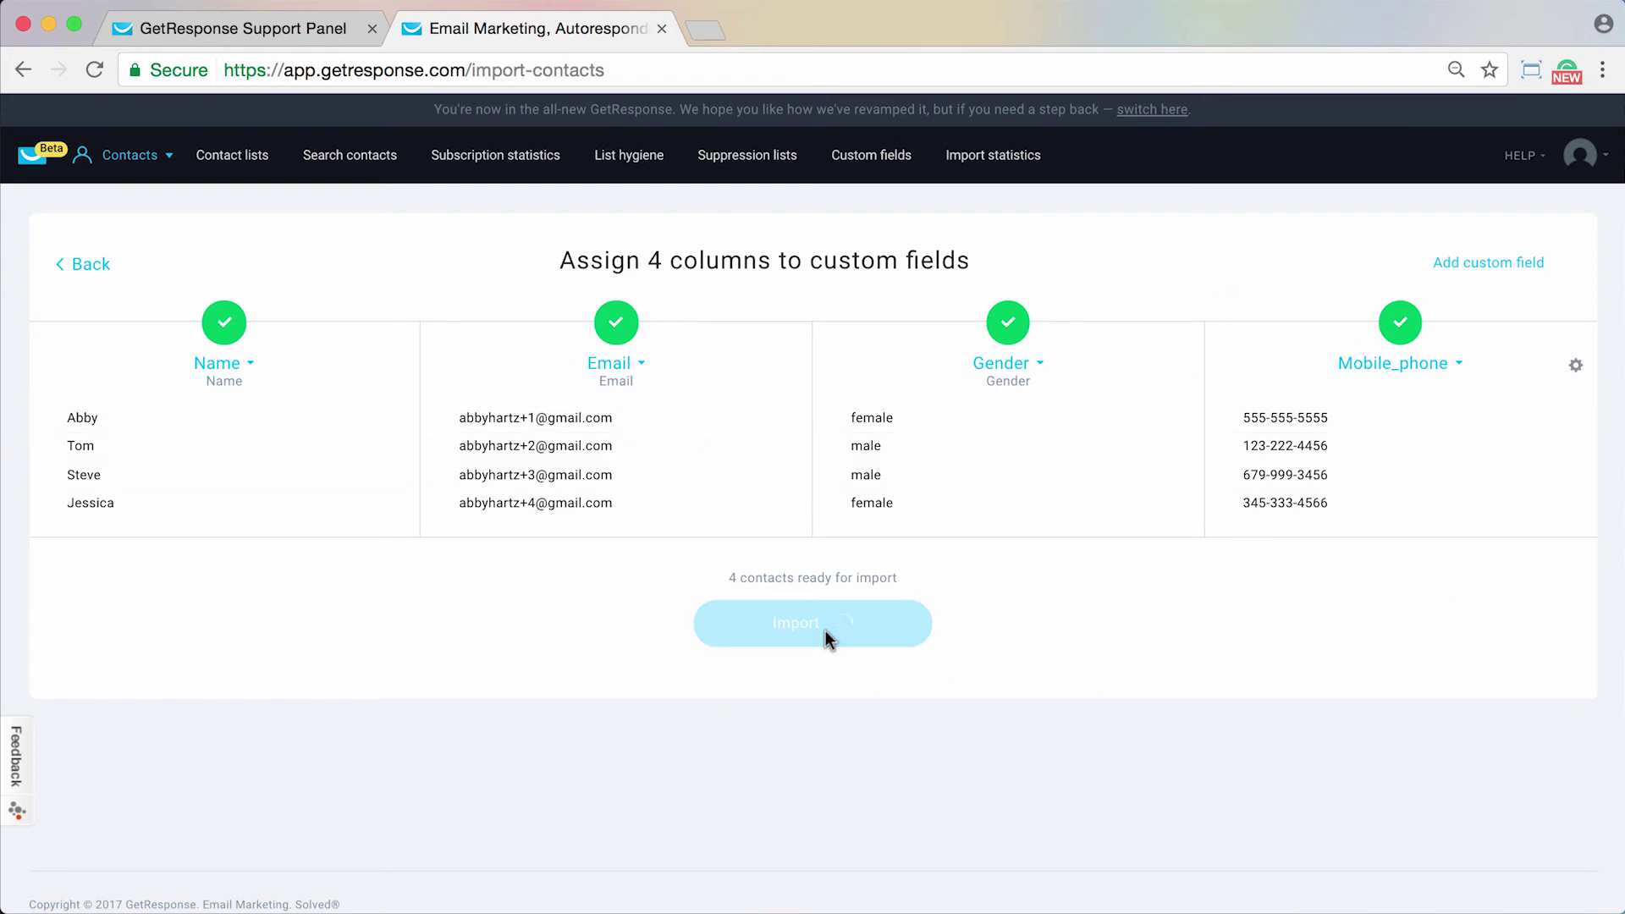
{"action": "left_click", "coordinate": [812, 623]}
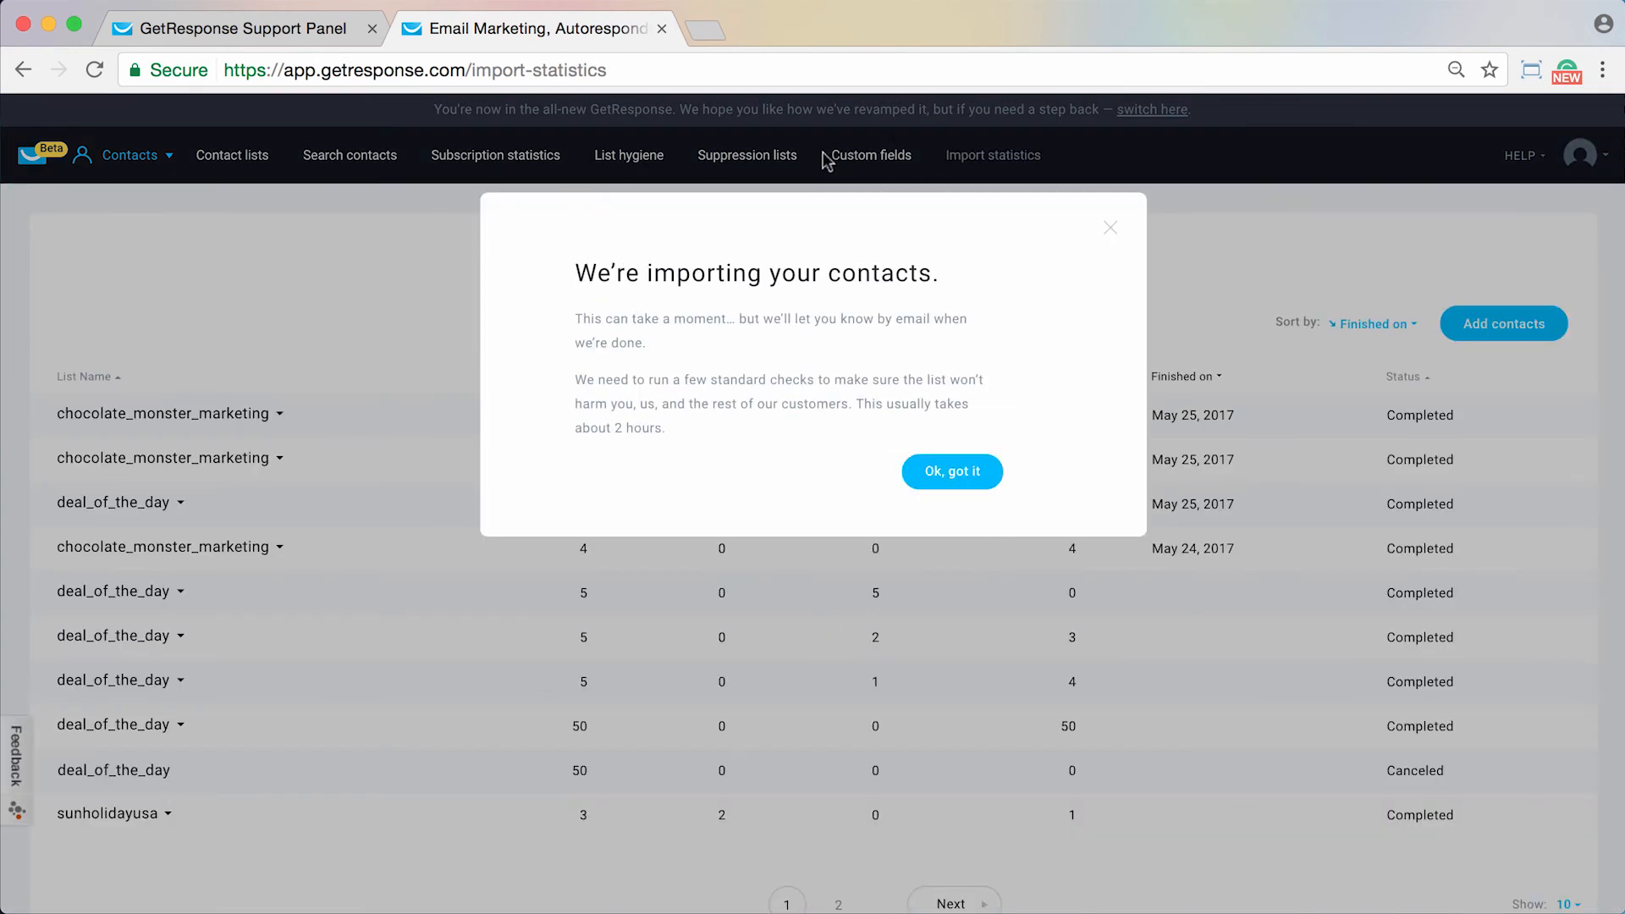
{"action": "mouse_move", "coordinate": [929, 118]}
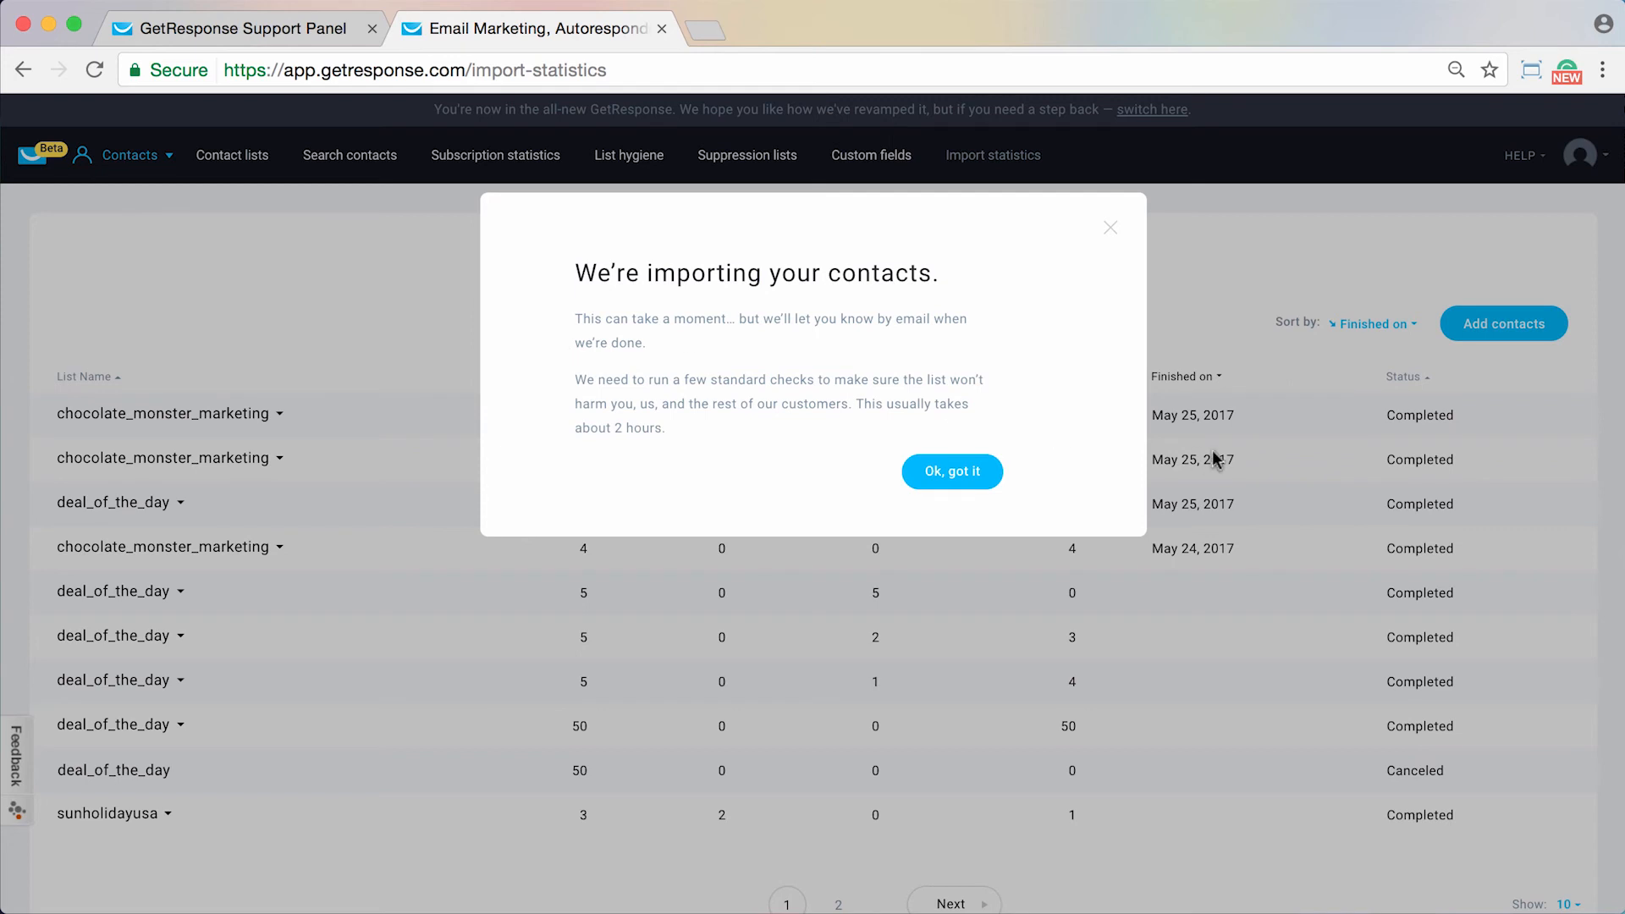
- Dismiss the 'Ok, got it' importing notice to reveal Import statistics
{"action": "left_click", "coordinate": [953, 471]}
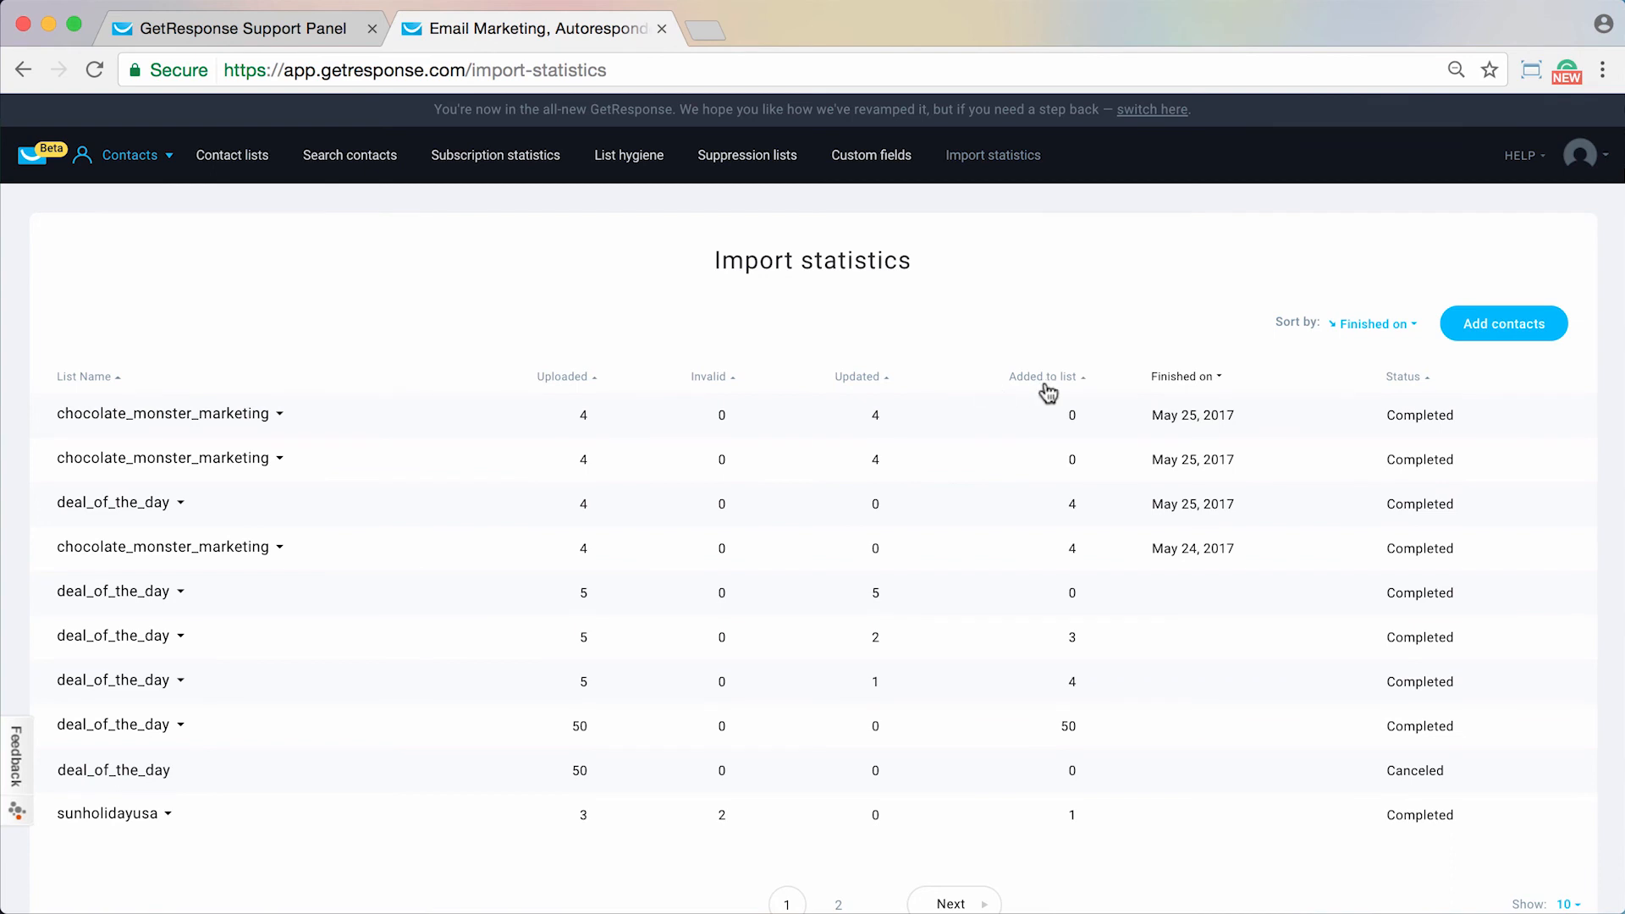
{"action": "mouse_move", "coordinate": [921, 456]}
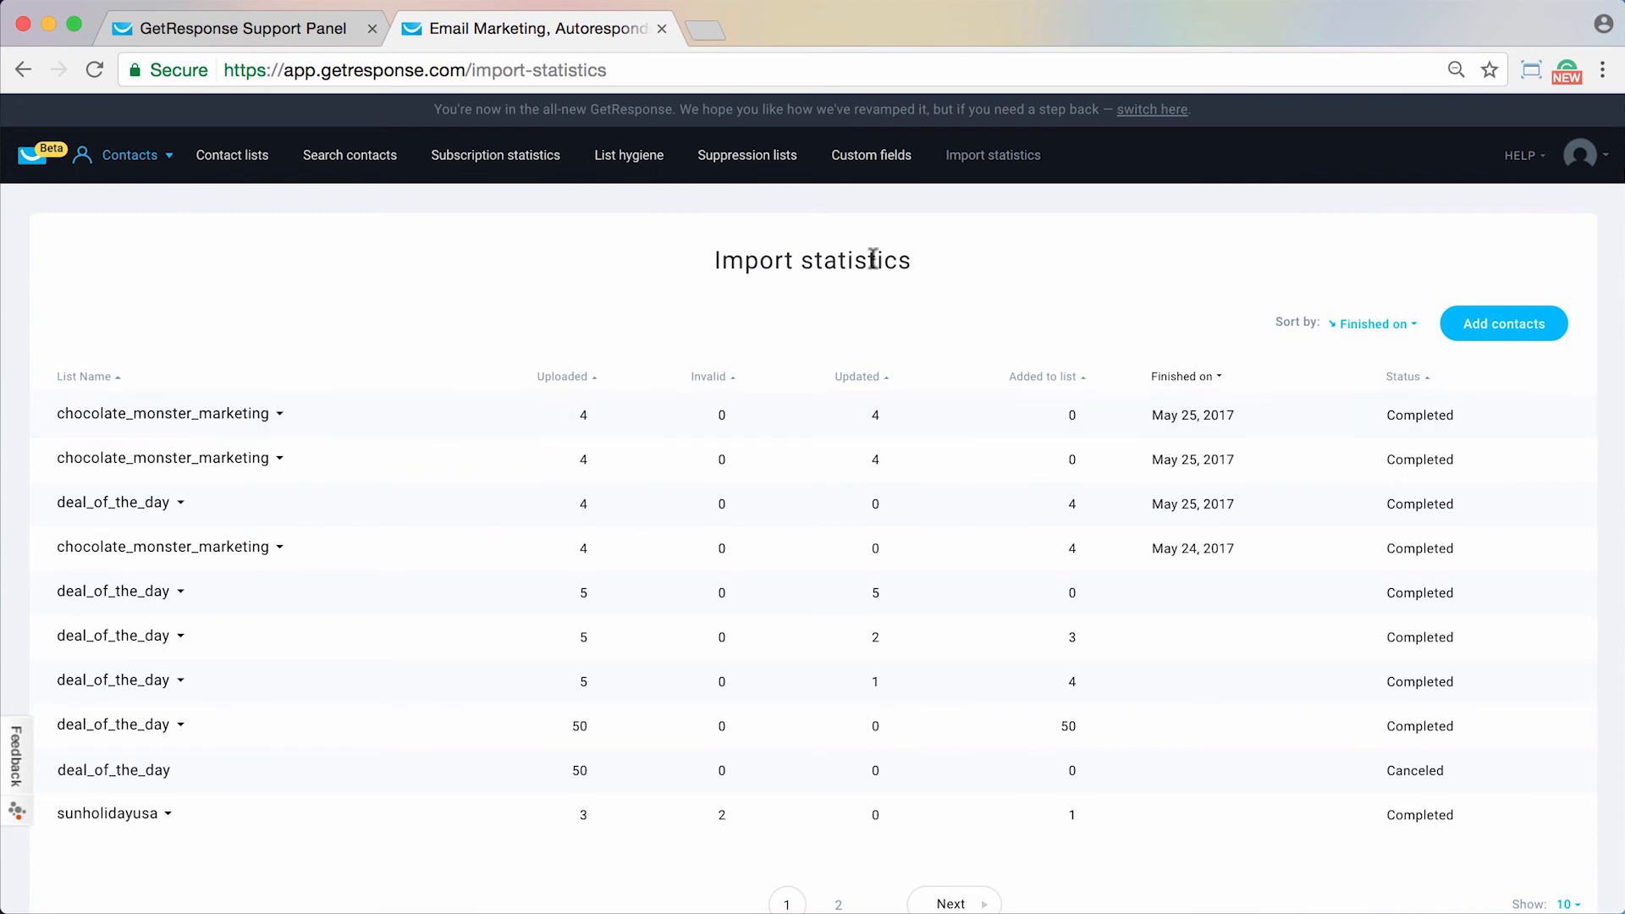
{"action": "mouse_move", "coordinate": [980, 265]}
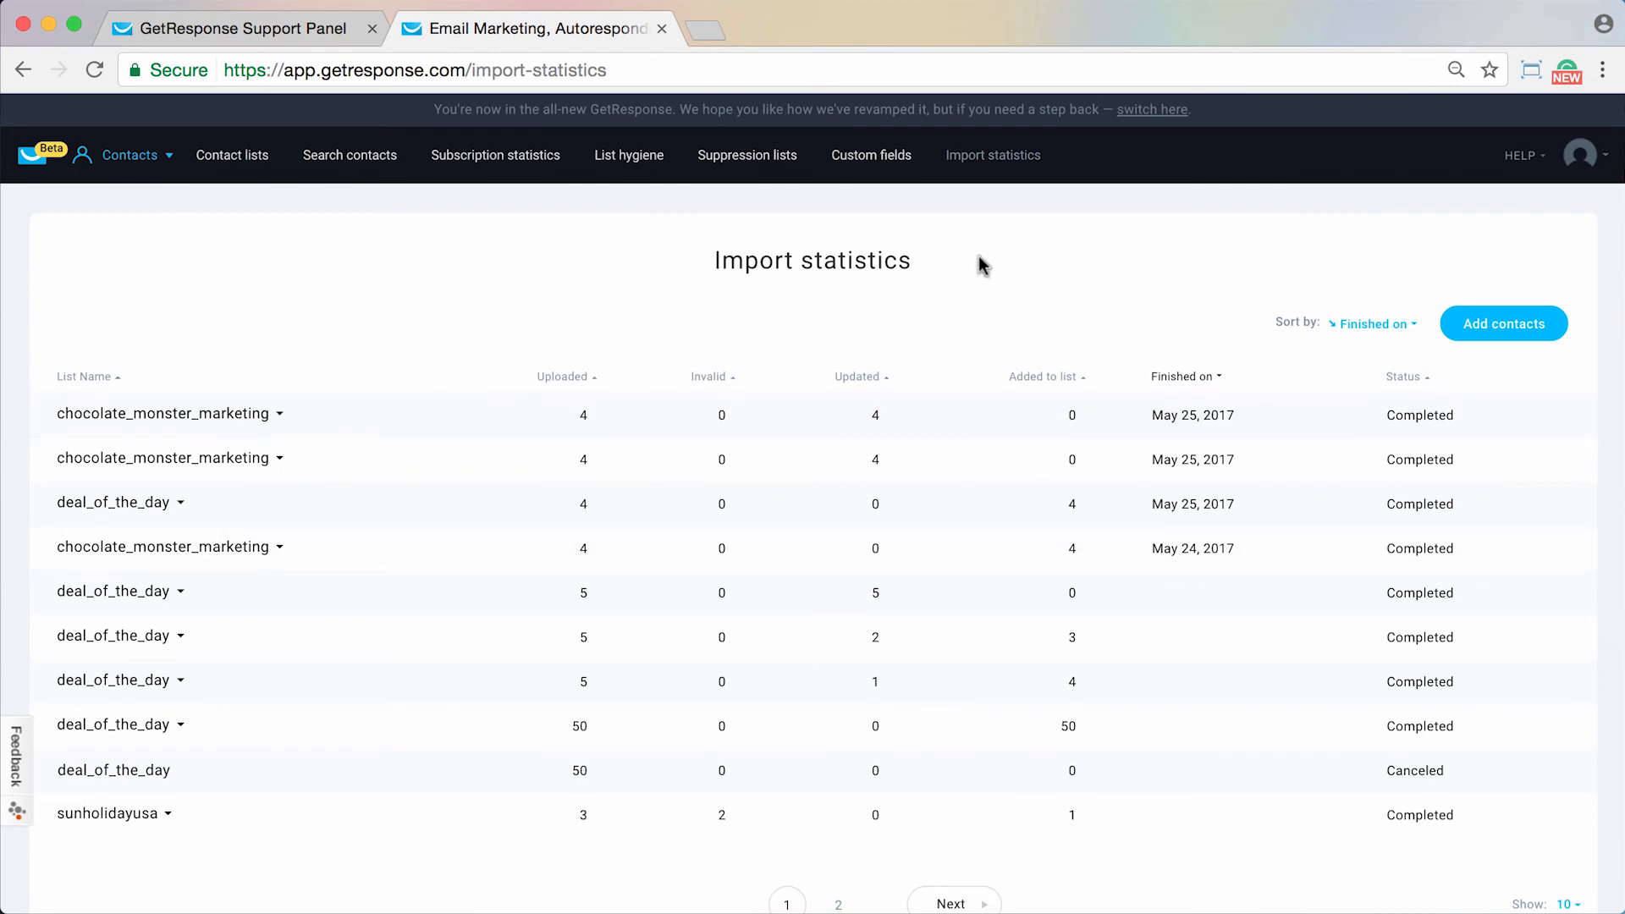
{"action": "mouse_move", "coordinate": [190, 378]}
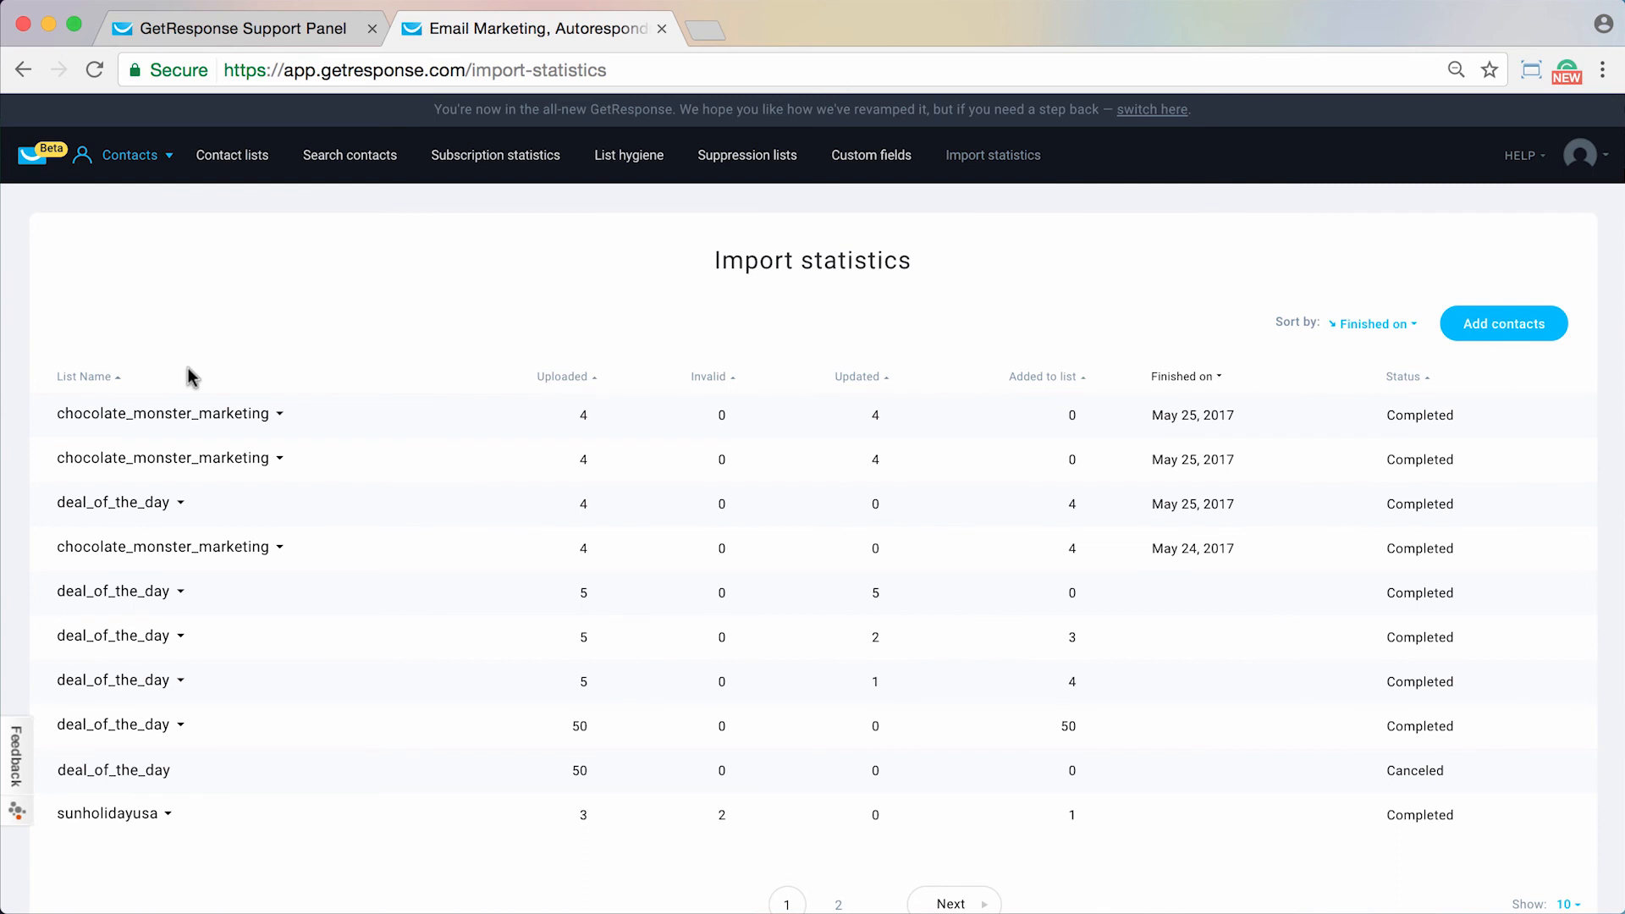
{"action": "mouse_move", "coordinate": [550, 367]}
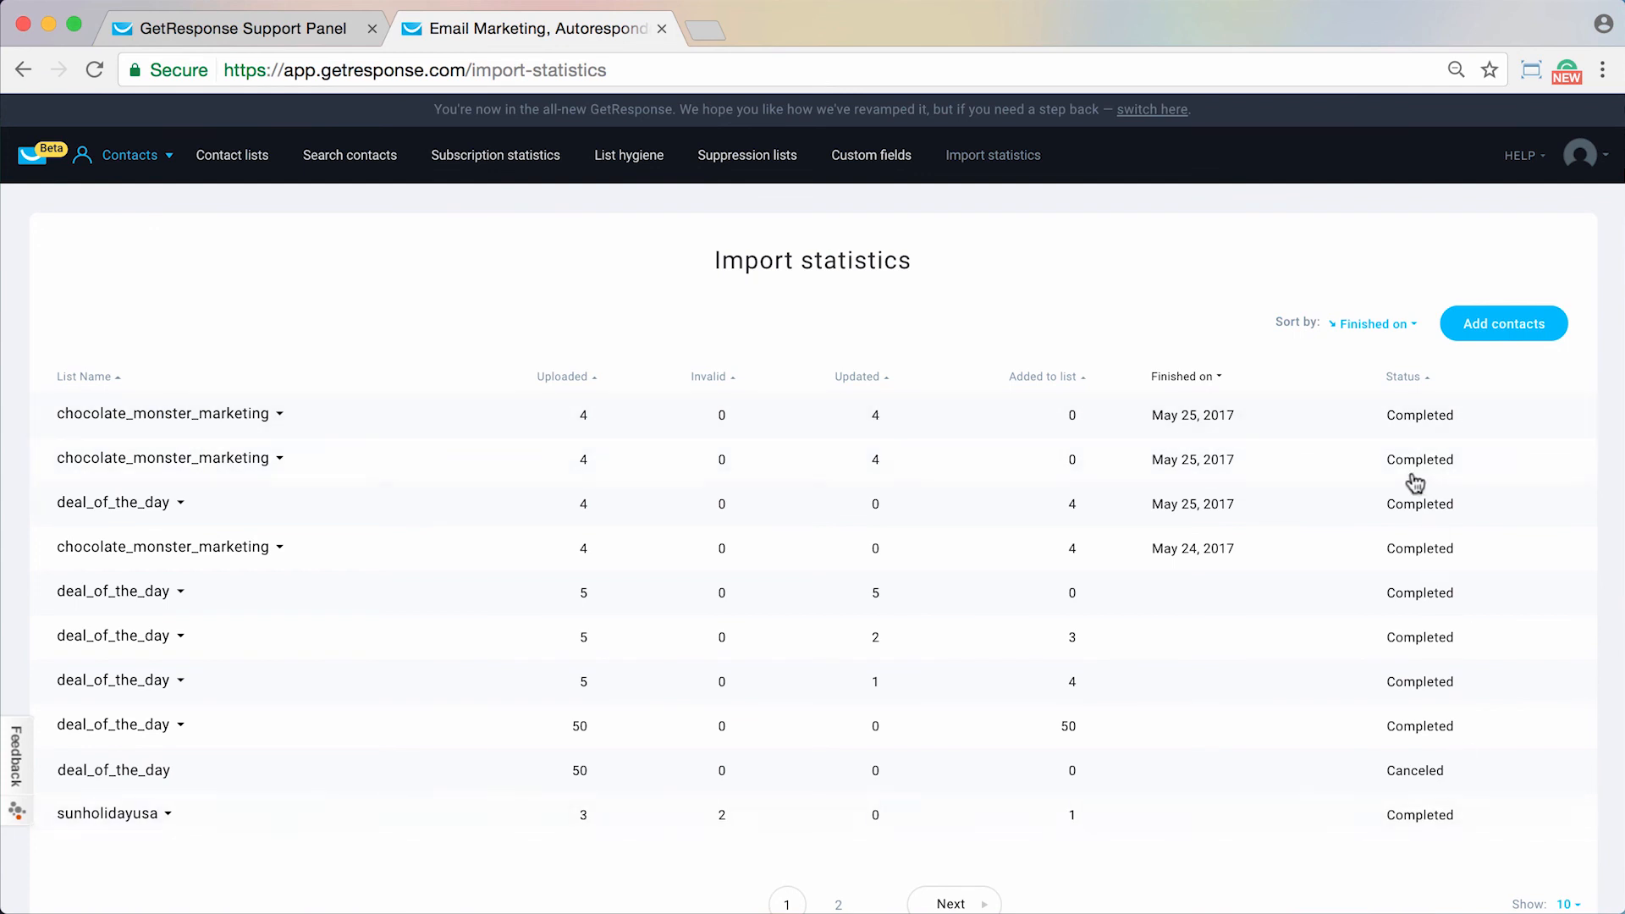
{"action": "mouse_move", "coordinate": [1175, 304]}
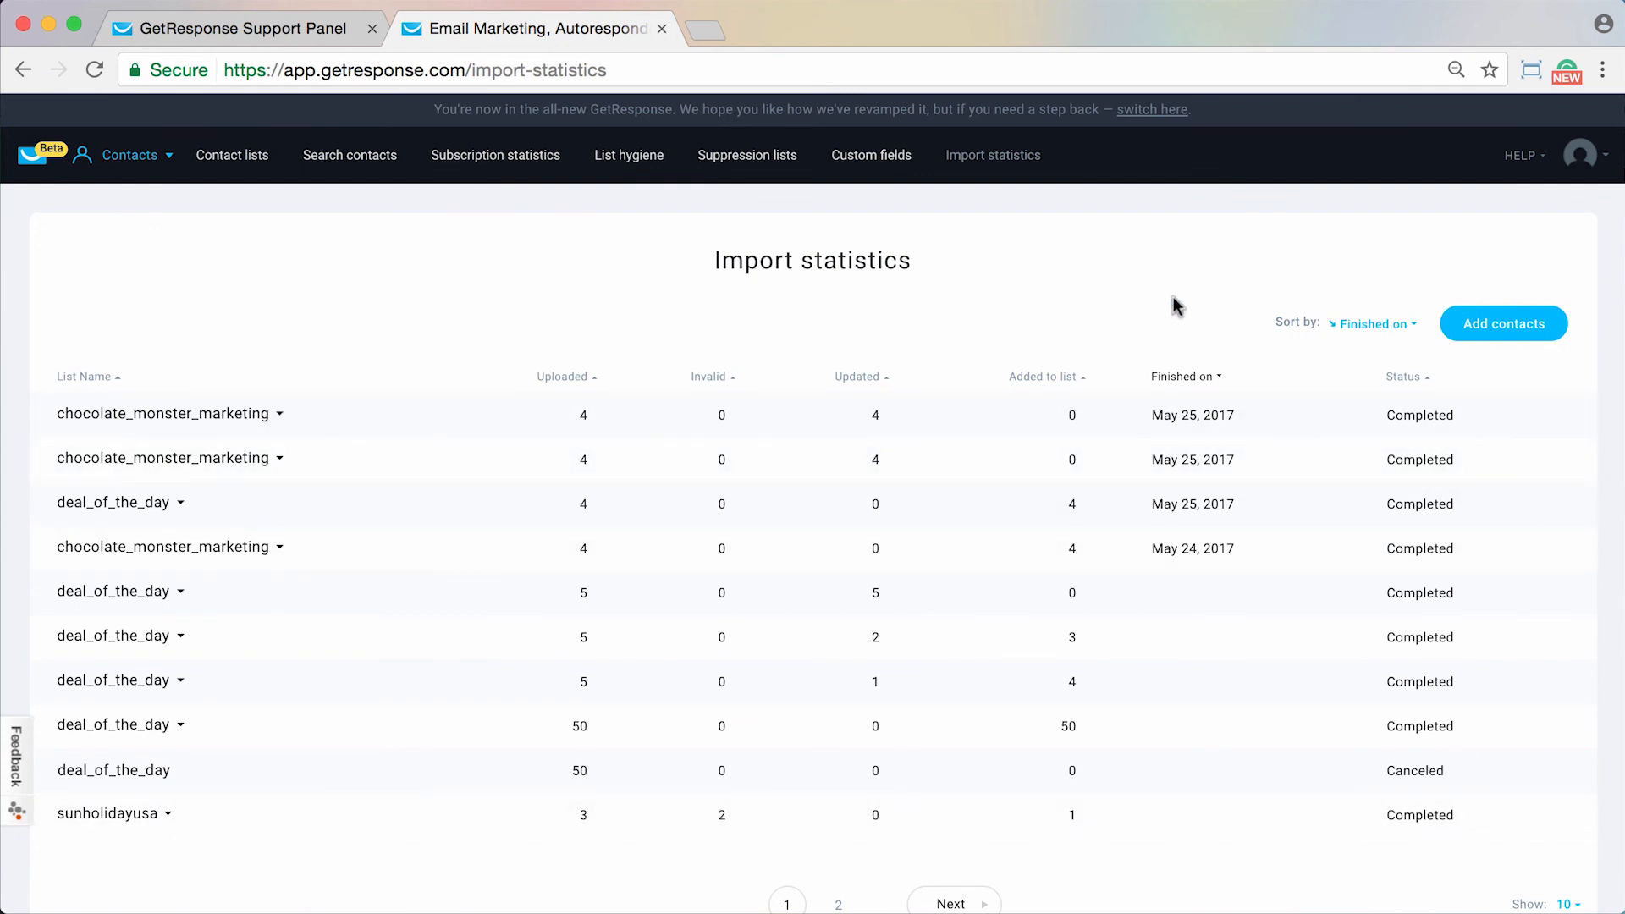